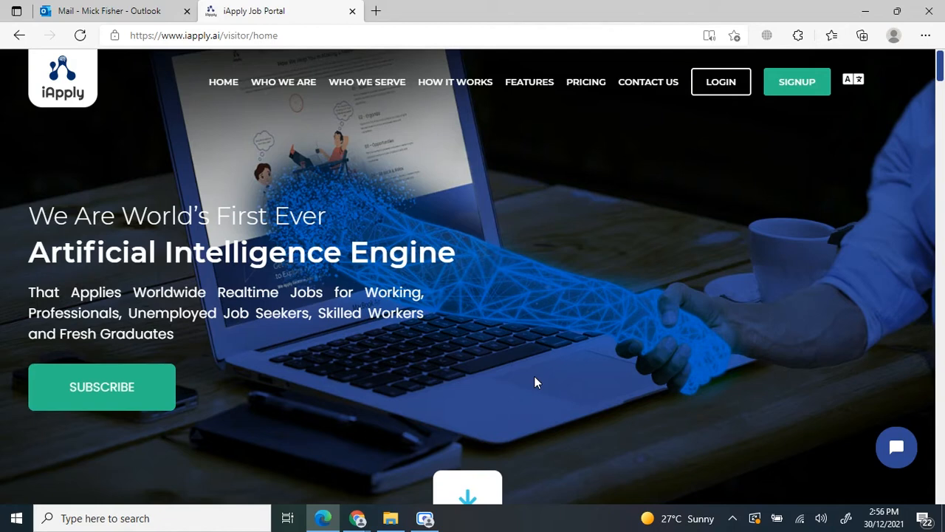
pyautogui.moveTo(721, 82)
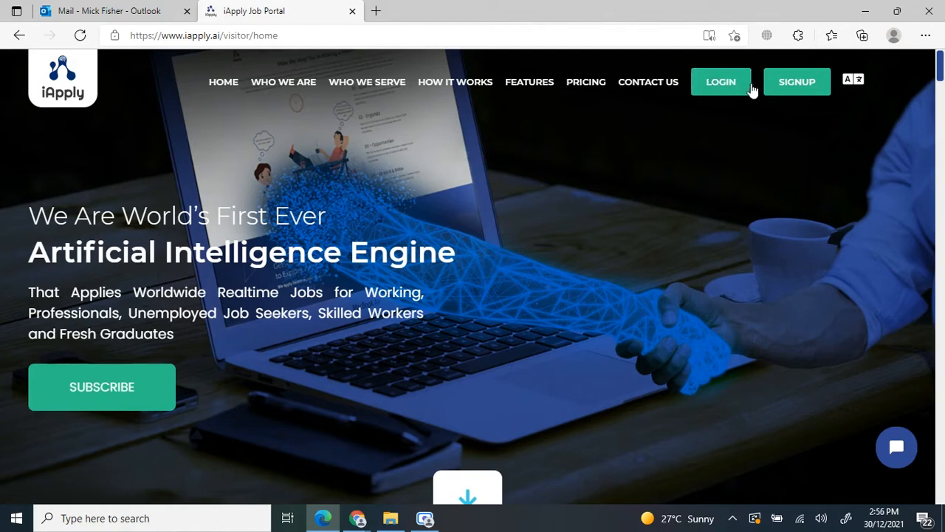
# Fill the sign-up form with name, email, mobile, UnEmployed status and a confirmed password
pyautogui.click(798, 83)
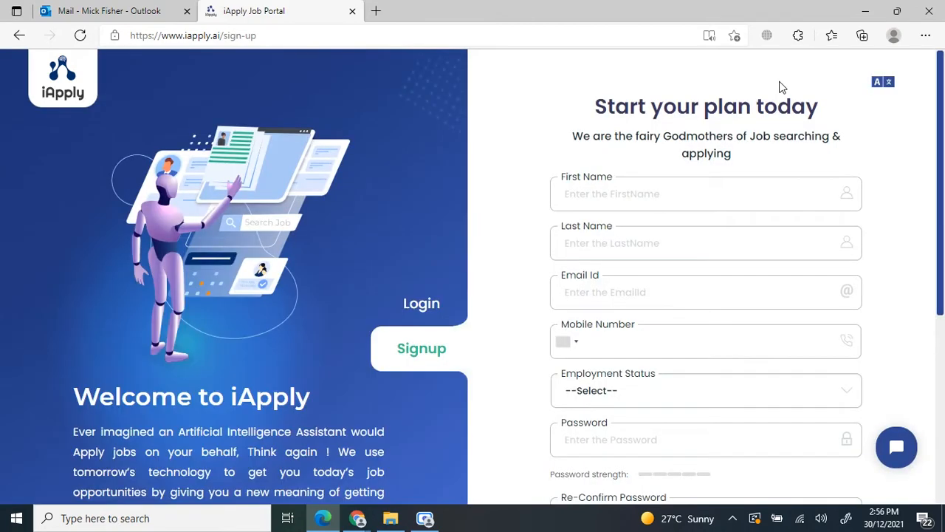
pyautogui.moveTo(783, 222)
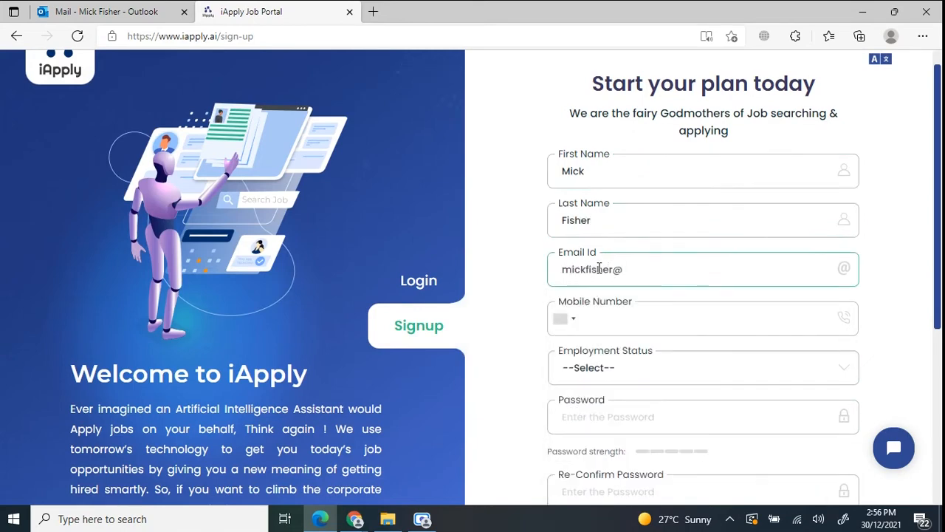
pyautogui.click(564, 319)
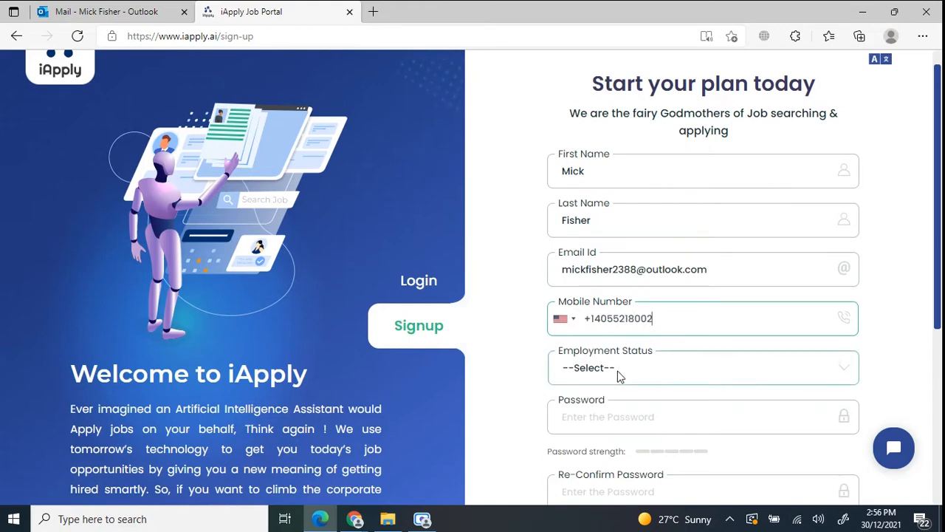
pyautogui.click(702, 366)
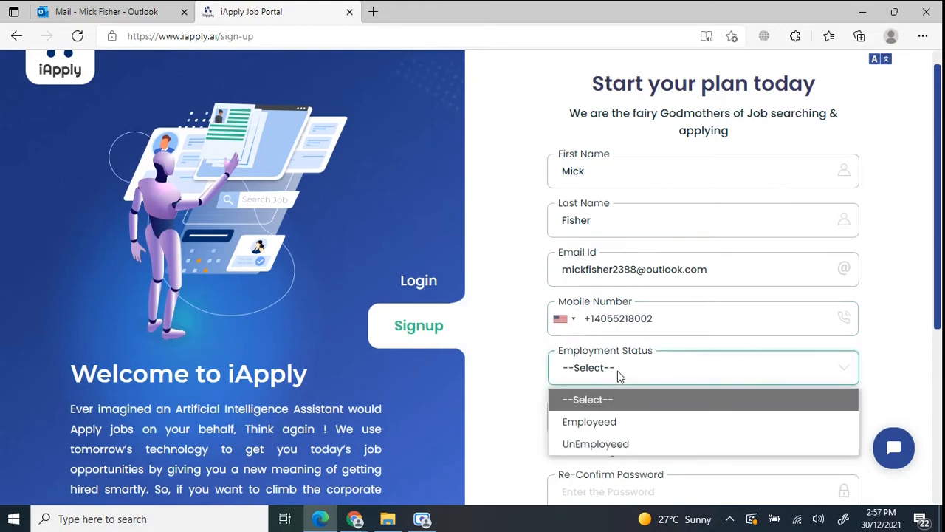
pyautogui.moveTo(597, 443)
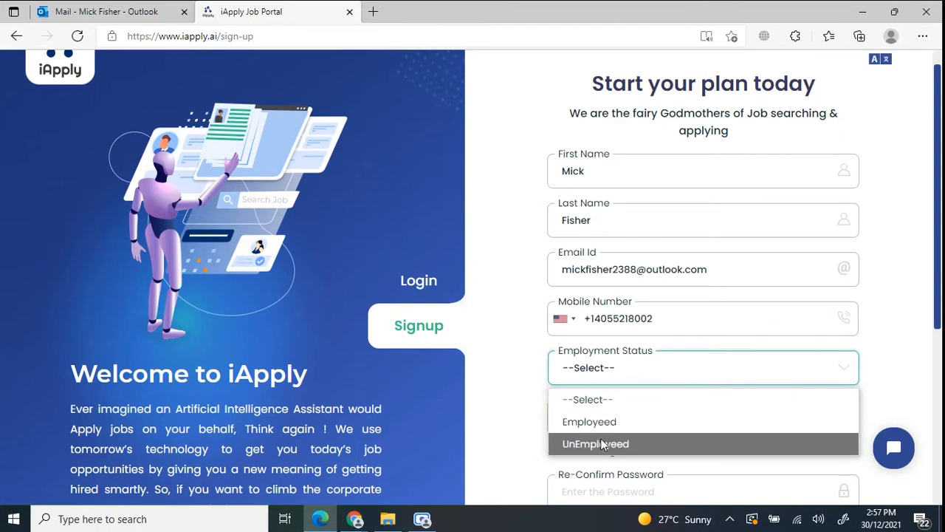
pyautogui.click(596, 443)
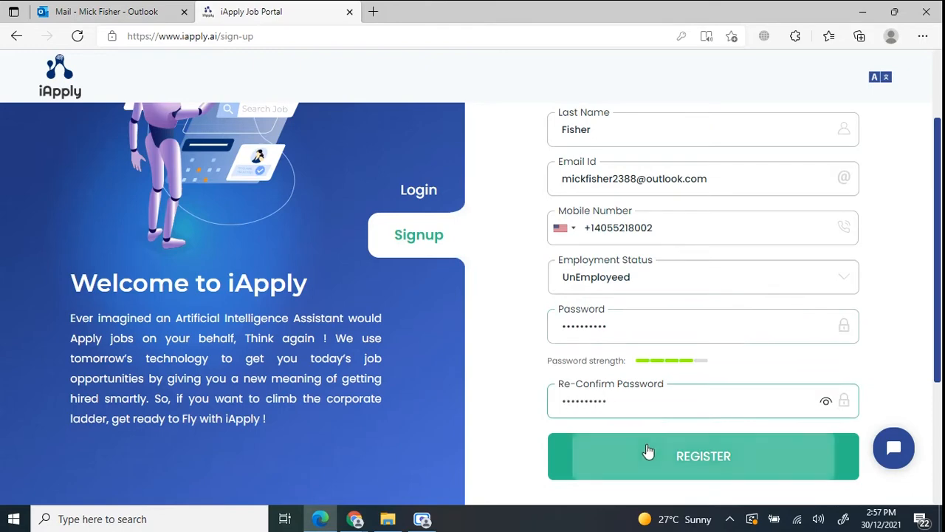
# Register the account so a one-time code is emailed and the OTP boxes appear
pyautogui.click(703, 455)
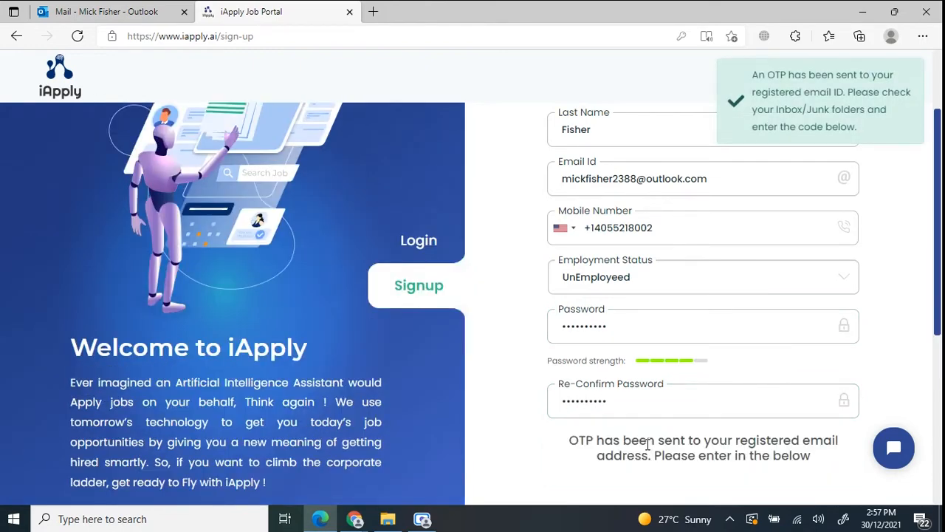
pyautogui.scroll(-3)
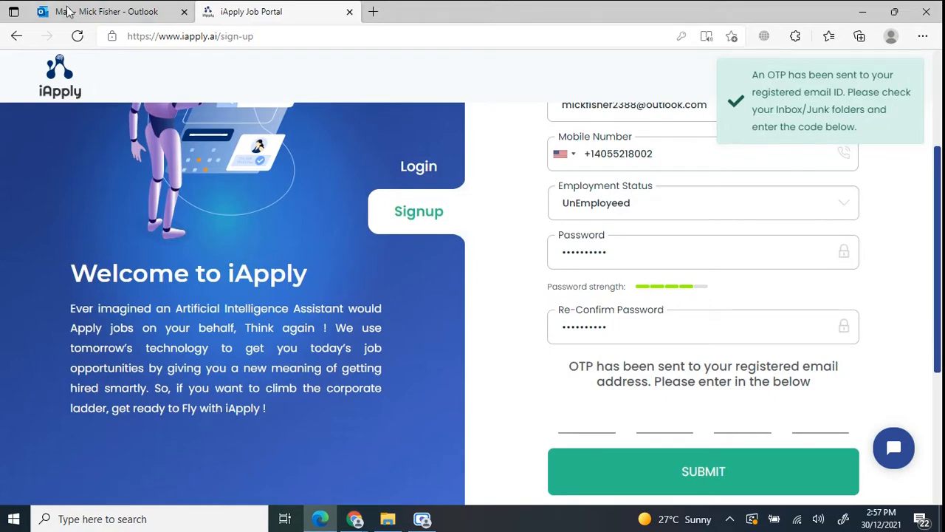
# Find the iApply One Time Password email in Outlook's Junk folder
pyautogui.click(104, 12)
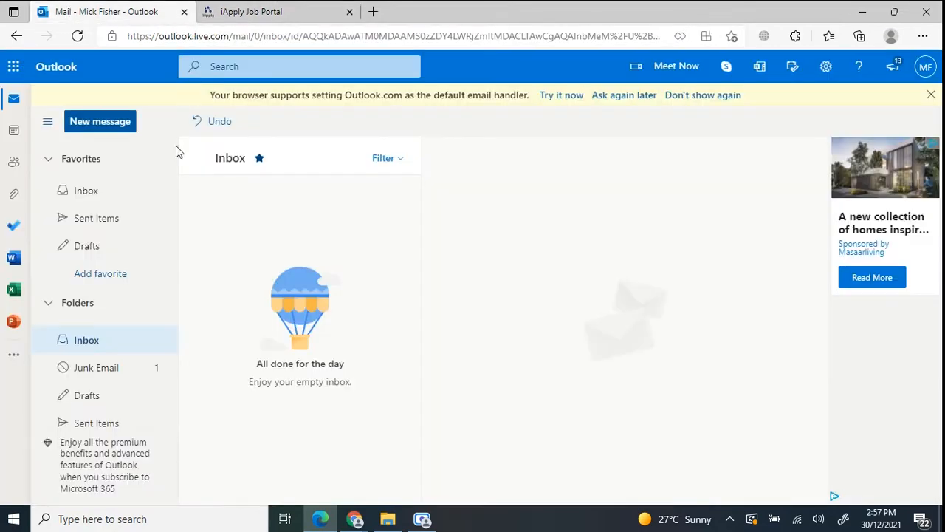
pyautogui.click(95, 366)
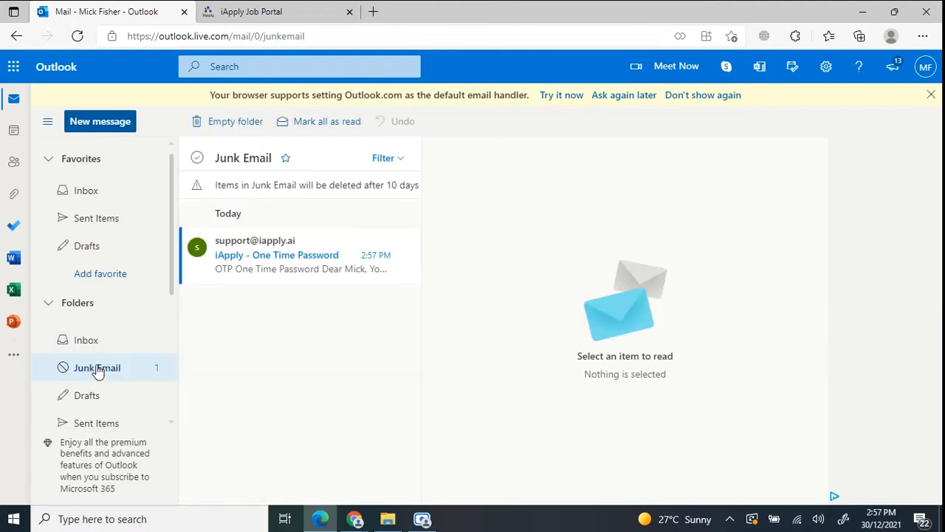
pyautogui.click(298, 254)
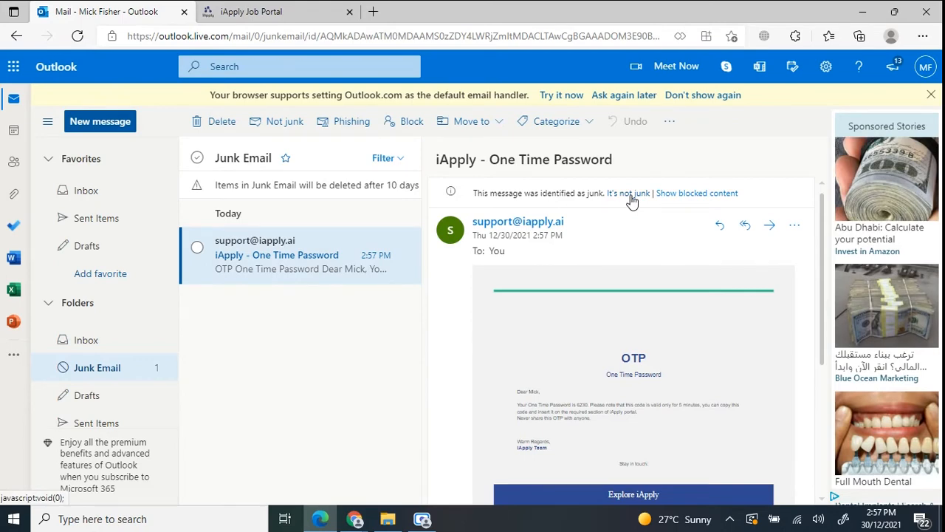
# Mark the OTP email as not junk and return to the Inbox to read it
pyautogui.click(629, 192)
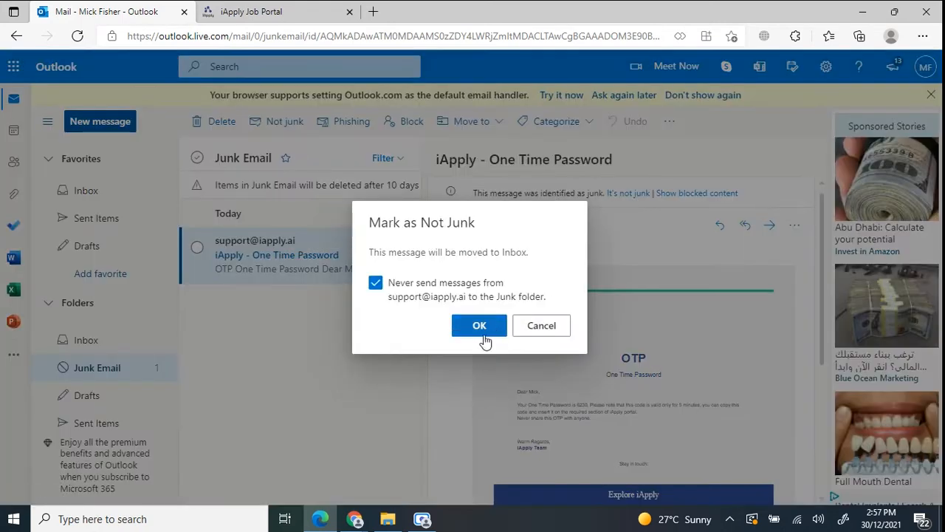
pyautogui.click(479, 325)
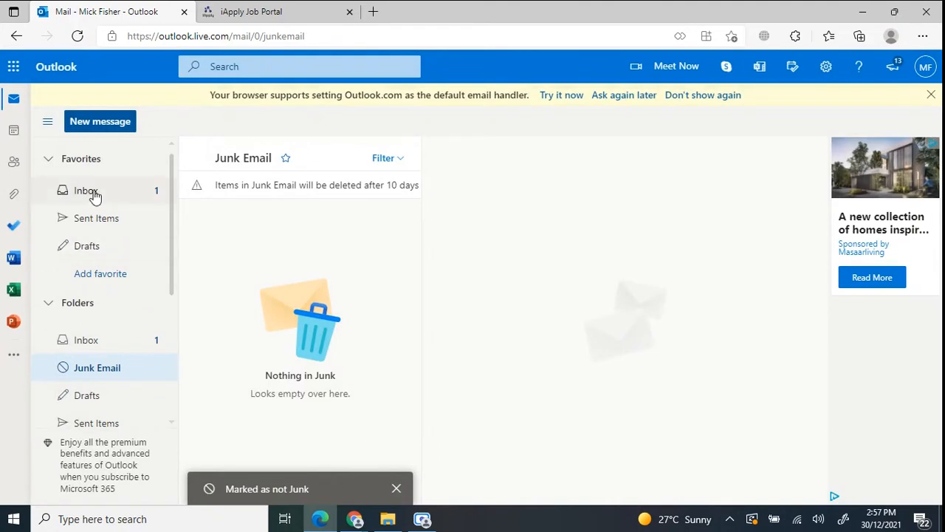
pyautogui.click(86, 189)
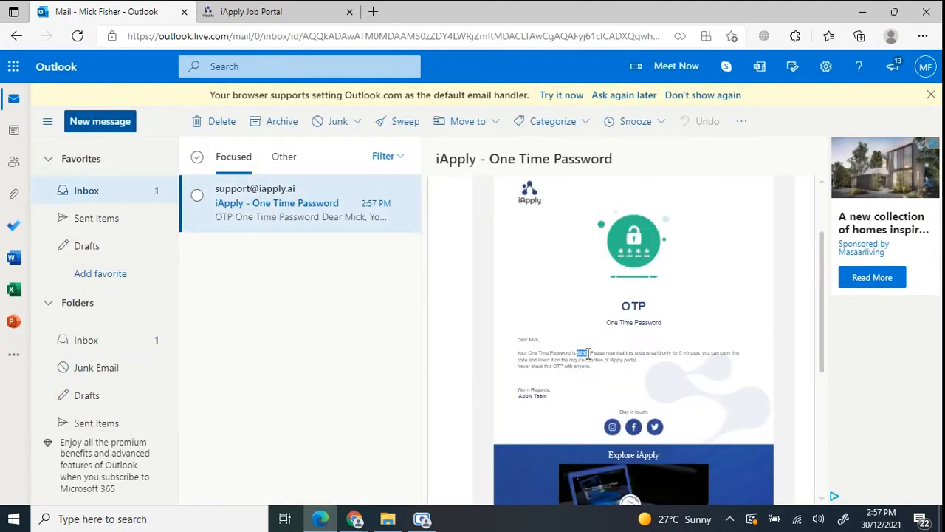
# Verify the emailed OTP in iApply so the account is created
pyautogui.click(278, 11)
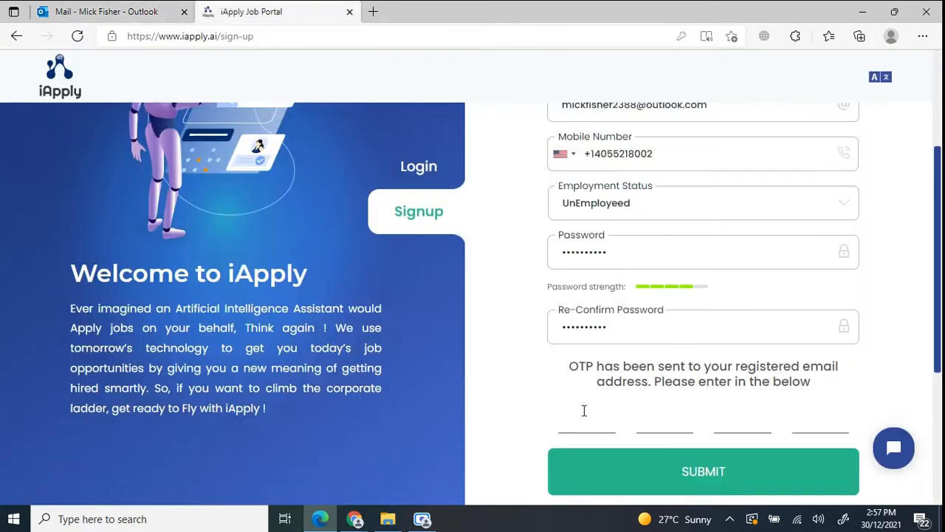
pyautogui.click(703, 471)
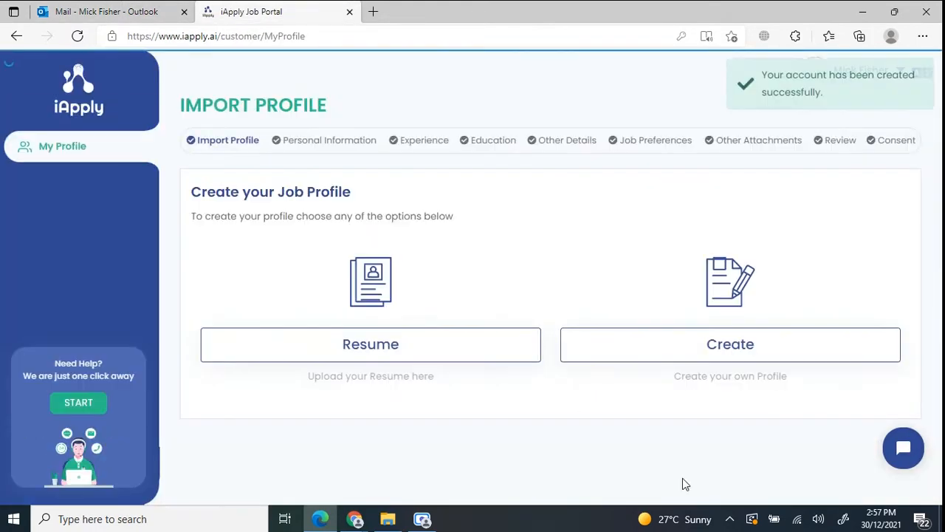
pyautogui.moveTo(451, 446)
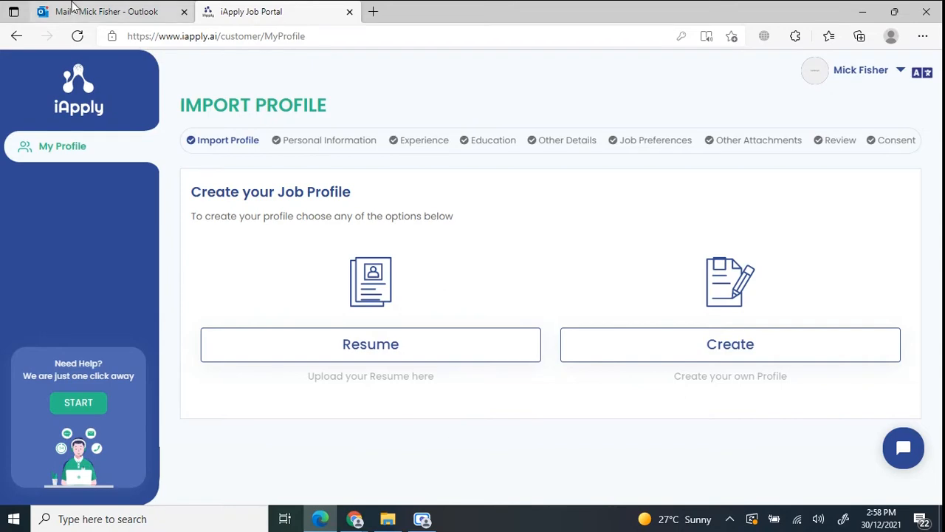
# Read the iApply - User Registration Successful email, then return to the Import Profile page
pyautogui.click(103, 12)
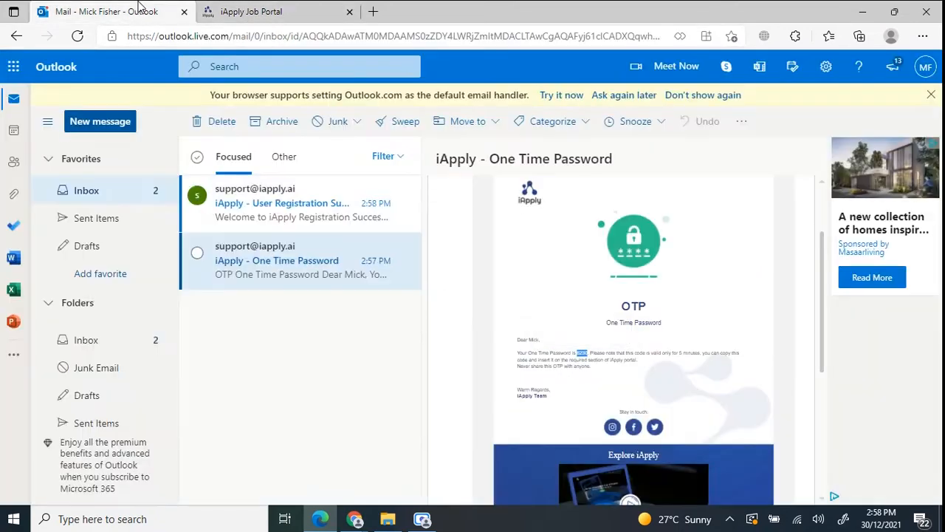
pyautogui.click(296, 204)
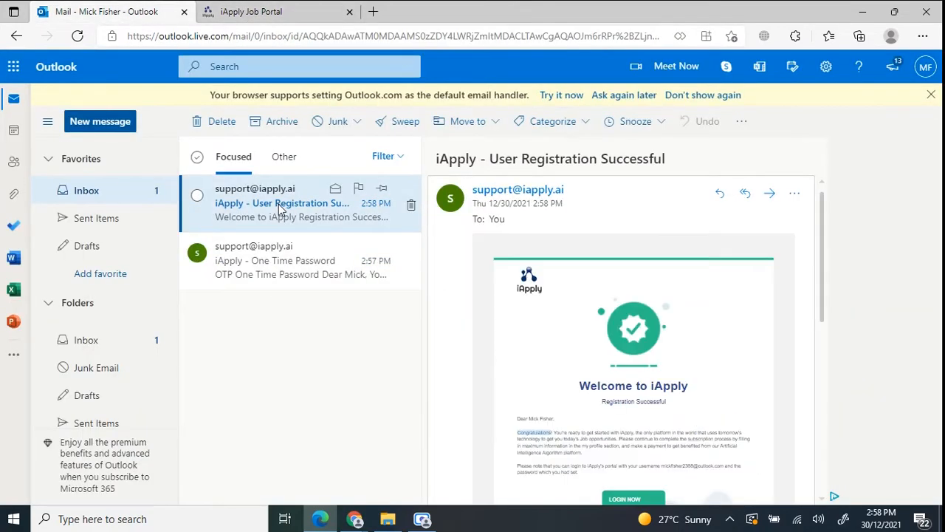
pyautogui.click(278, 11)
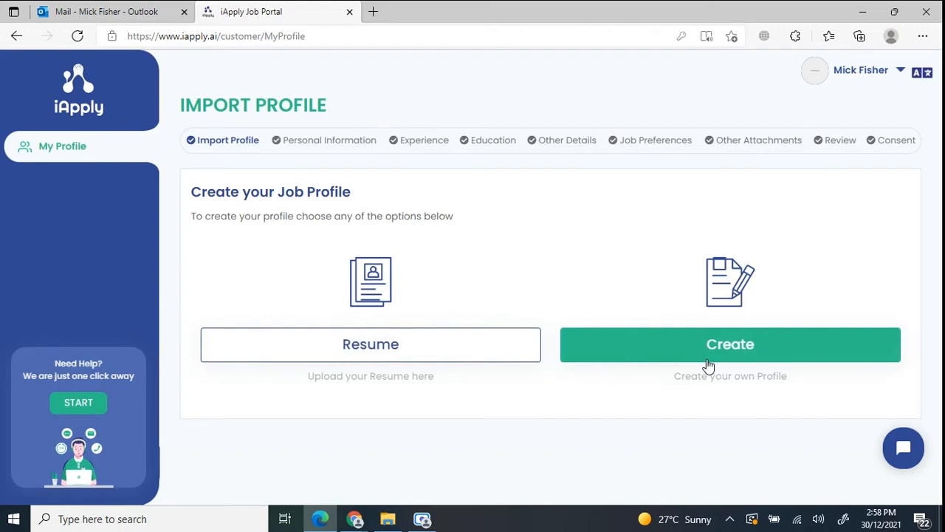
pyautogui.moveTo(617, 415)
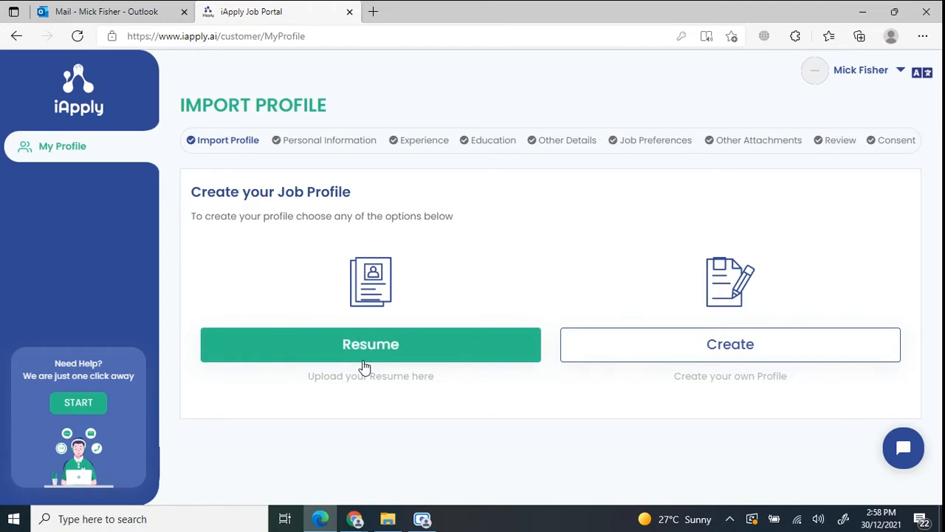
pyautogui.moveTo(528, 360)
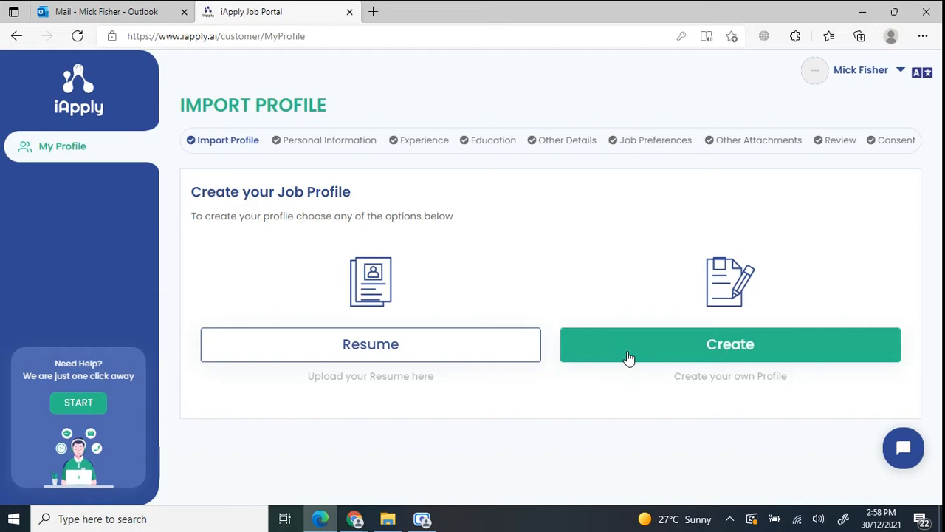
pyautogui.moveTo(371, 344)
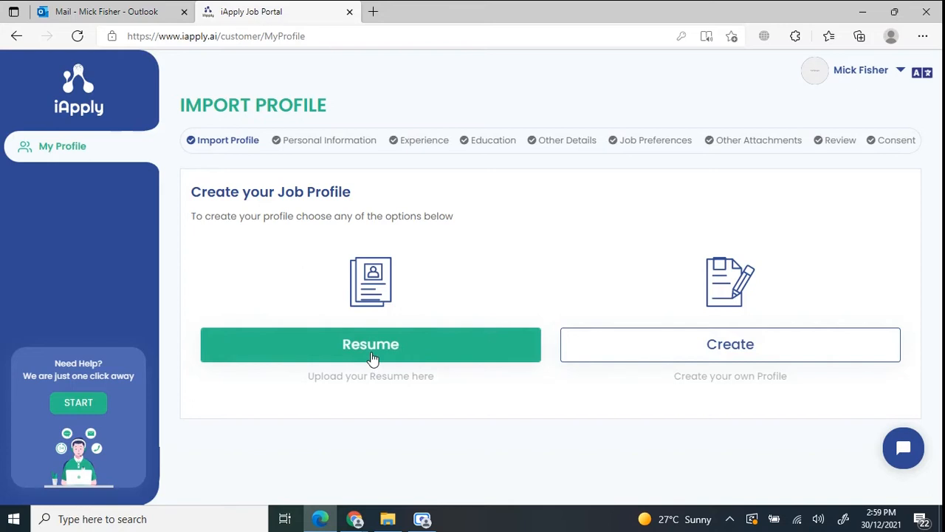
pyautogui.moveTo(236, 145)
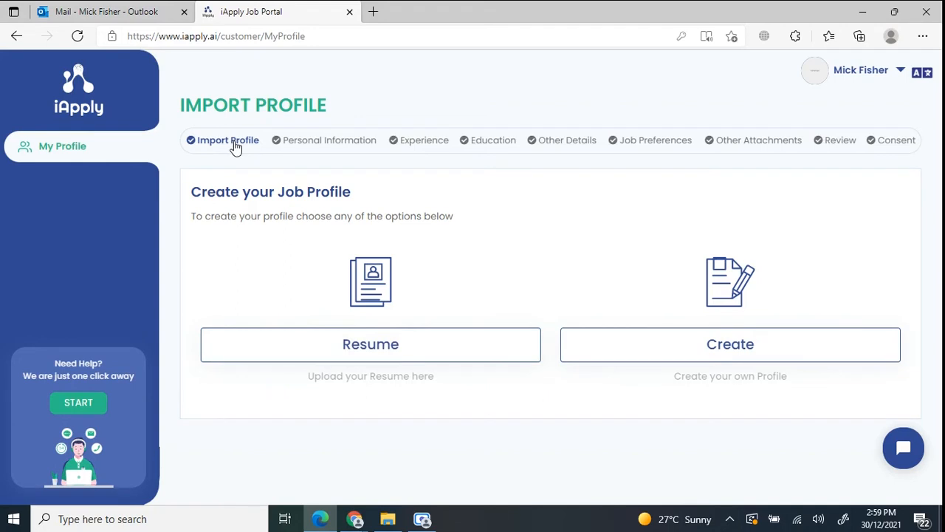
pyautogui.moveTo(329, 145)
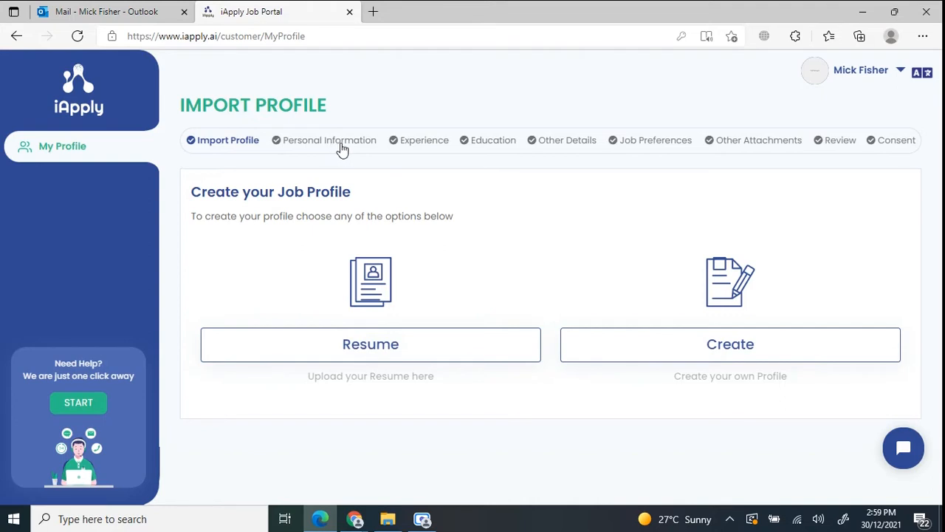
pyautogui.moveTo(484, 145)
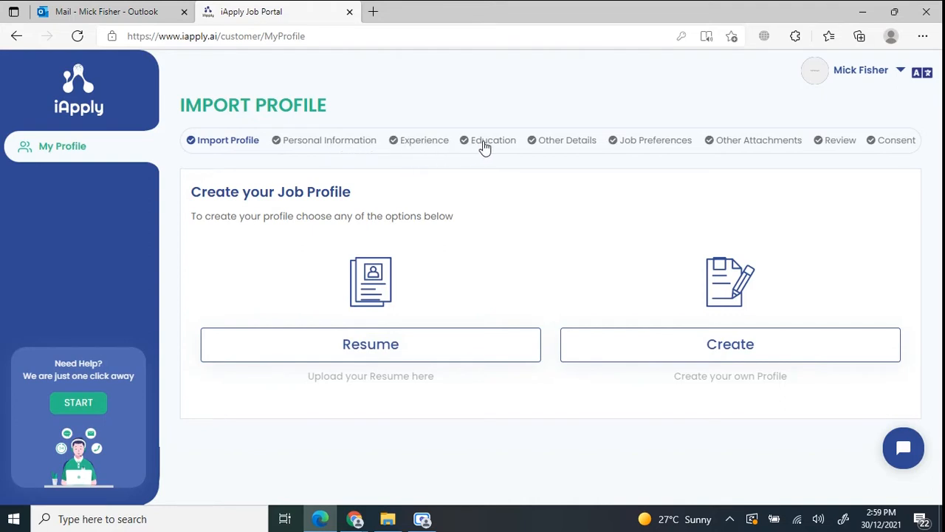
pyautogui.moveTo(643, 145)
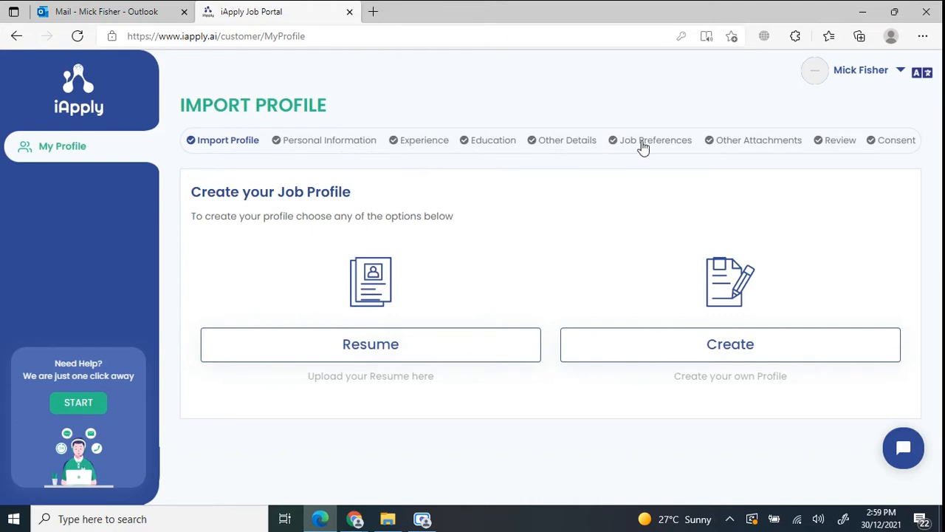
pyautogui.moveTo(840, 141)
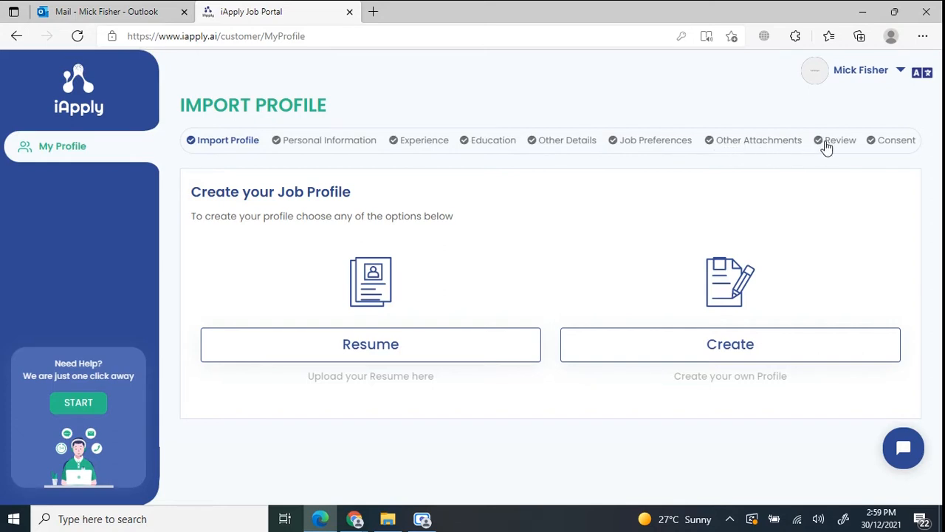
pyautogui.moveTo(901, 152)
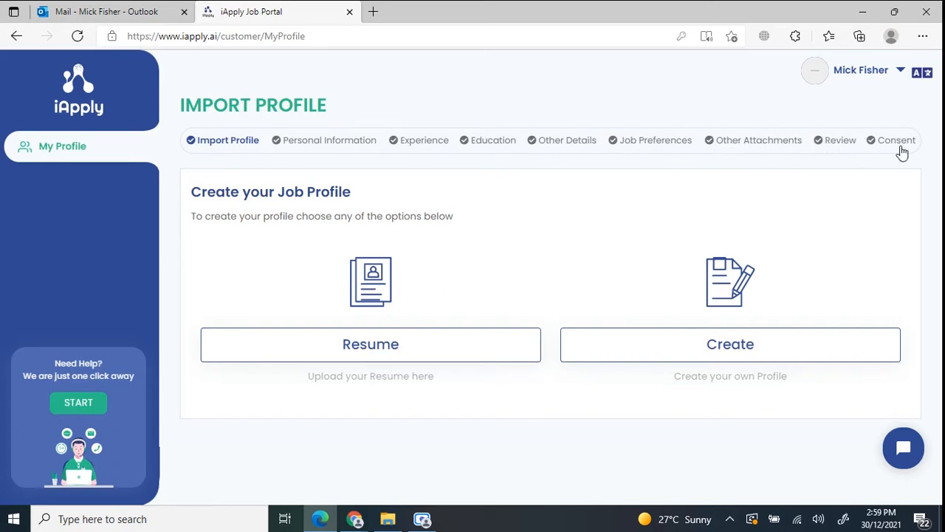
pyautogui.moveTo(384, 190)
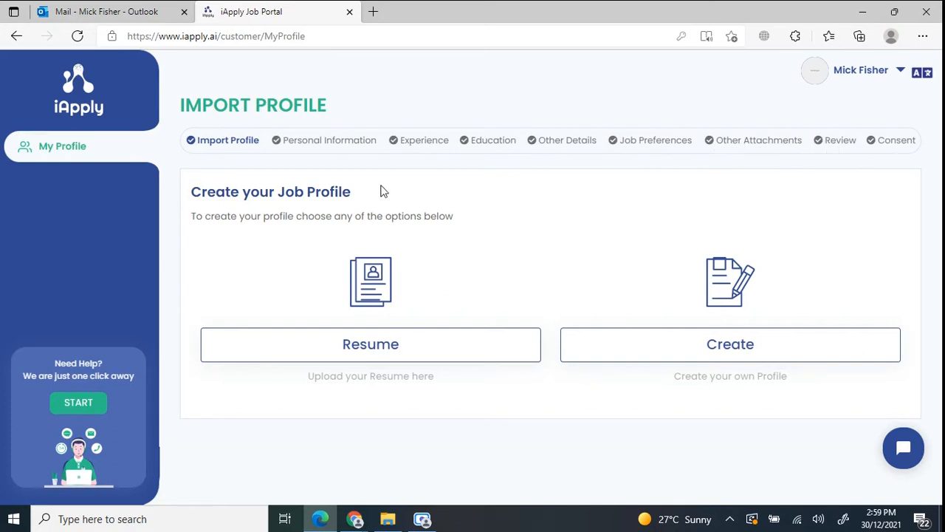
pyautogui.moveTo(369, 344)
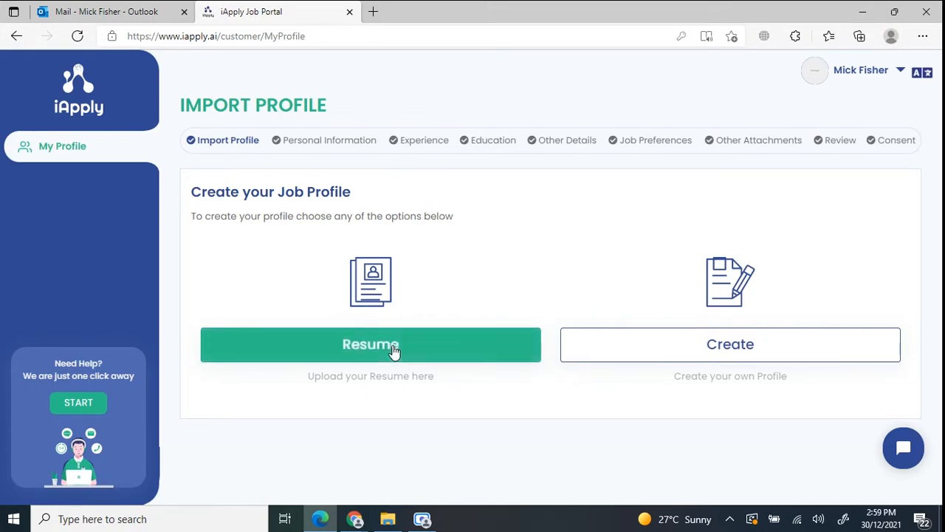
pyautogui.click(371, 345)
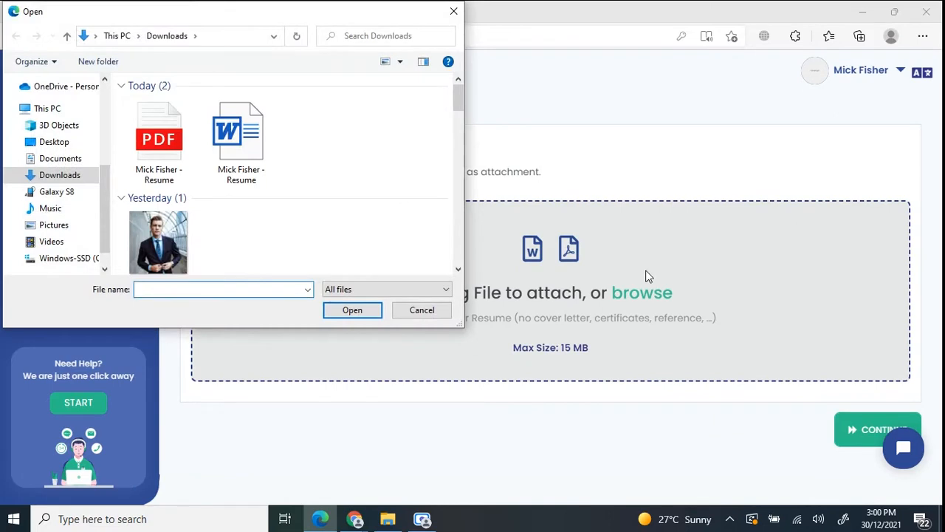
pyautogui.click(159, 135)
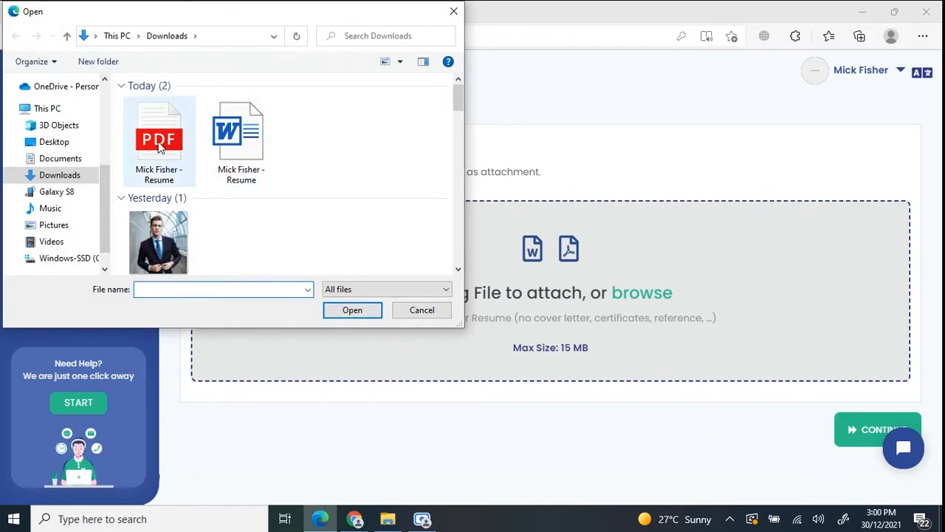
pyautogui.click(160, 136)
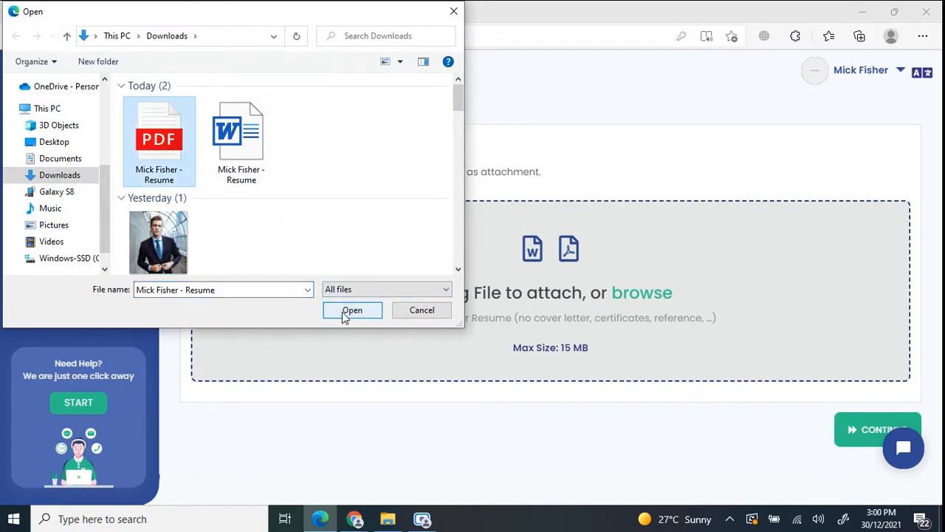
pyautogui.click(351, 310)
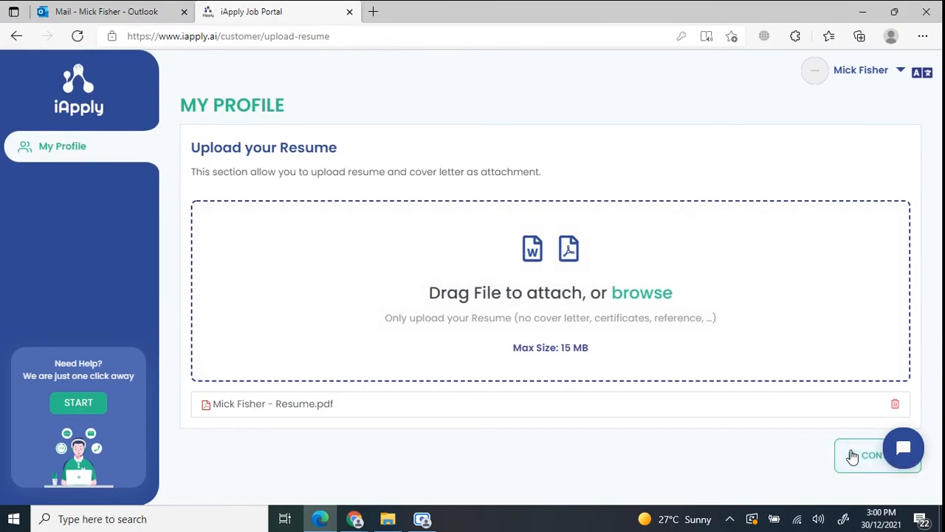
# Enter the New York Avenue address, New York city and United States as country
pyautogui.click(872, 455)
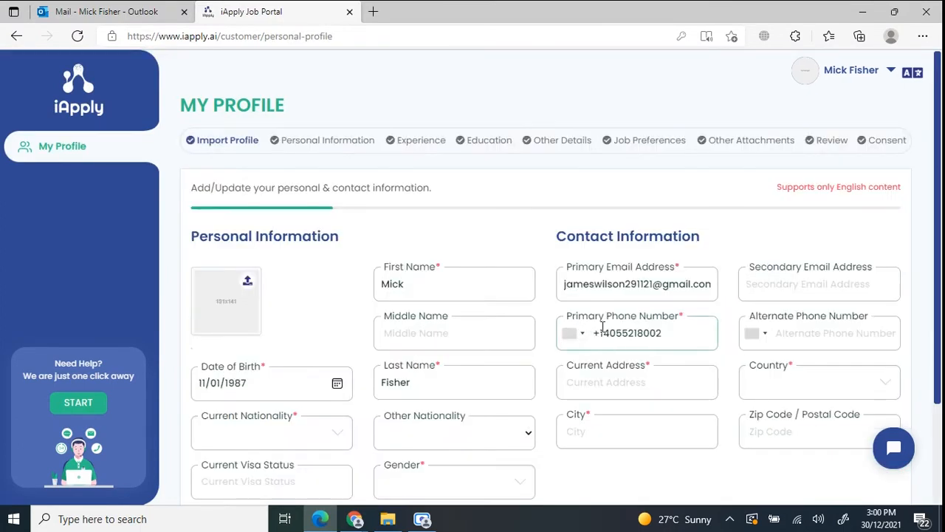
pyautogui.click(455, 333)
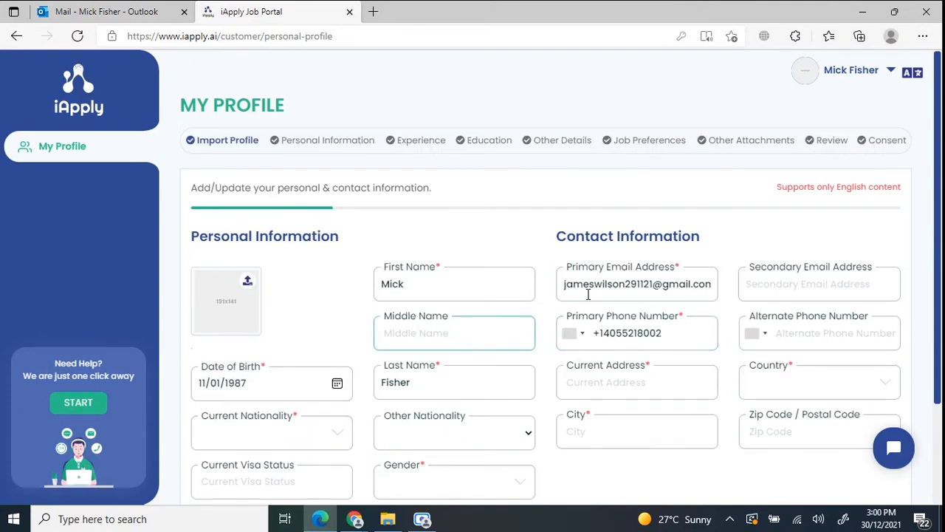
pyautogui.scroll(-3)
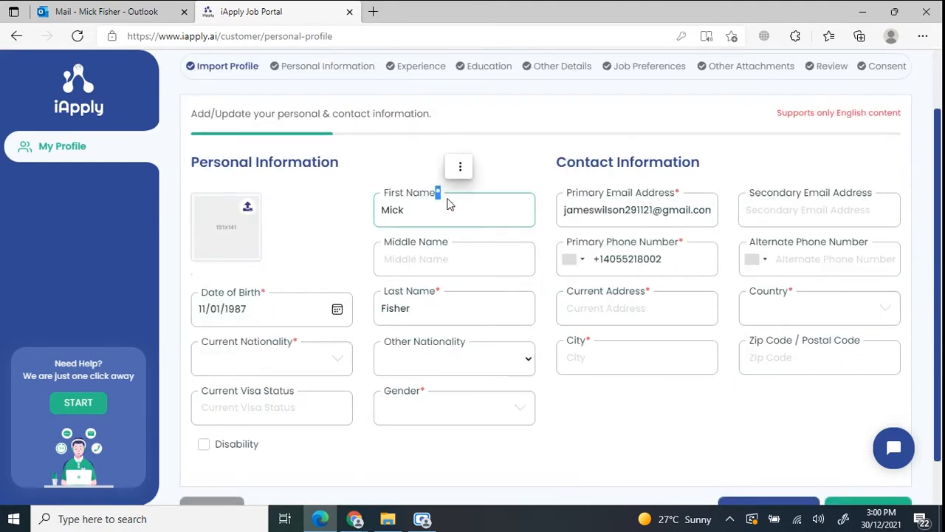
pyautogui.moveTo(555, 332)
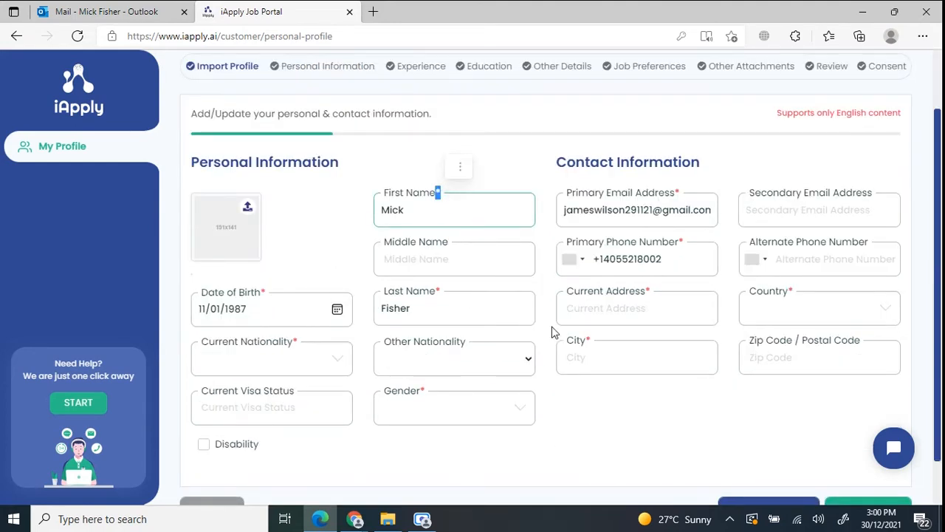
pyautogui.write('New Yp')
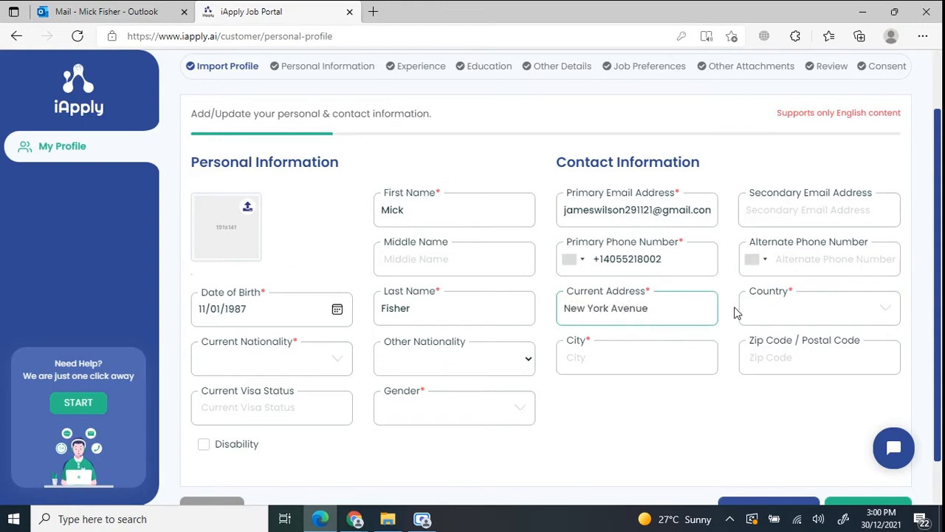
pyautogui.click(819, 309)
pyautogui.write('Uganda')
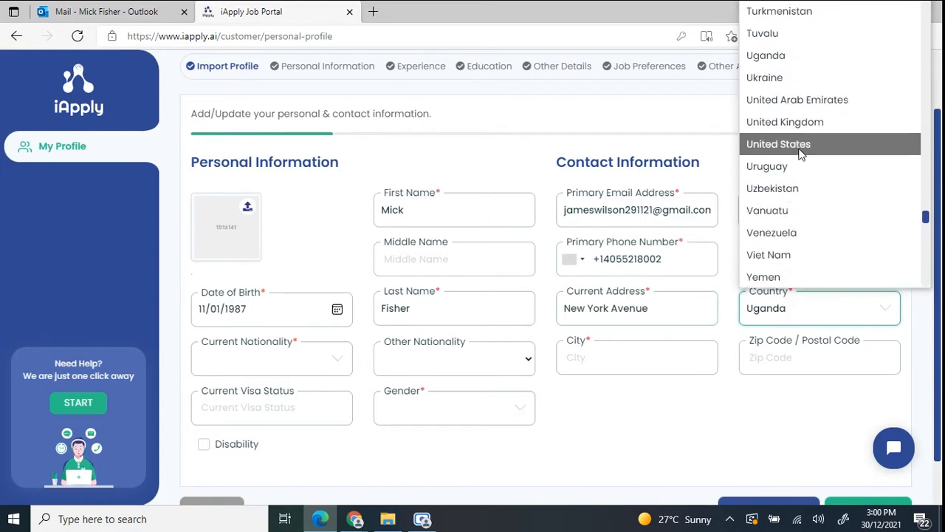
pyautogui.click(778, 145)
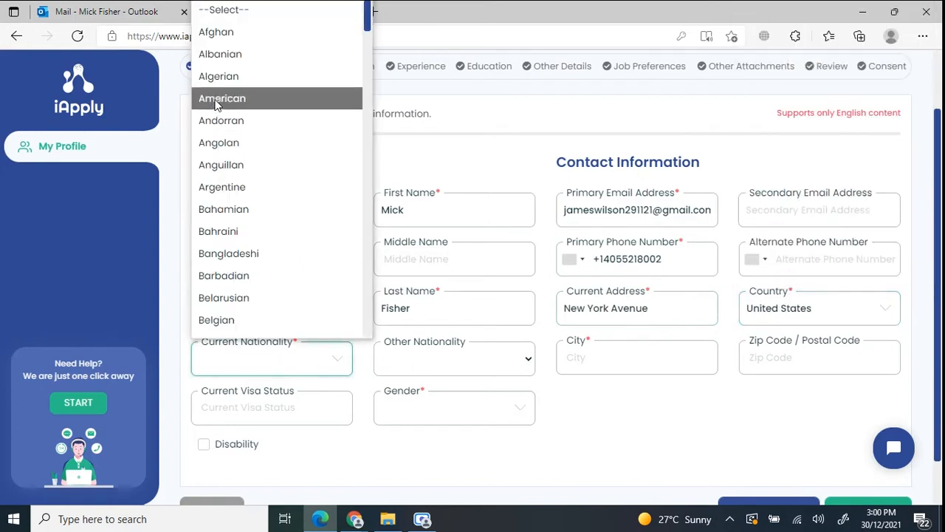
# Set nationality American, gender Male, disability off, and save the personal details as draft
pyautogui.click(222, 98)
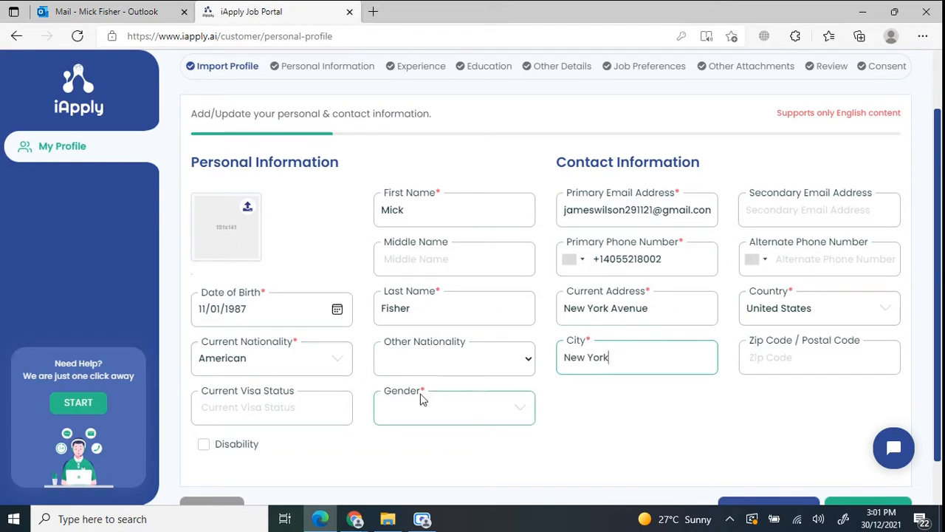
pyautogui.click(454, 408)
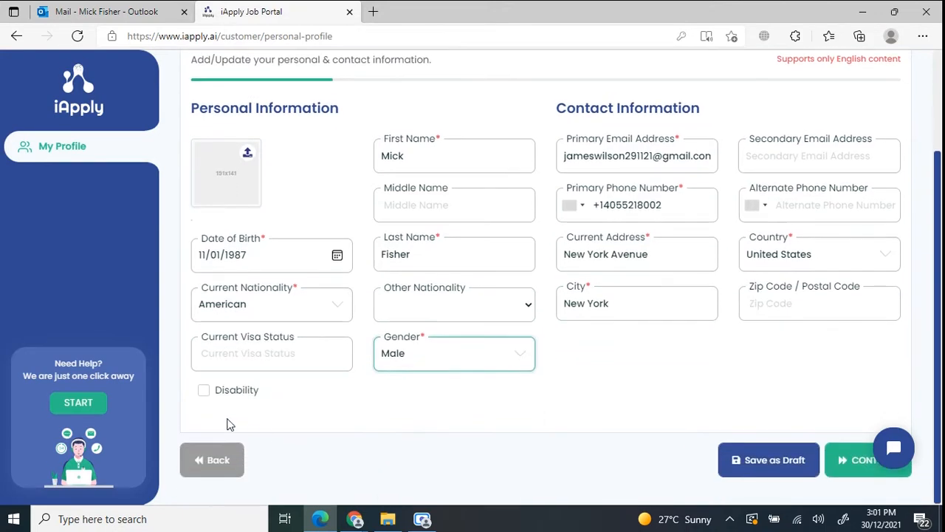
pyautogui.moveTo(207, 398)
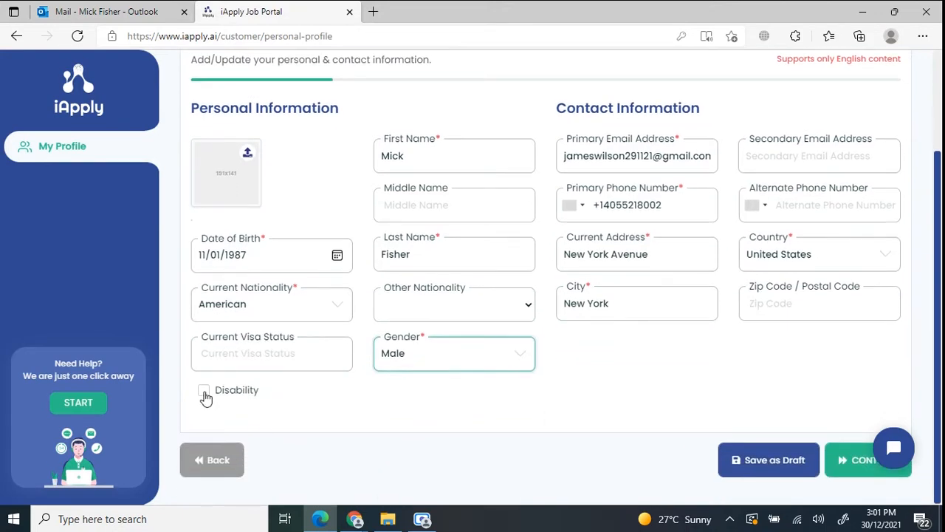
pyautogui.click(203, 390)
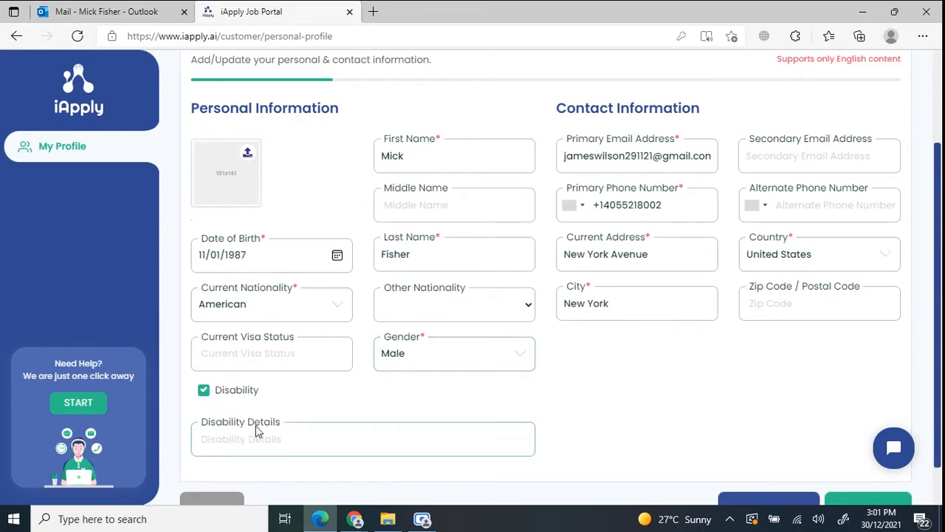
pyautogui.click(203, 390)
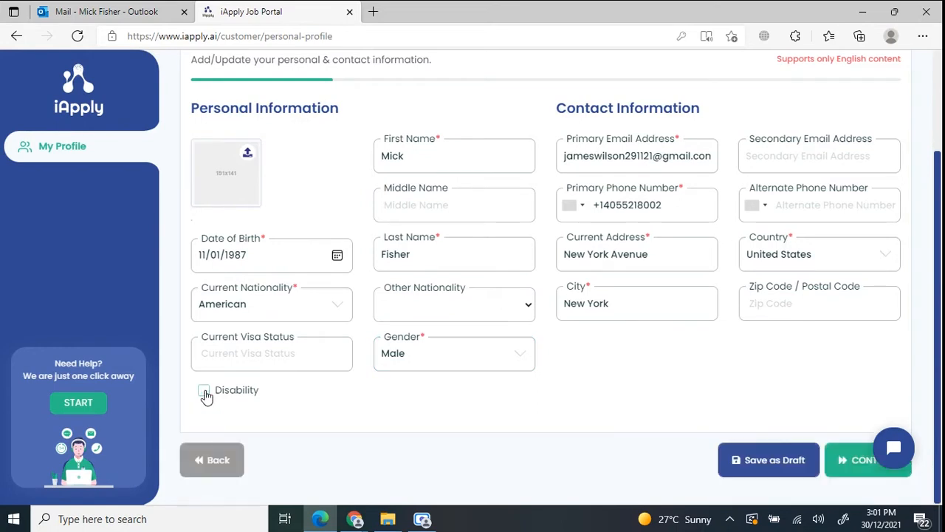
pyautogui.moveTo(786, 443)
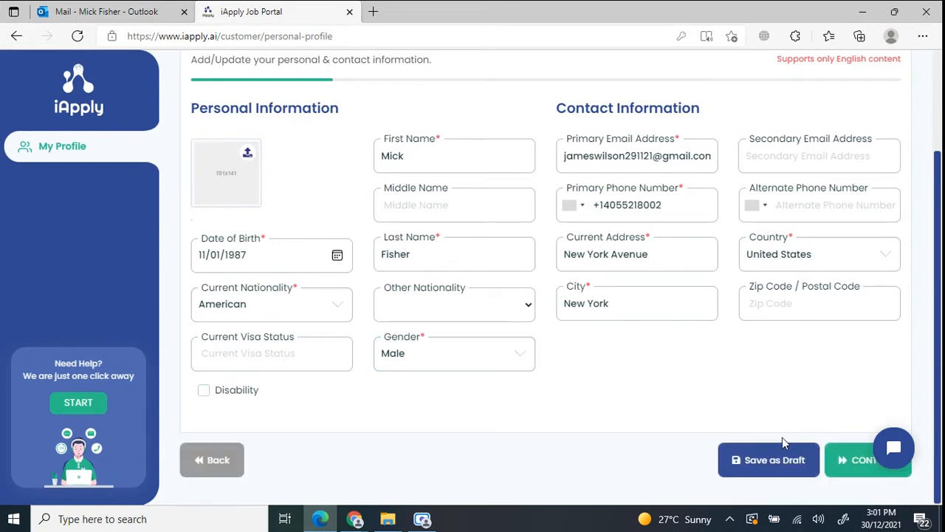
pyautogui.click(868, 459)
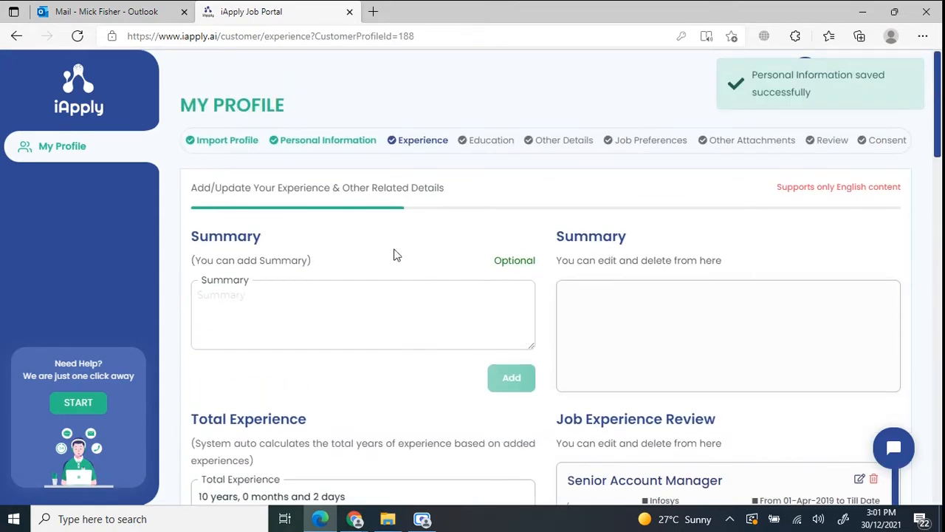
pyautogui.moveTo(292, 140)
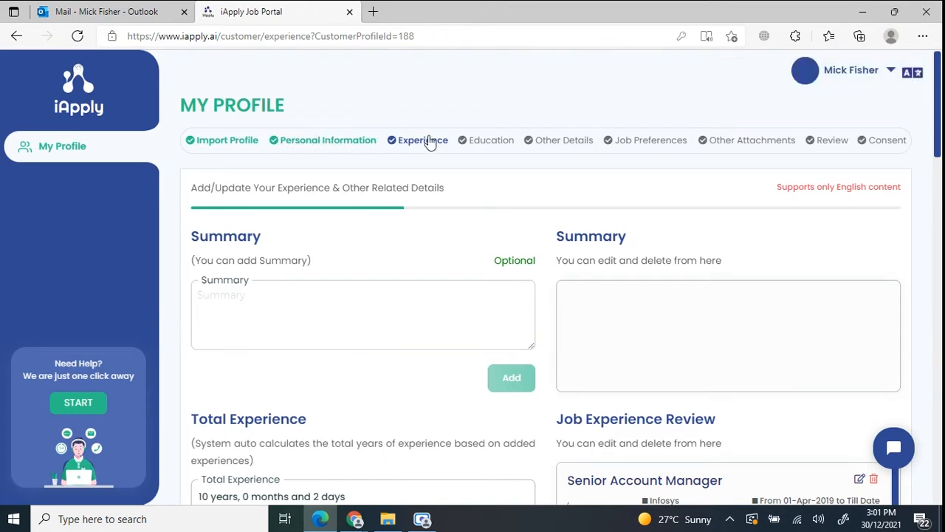
pyautogui.moveTo(421, 232)
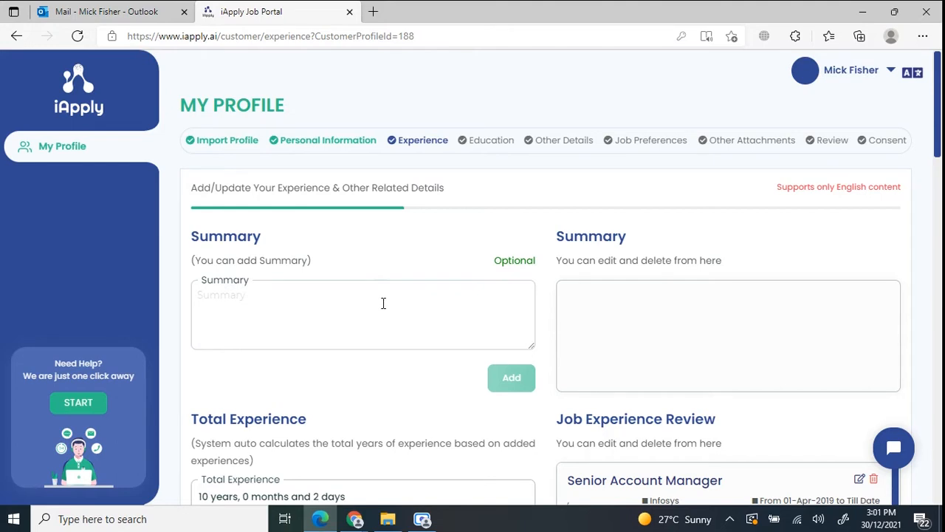
pyautogui.scroll(-3)
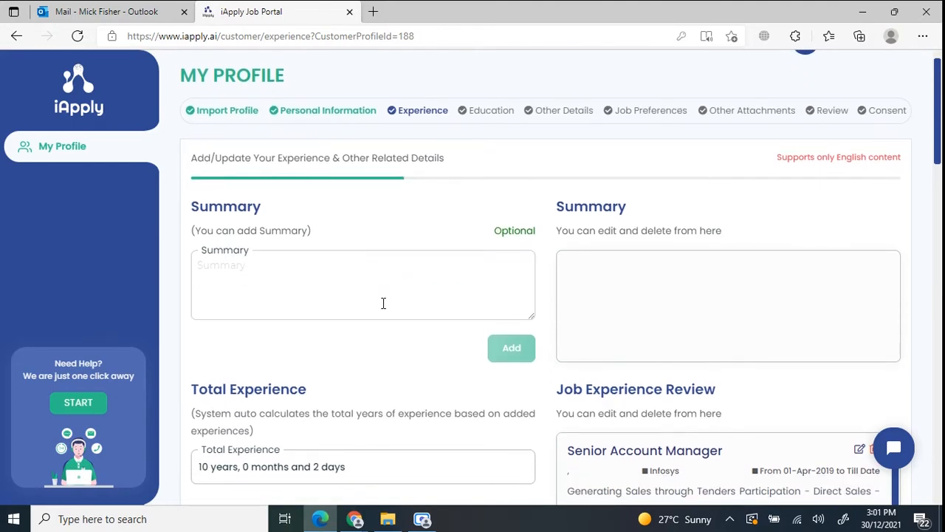
pyautogui.moveTo(273, 250)
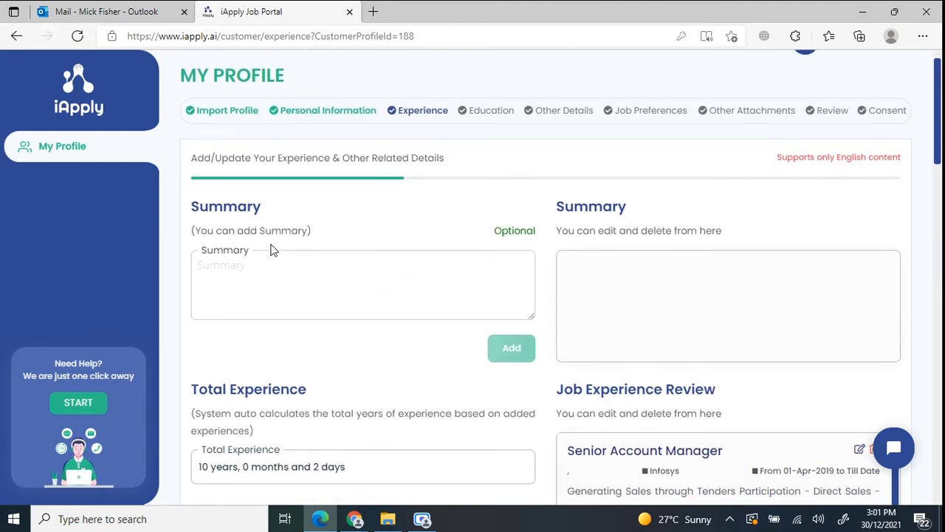
pyautogui.doubleClick(514, 230)
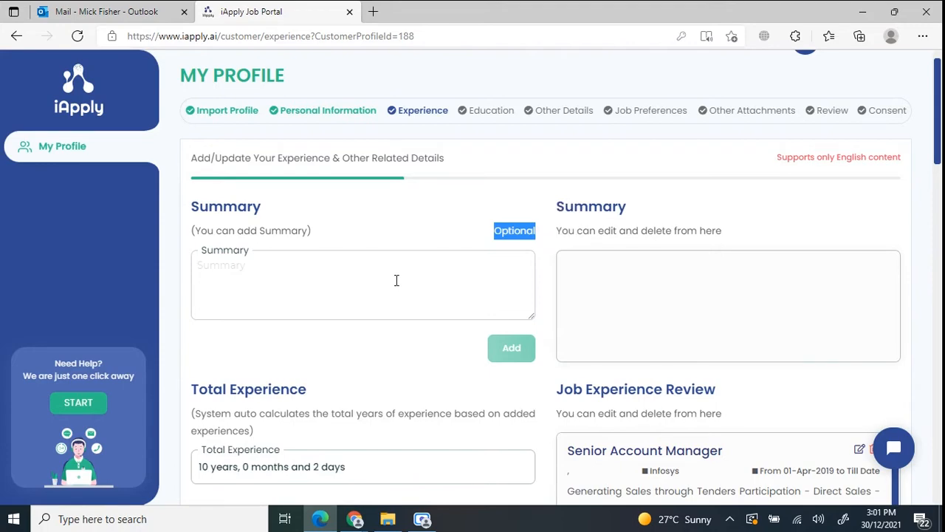
pyautogui.scroll(-3)
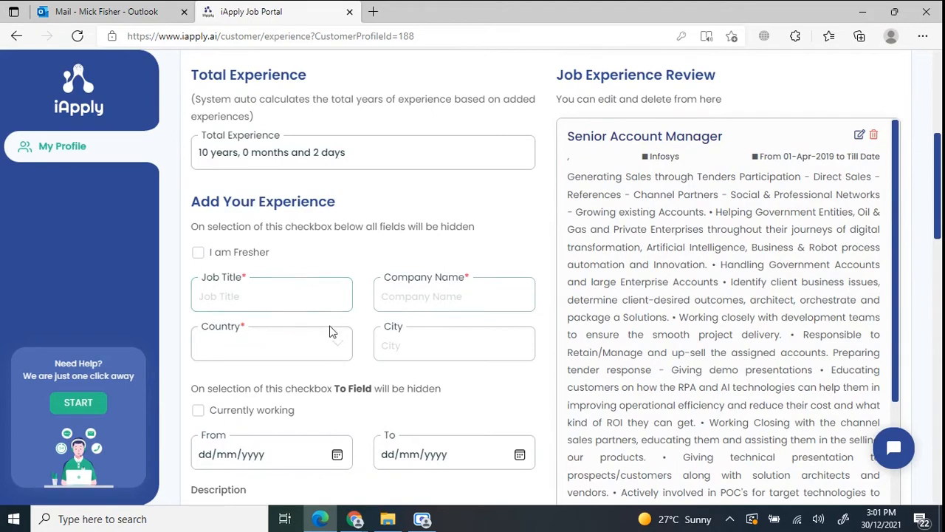
pyautogui.scroll(3)
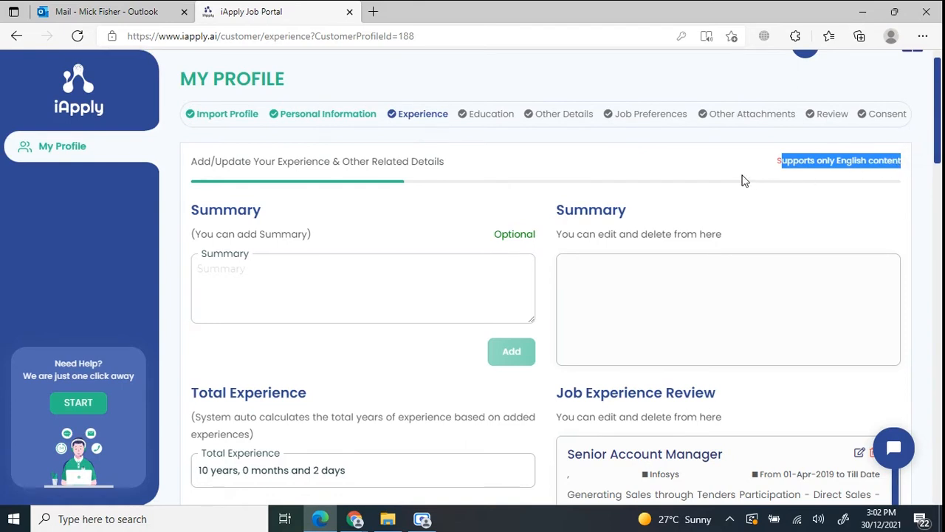
# Add the summary 'I have 14 years of experience in Business Development & Sales'
pyautogui.click(363, 288)
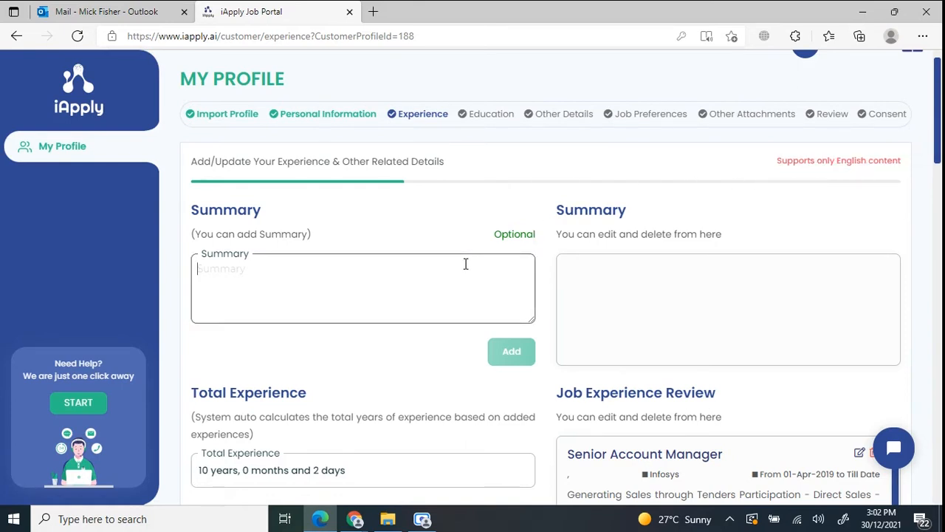
pyautogui.write('I have 14 years of')
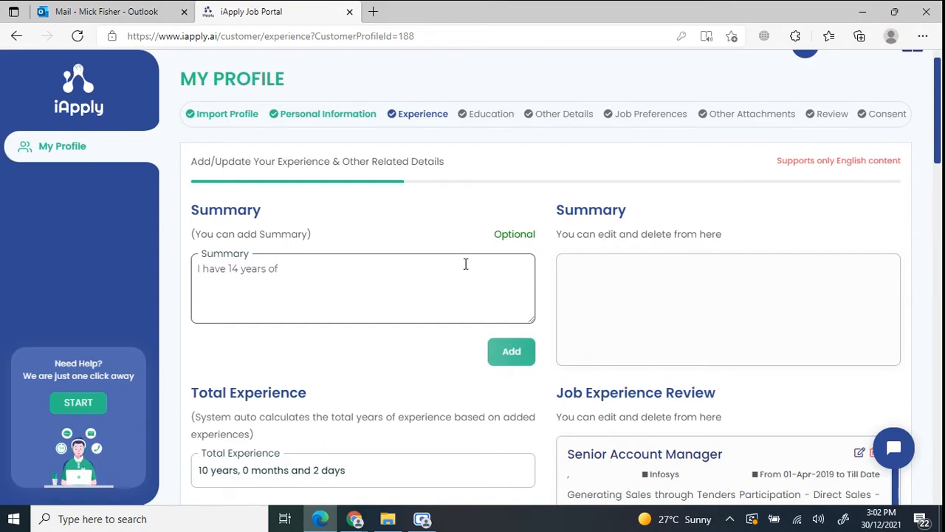
pyautogui.write('experience in Busiess Development')
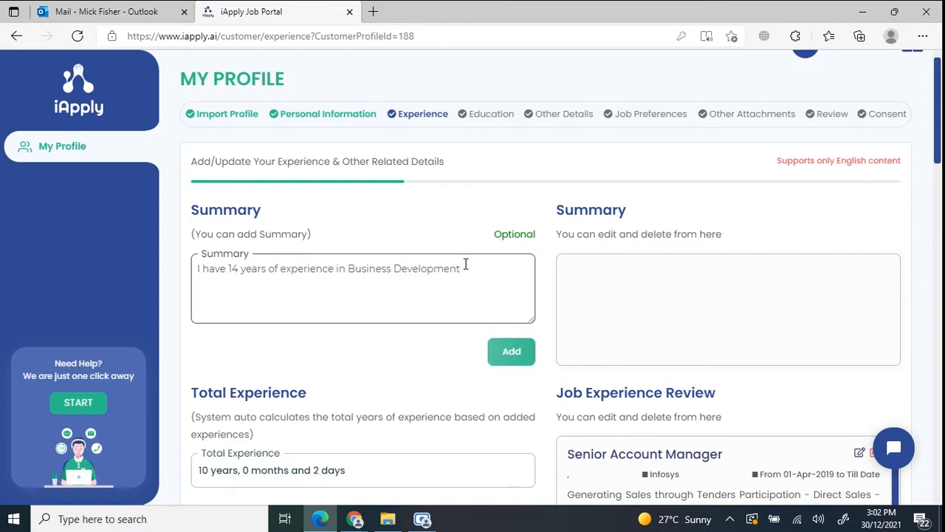
pyautogui.write('& Sales')
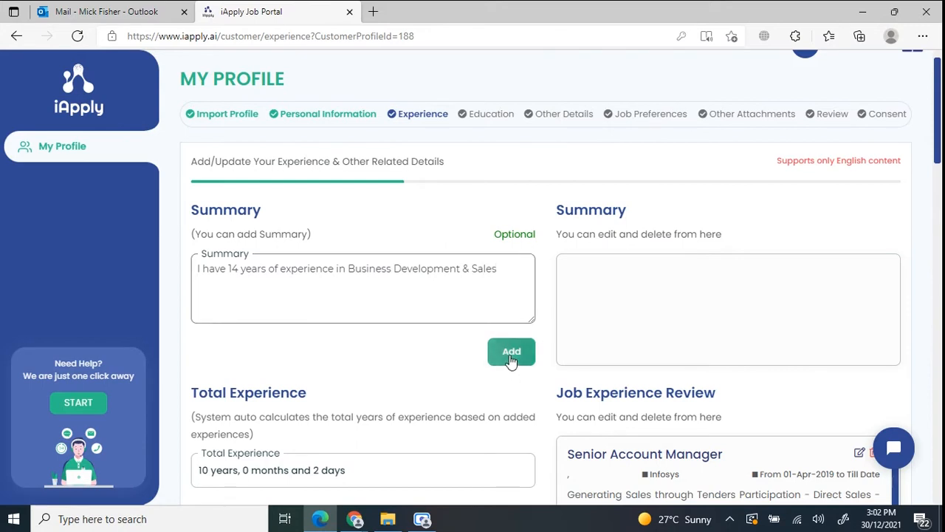
pyautogui.click(511, 351)
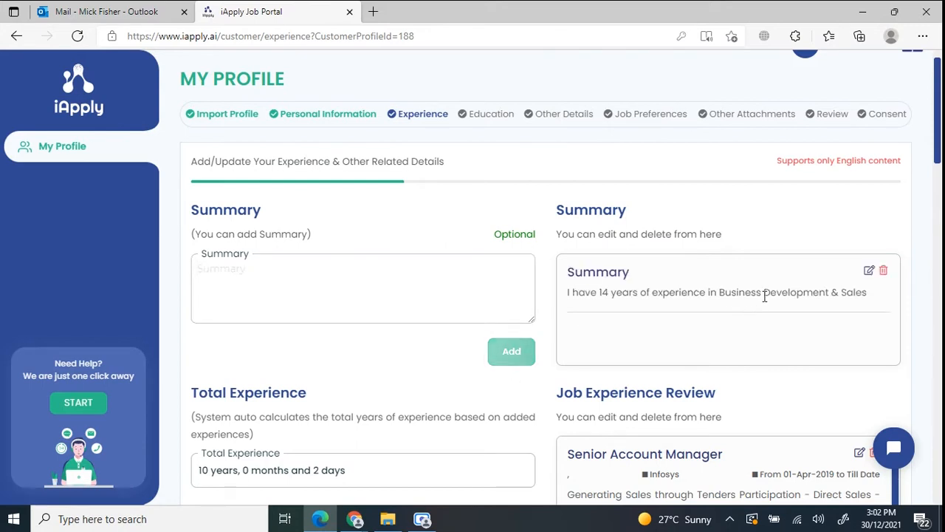
pyautogui.moveTo(658, 288)
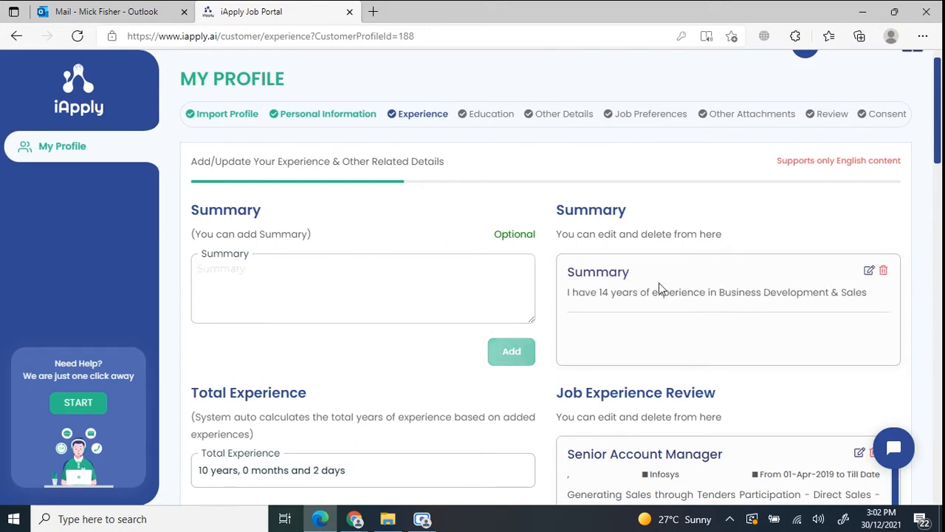
pyautogui.moveTo(735, 287)
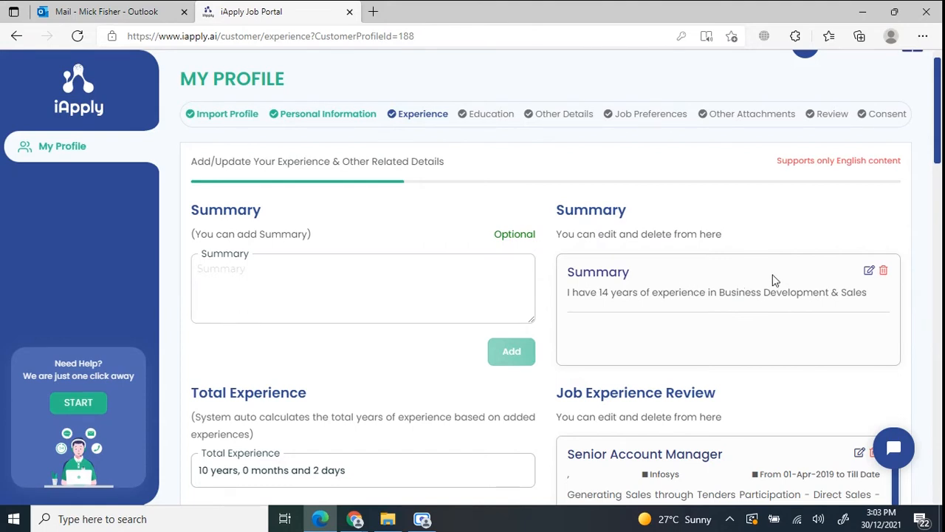
# Edit the saved summary to end with 'Business Development & Sales Operation' and update it
pyautogui.click(869, 270)
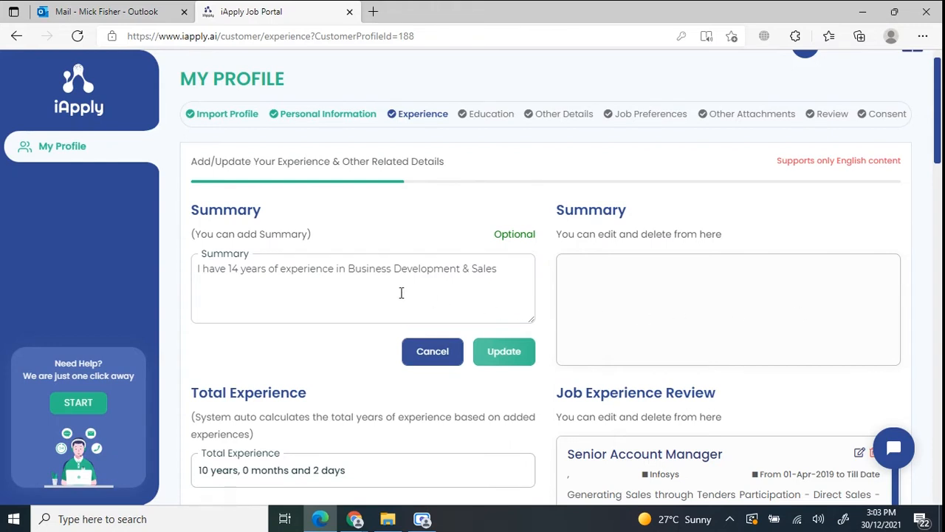
pyautogui.moveTo(224, 268); pyautogui.dragTo(496, 269)
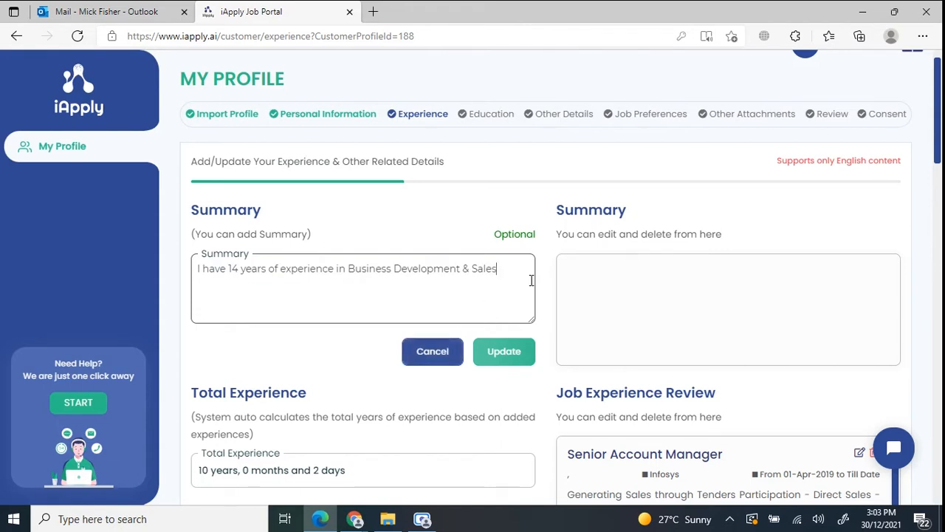
pyautogui.write('Operation')
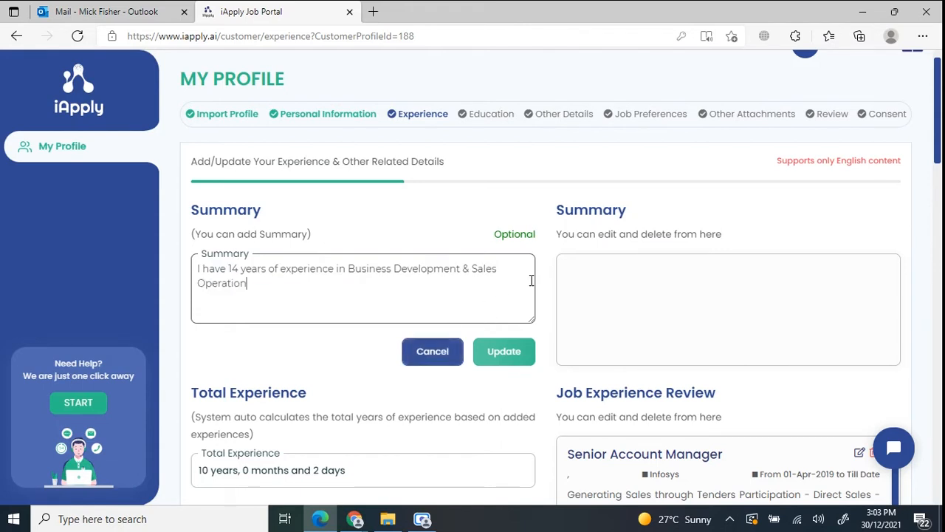
pyautogui.click(503, 352)
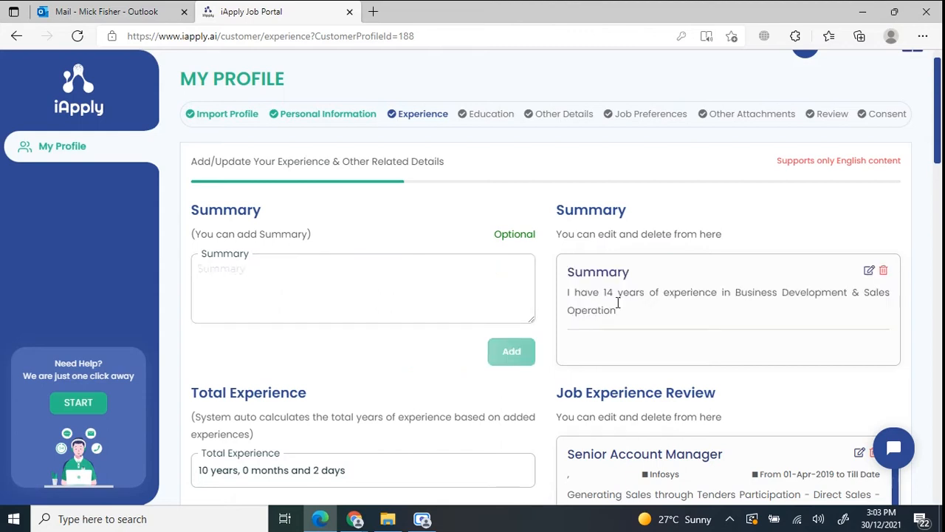
# Scroll to the 'Country is missing for 1 experience' warning, then back to Job Experience Review
pyautogui.scroll(-3)
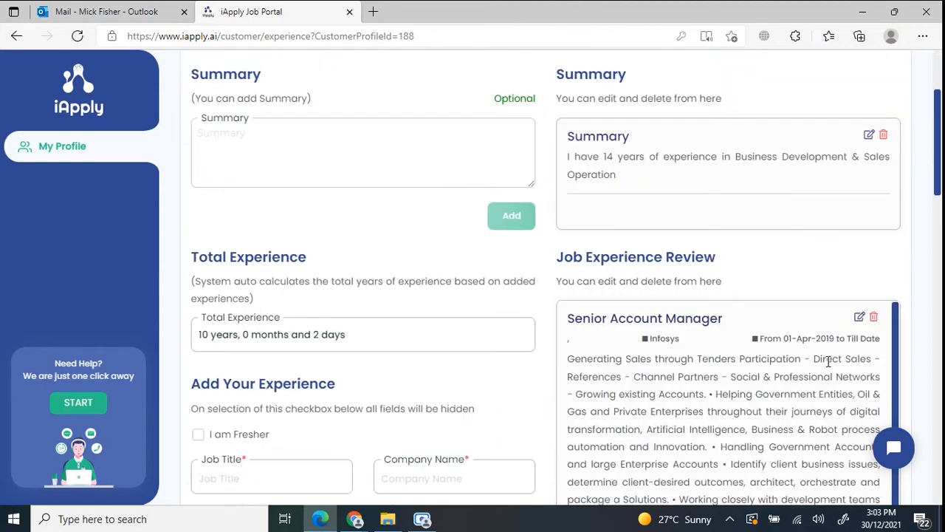
pyautogui.moveTo(694, 372)
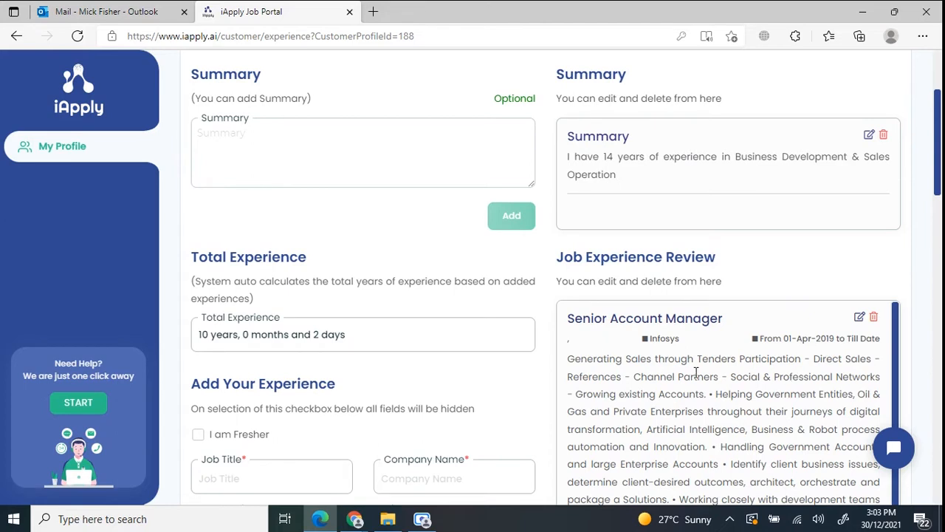
pyautogui.scroll(-3)
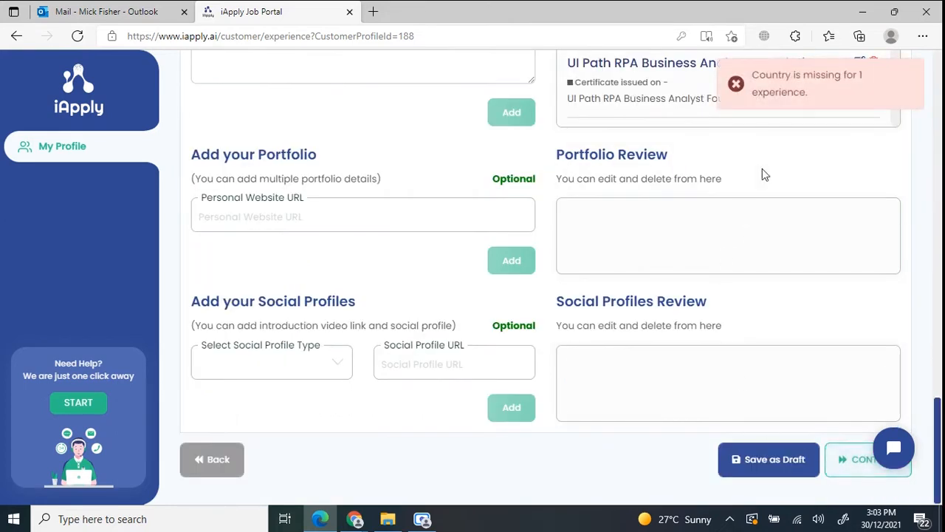
pyautogui.moveTo(809, 96)
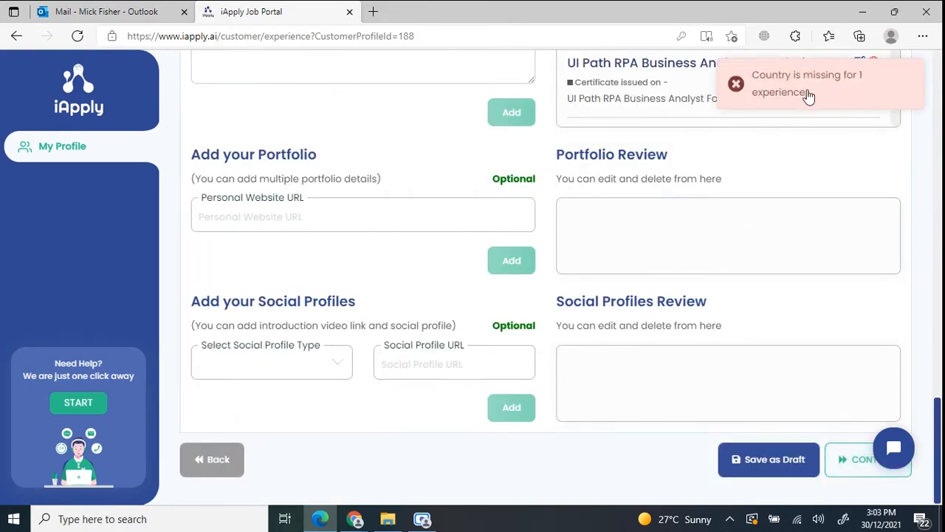
pyautogui.moveTo(803, 164)
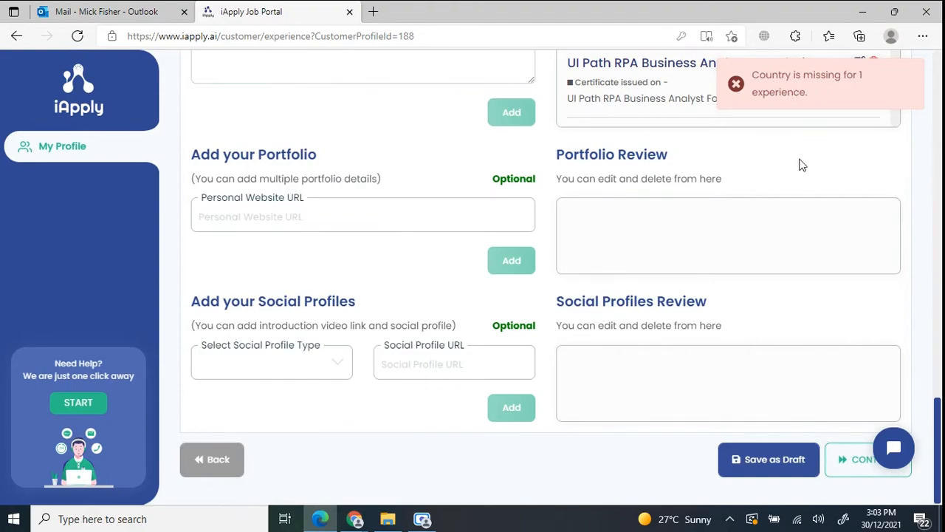
pyautogui.scroll(3)
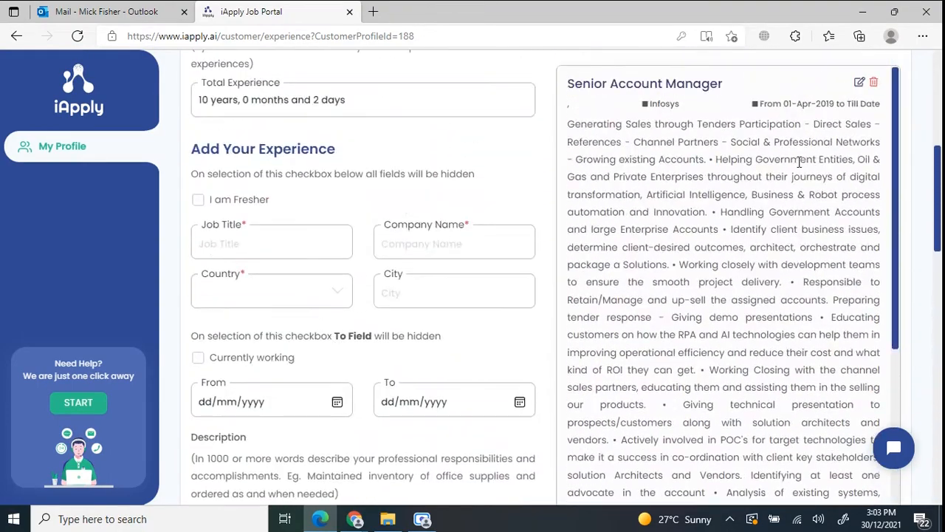
pyautogui.scroll(3)
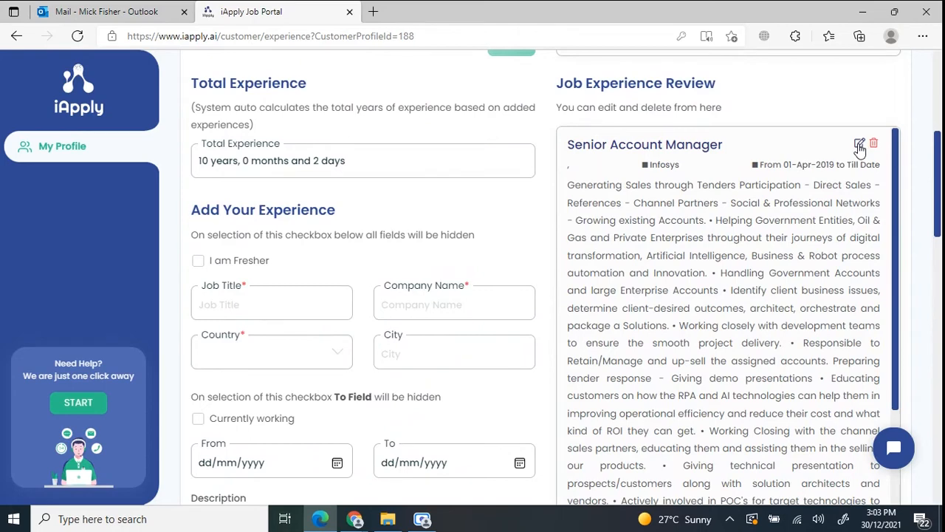
# Set the Senior Account Manager experience's country to United States
pyautogui.click(860, 143)
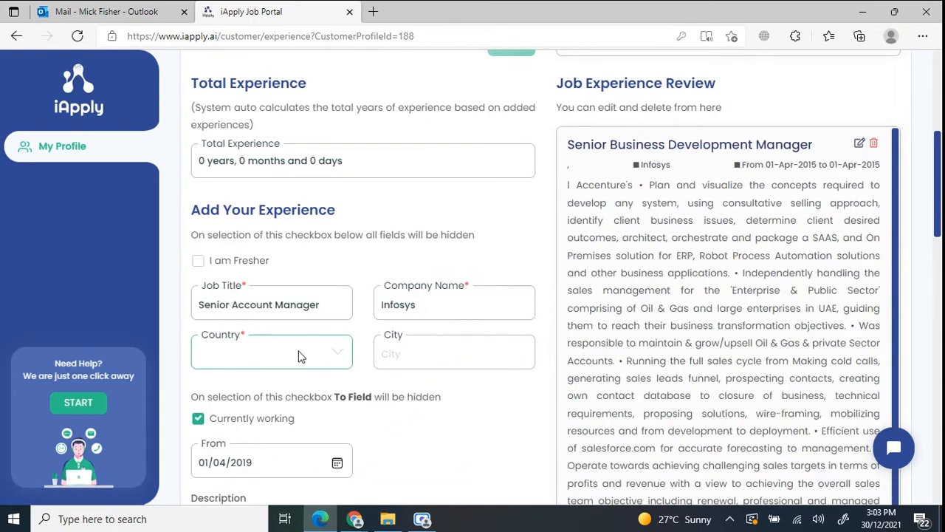
pyautogui.click(272, 353)
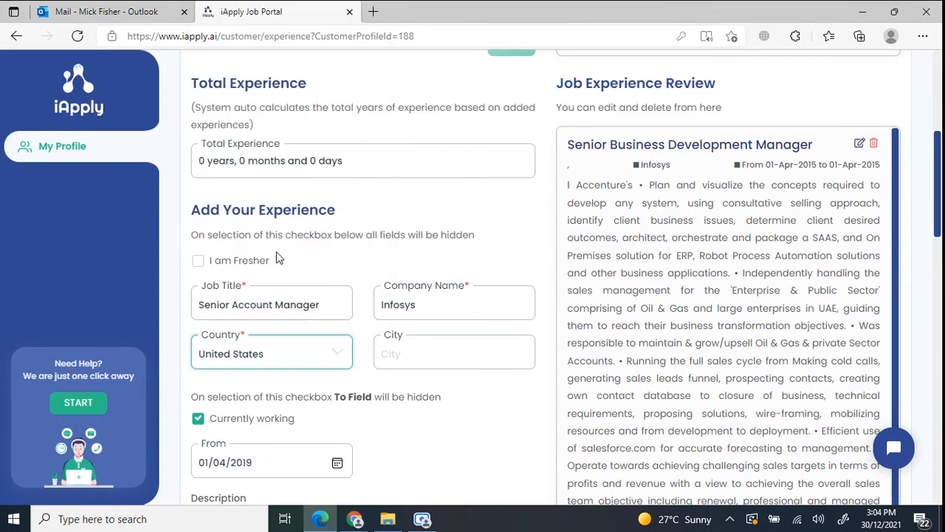
# Choose a country for the Microsoft role from the Country dropdown
pyautogui.scroll(-3)
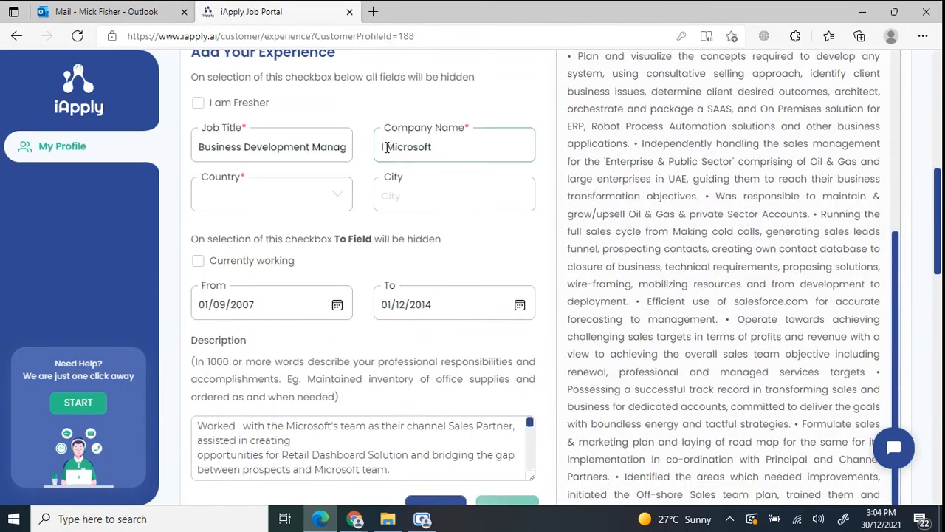
pyautogui.click(272, 195)
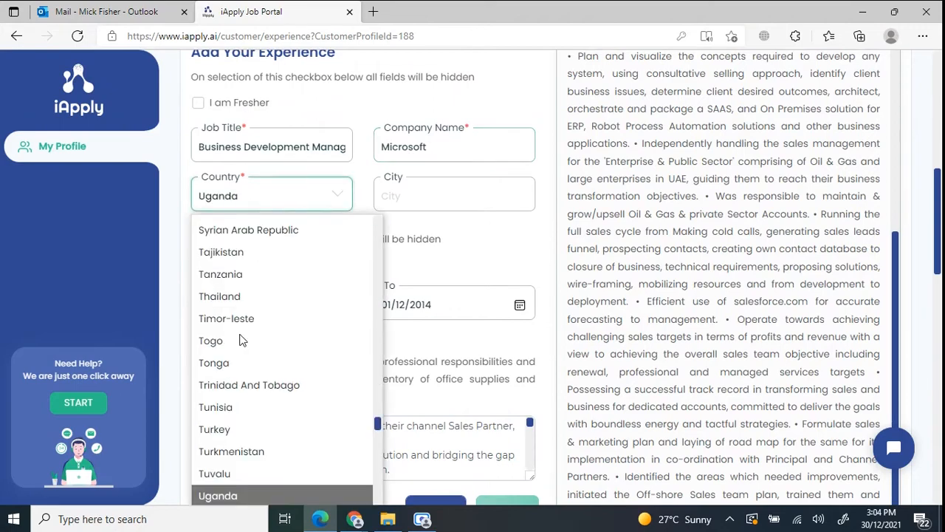
pyautogui.click(217, 497)
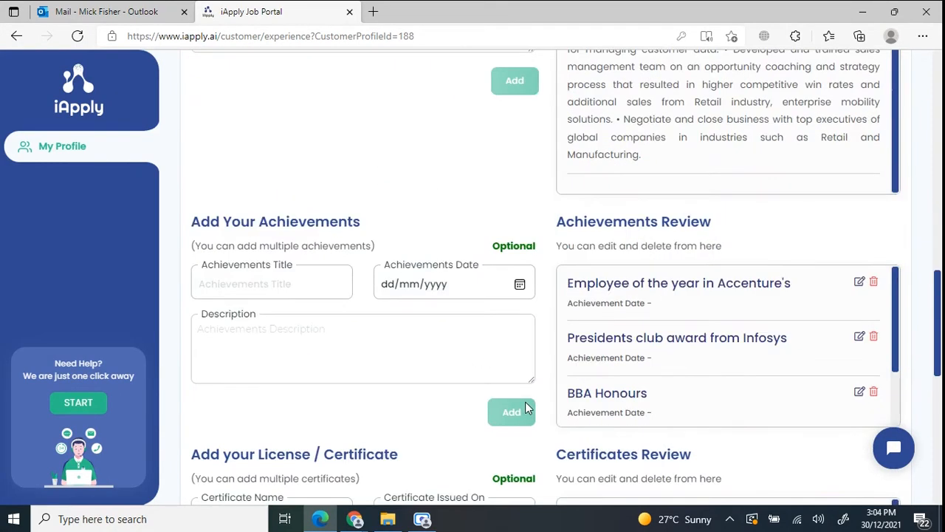
pyautogui.moveTo(702, 397)
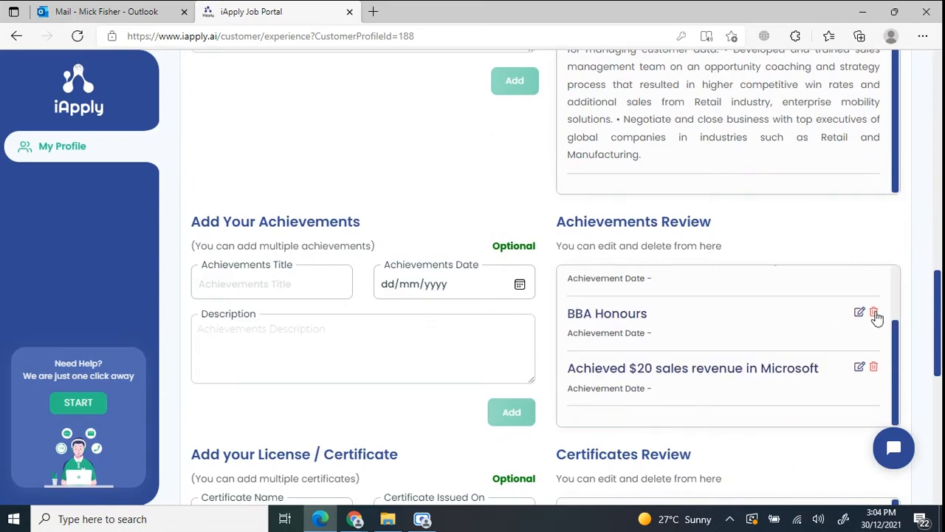
# Delete the BBA Honours achievement and confirm the deletion
pyautogui.click(874, 312)
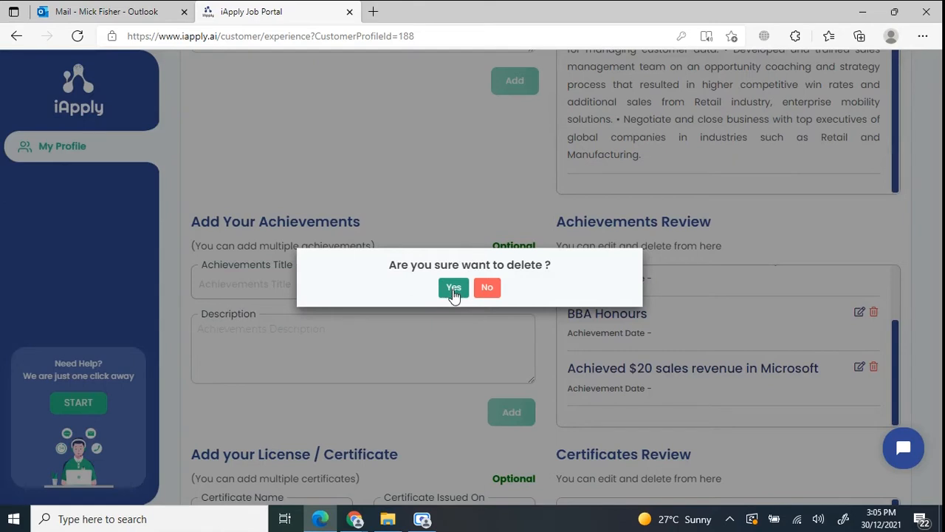
pyautogui.click(454, 287)
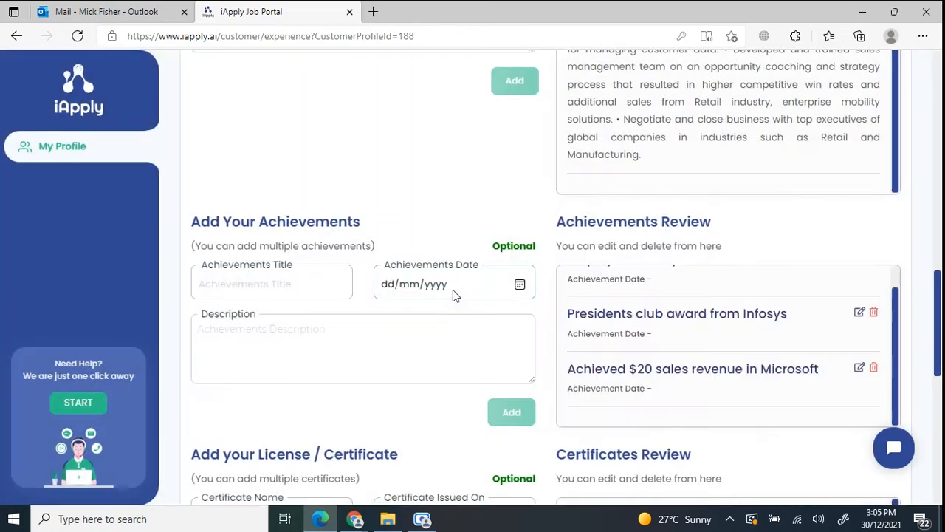
# Set the Robot Process Automation Awareness Certified certificate's issue date to a 2021 date
pyautogui.scroll(-3)
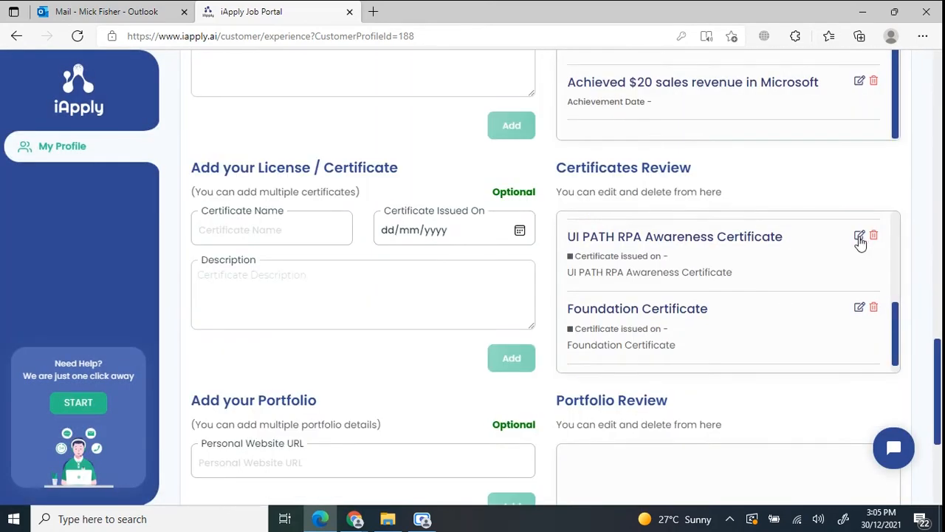
pyautogui.moveTo(860, 237)
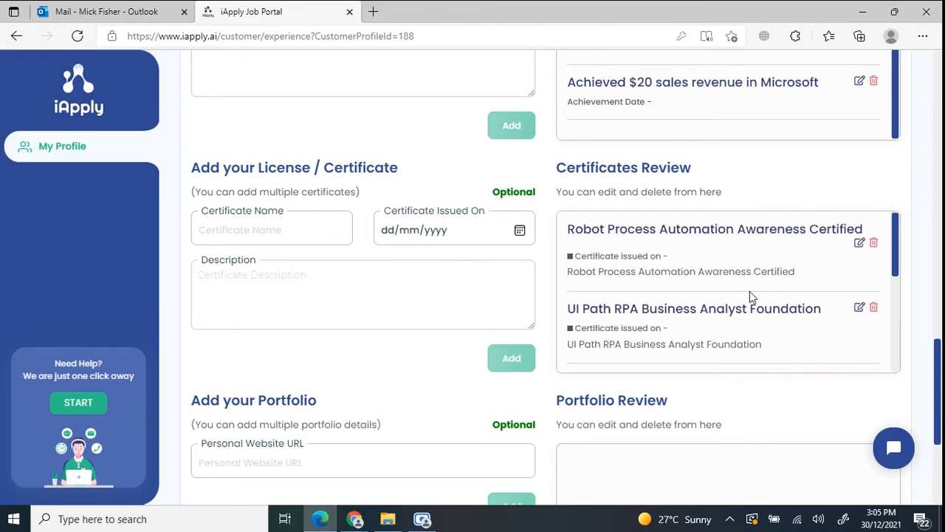
pyautogui.click(859, 242)
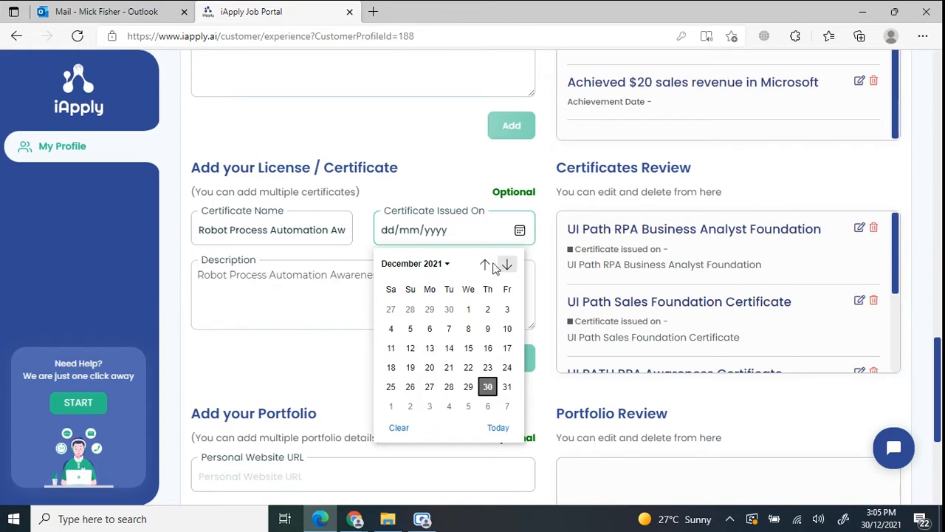
pyautogui.click(415, 263)
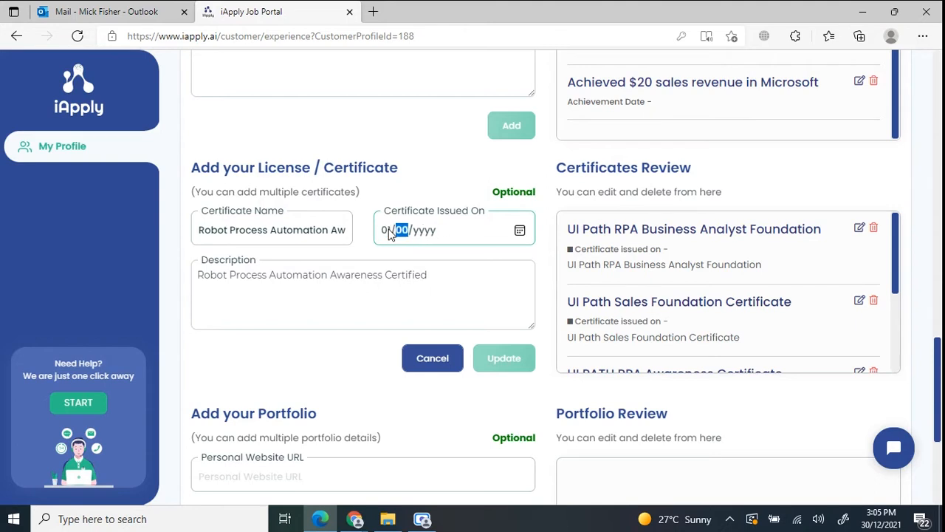
pyautogui.write('2021')
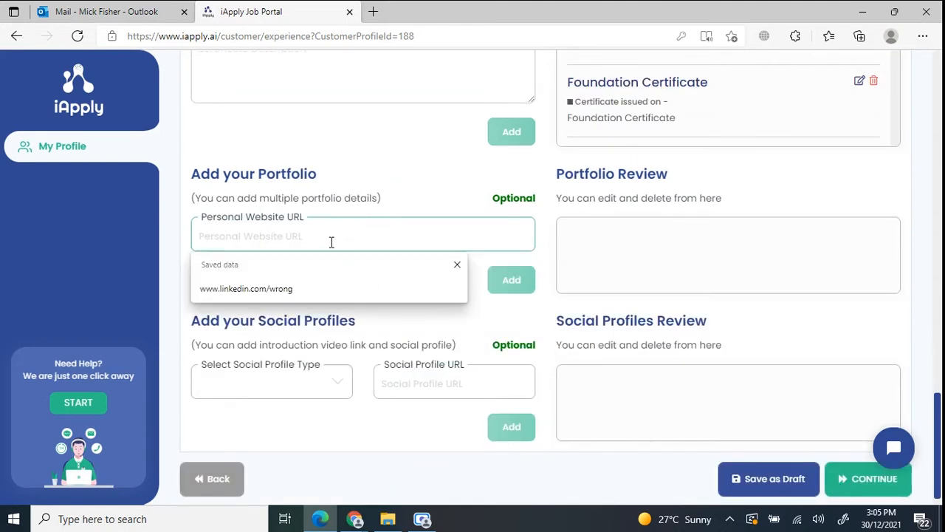
pyautogui.write('w')
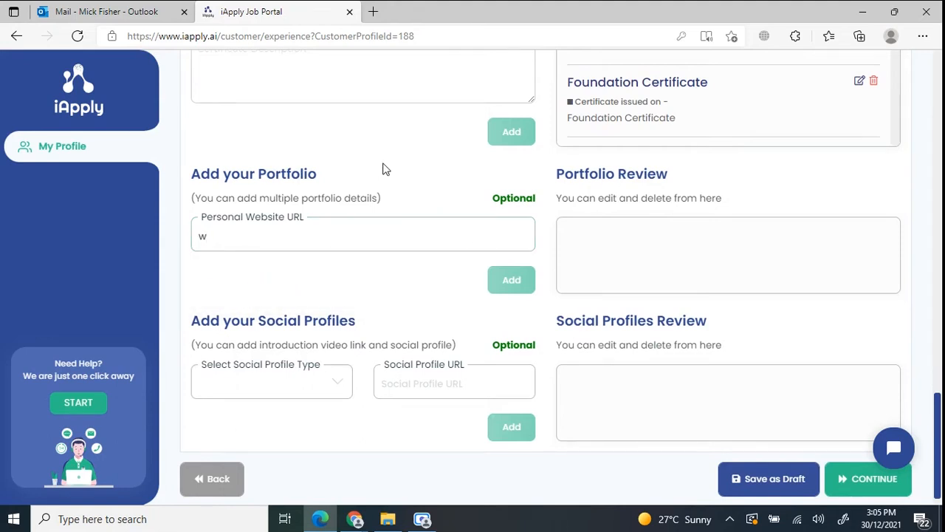
pyautogui.write('w')
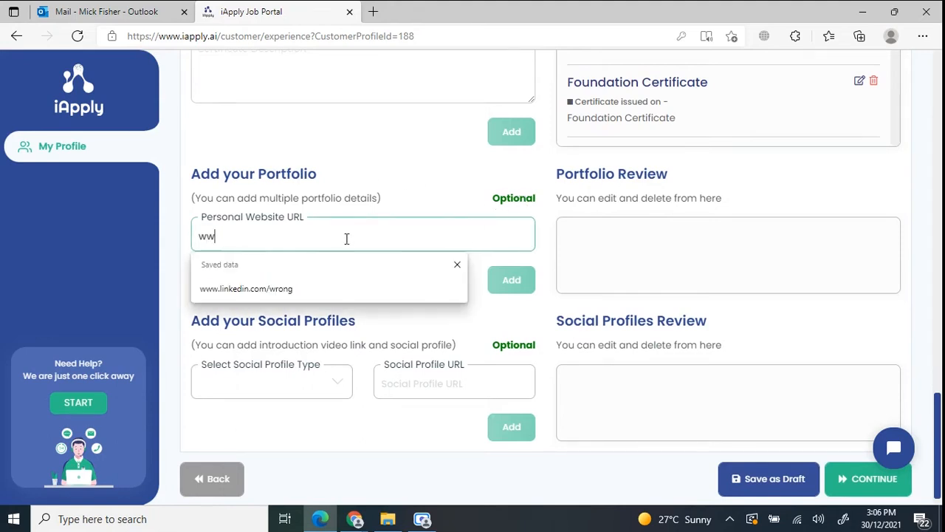
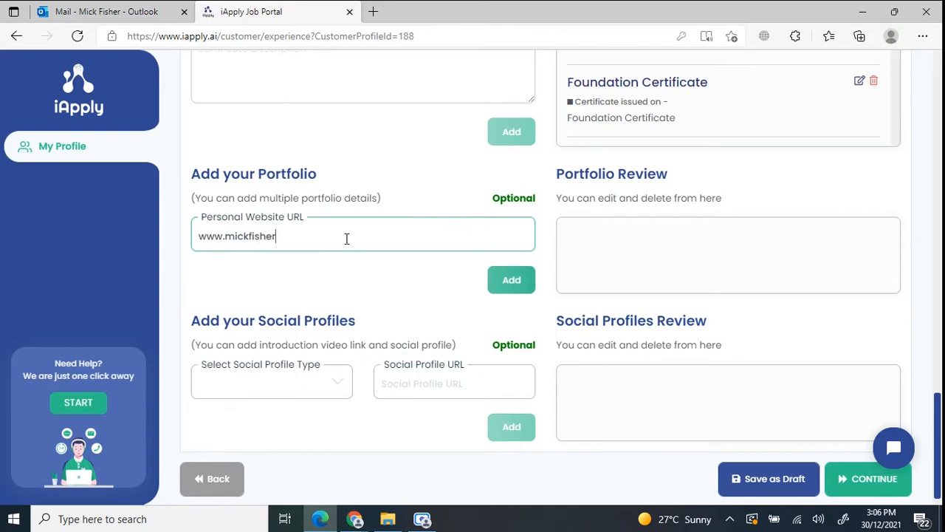
pyautogui.click(511, 279)
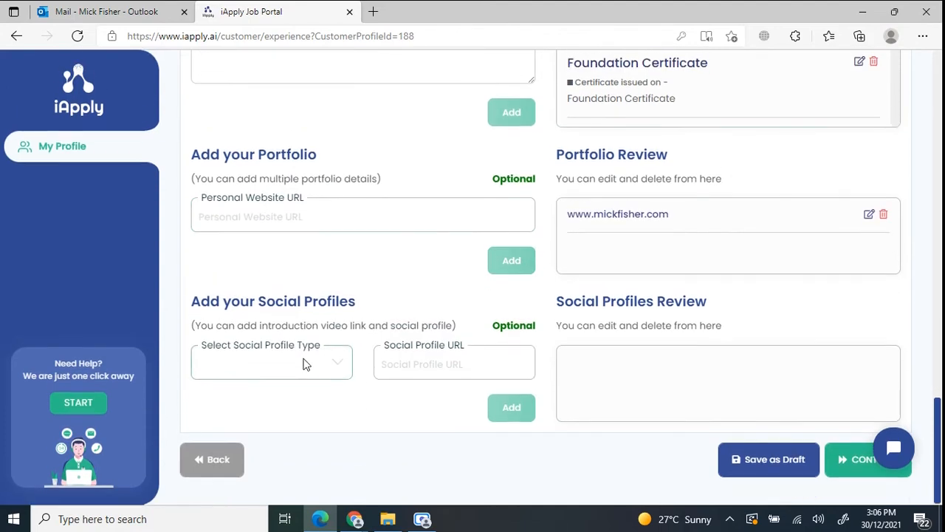
pyautogui.click(271, 360)
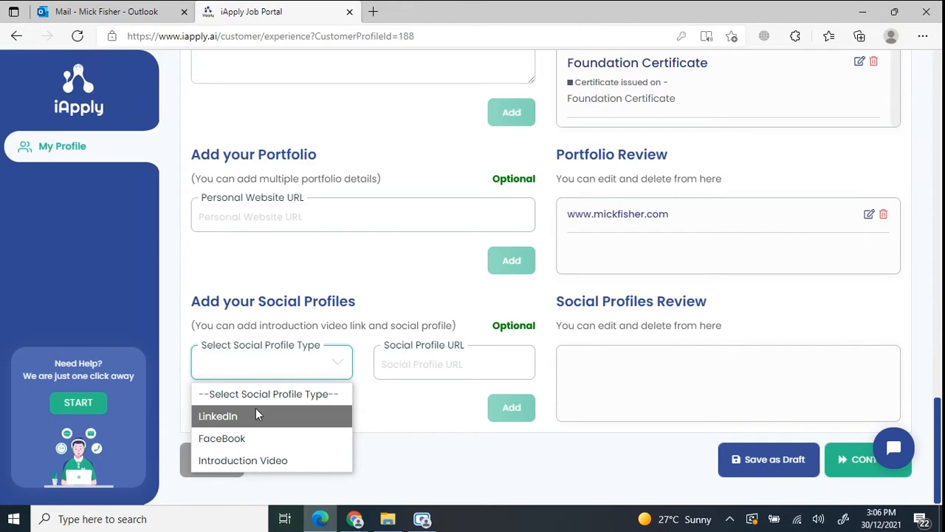
pyautogui.moveTo(242, 461)
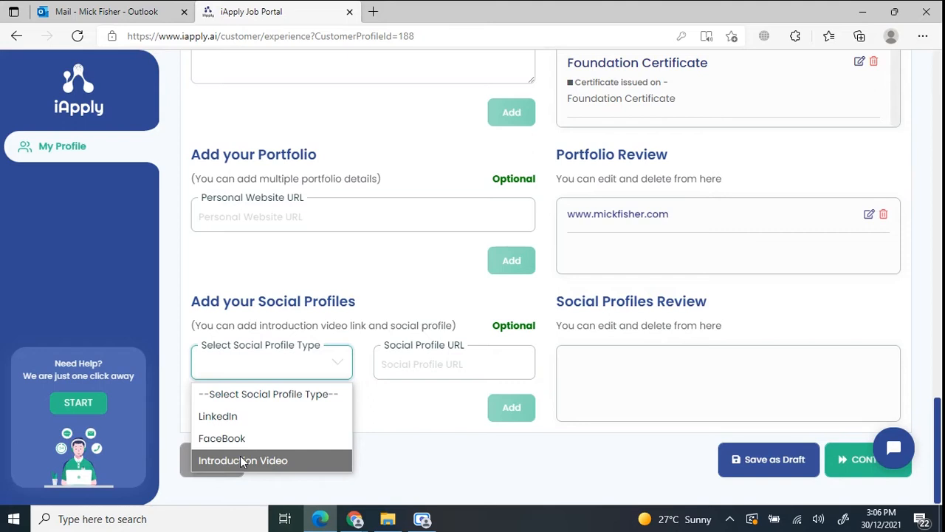
pyautogui.click(242, 460)
pyautogui.write('www.youtube.com')
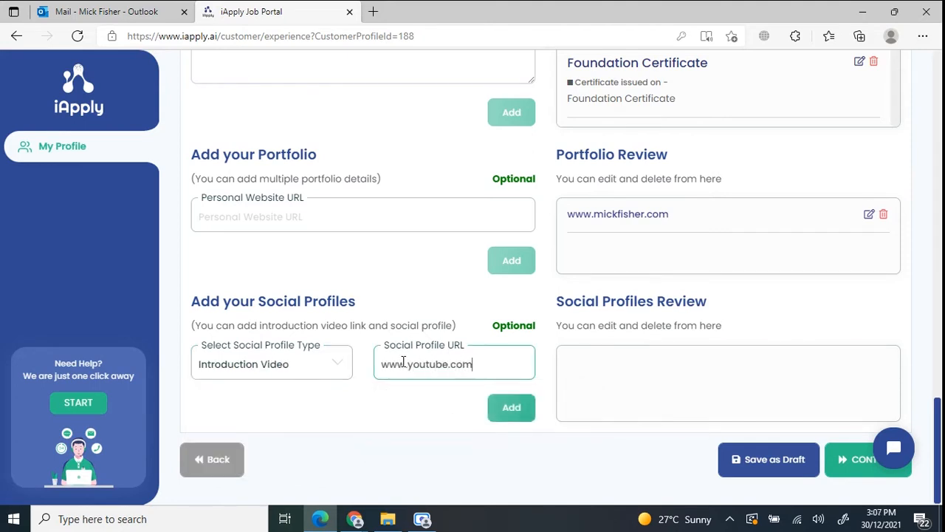
pyautogui.click(511, 408)
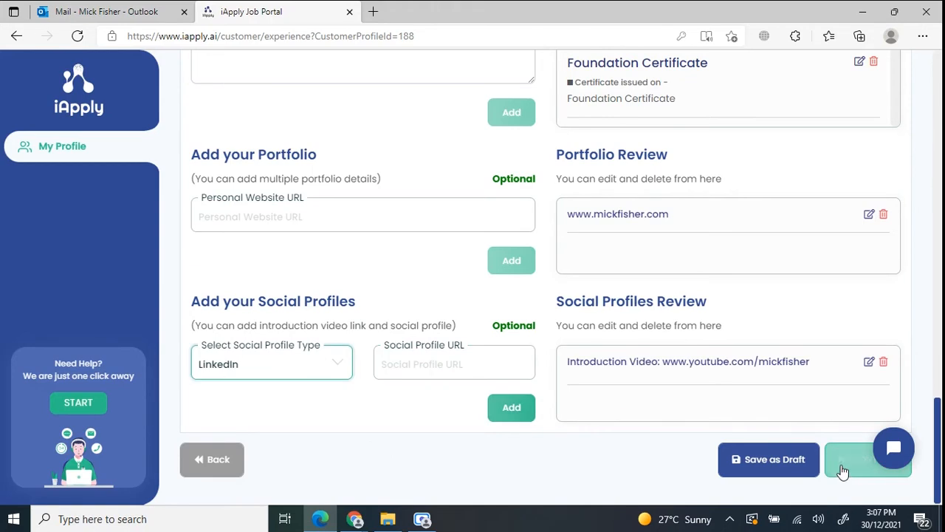
pyautogui.click(869, 458)
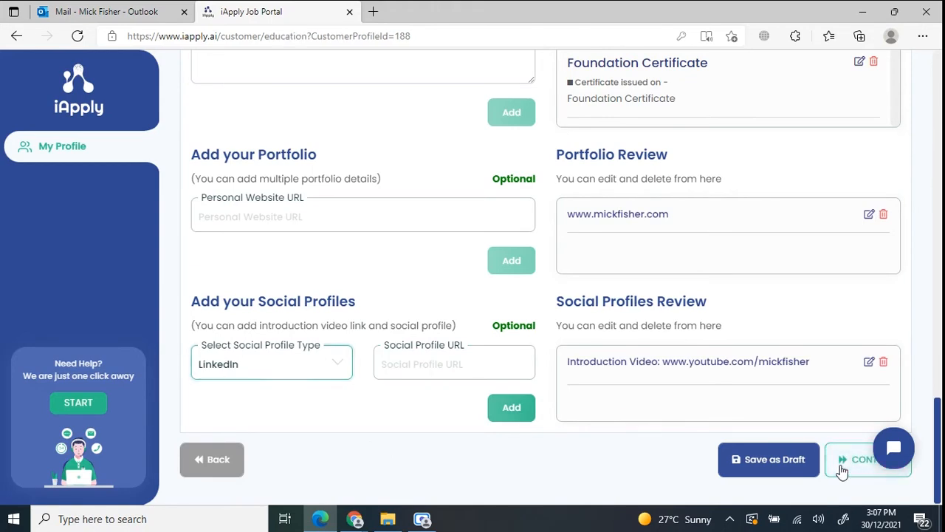
# Continue to the Education step and review the missing Field of Study warning
pyautogui.click(864, 458)
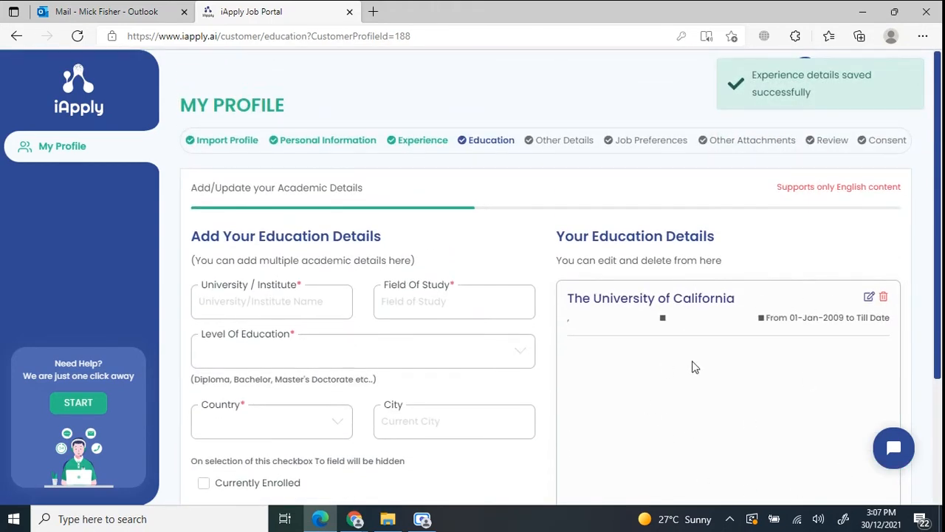
pyautogui.scroll(-3)
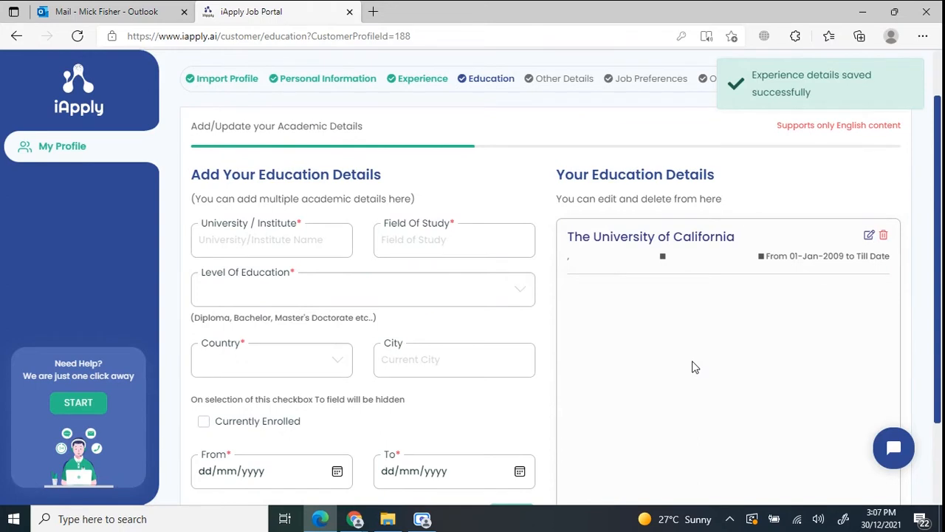
pyautogui.scroll(-3)
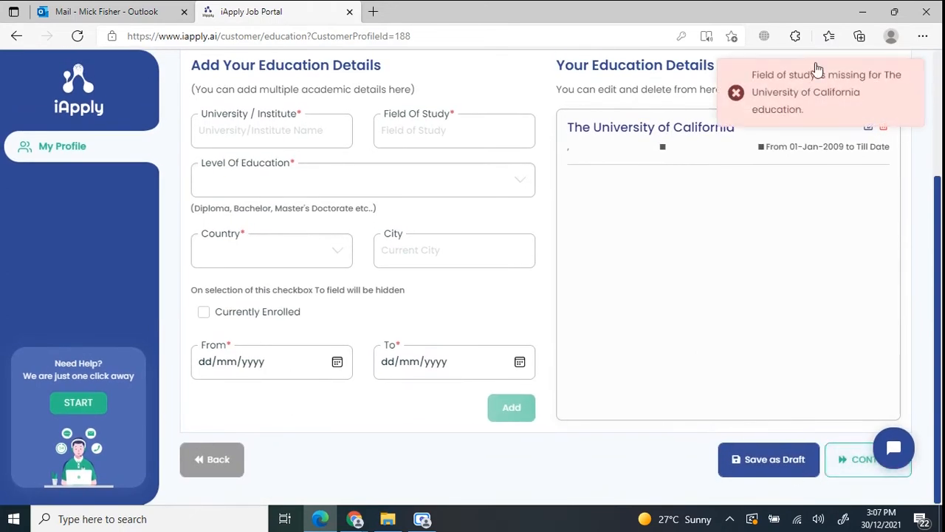
pyautogui.moveTo(854, 100)
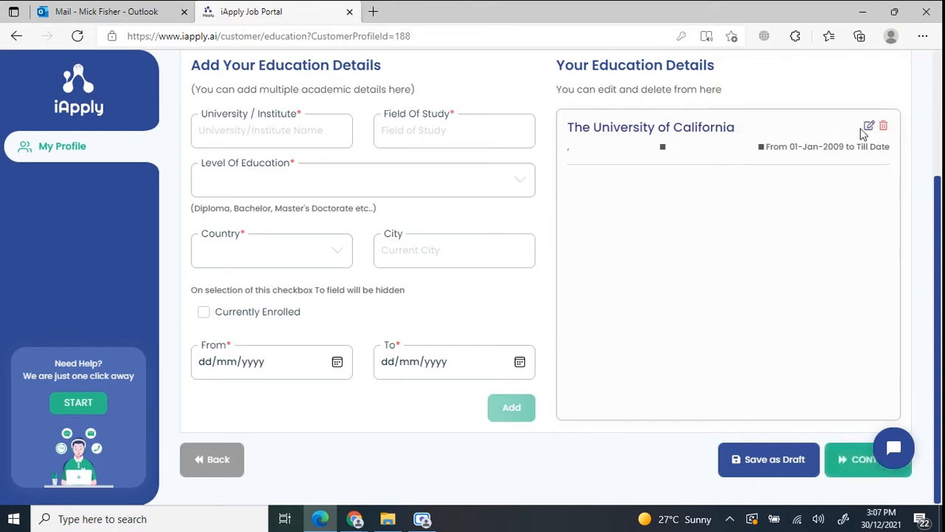
# Edit the University of California entry with Field of Study Marketing and level Master's
pyautogui.click(869, 125)
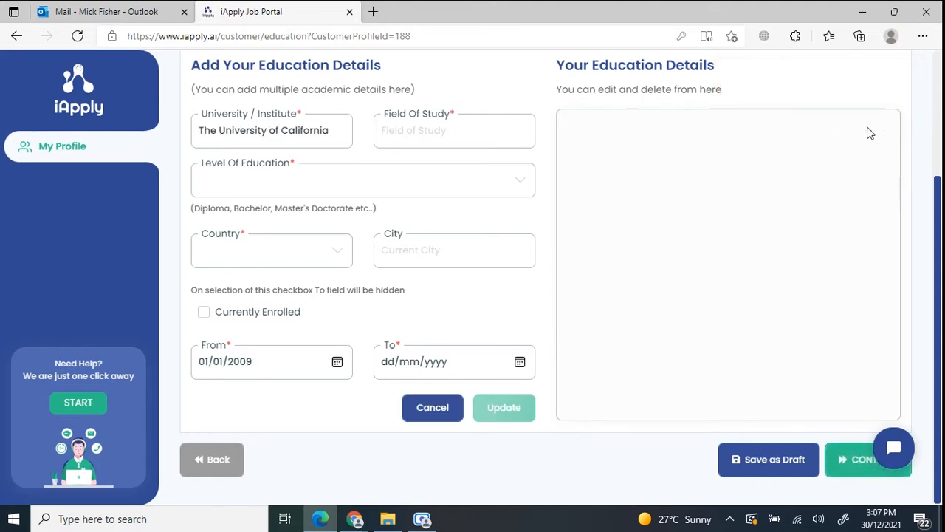
pyautogui.click(455, 130)
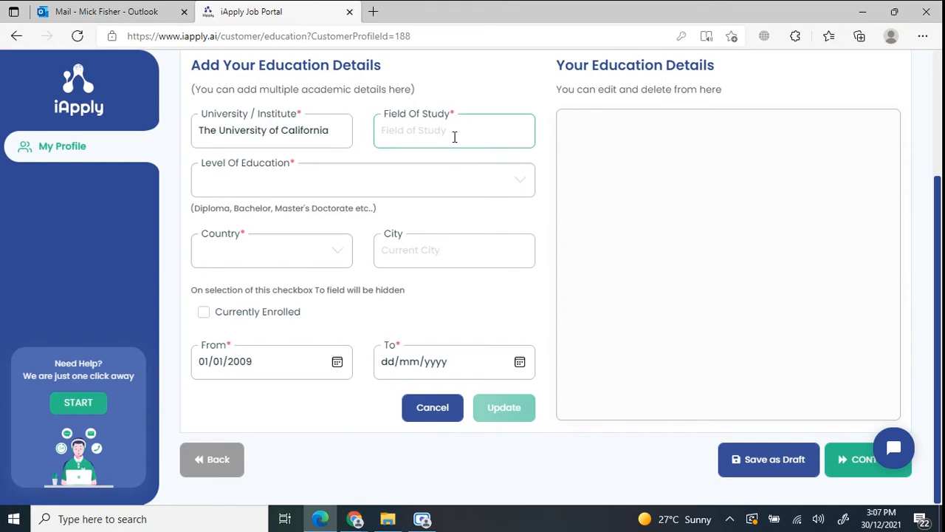
pyautogui.write('Marketing')
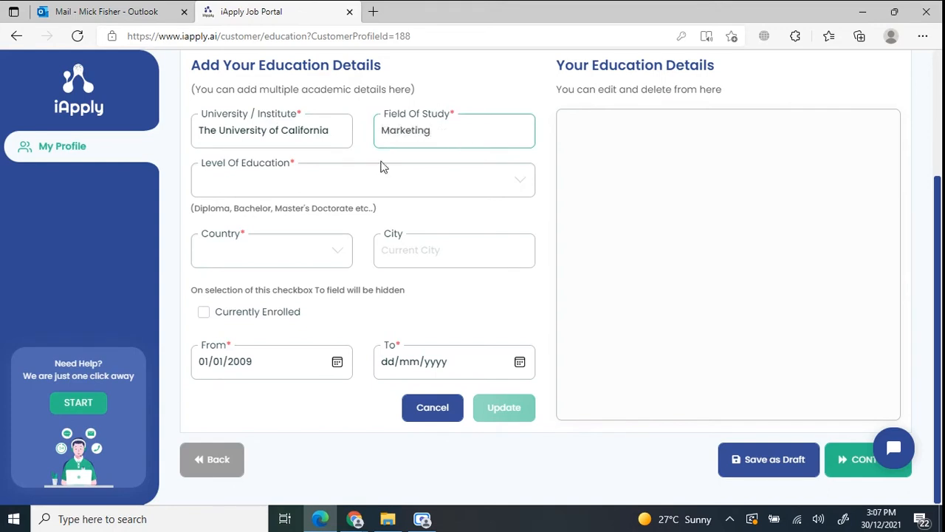
pyautogui.click(362, 179)
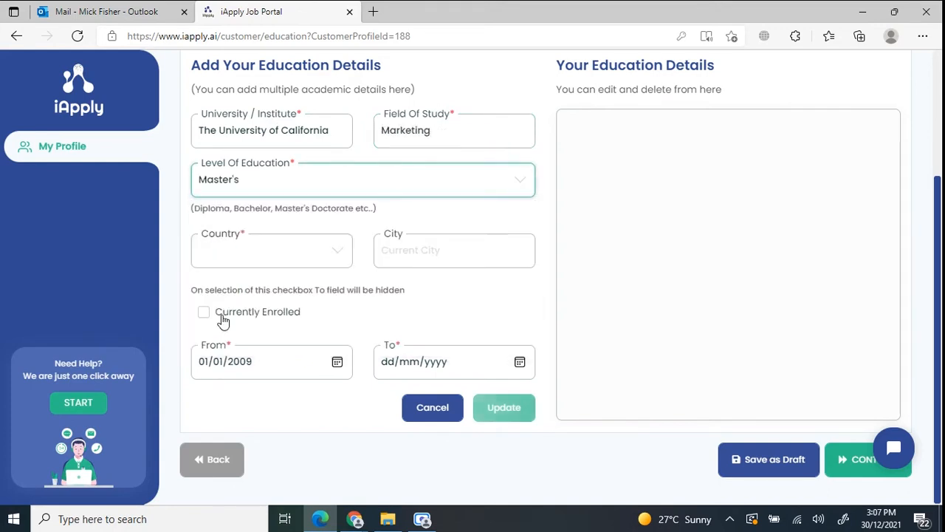
# Set country United States and dates 01-Jan-2006 to 08/08/2009, then update the entry
pyautogui.click(271, 250)
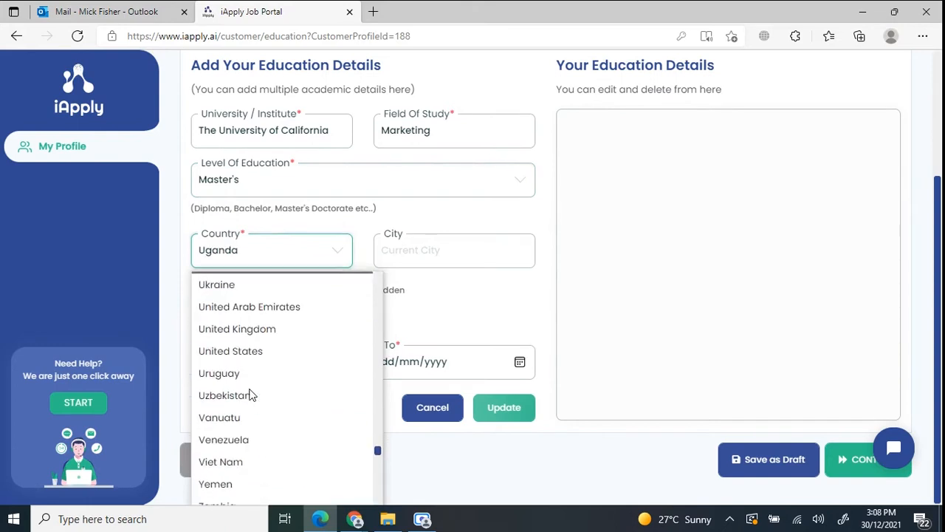
pyautogui.click(231, 351)
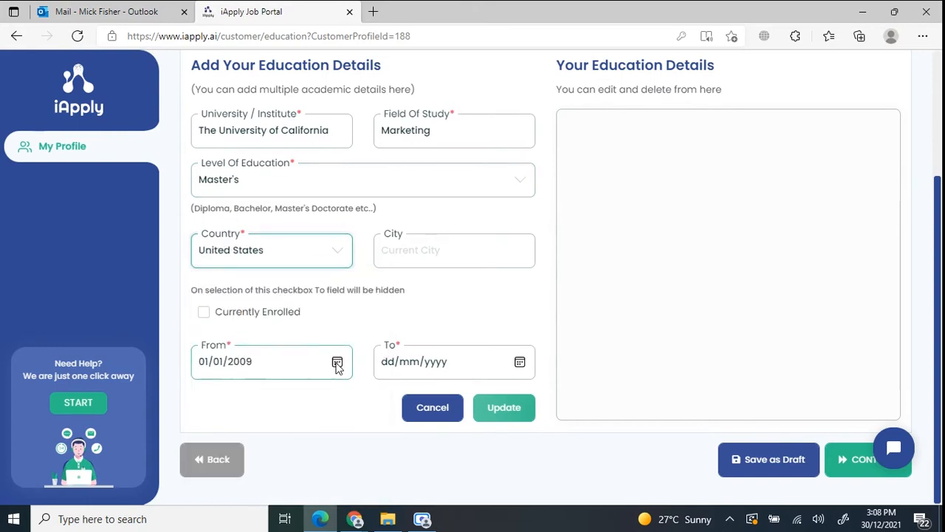
pyautogui.click(337, 361)
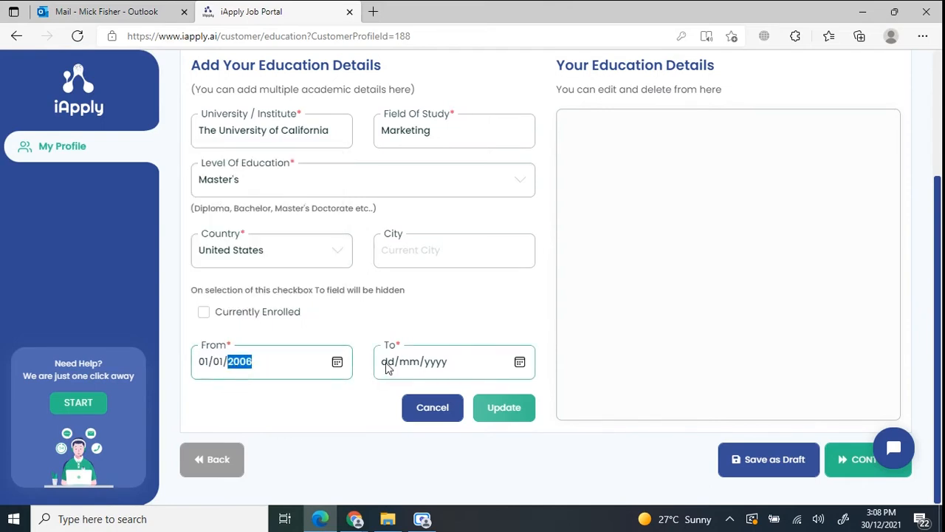
pyautogui.write('08/08/2009')
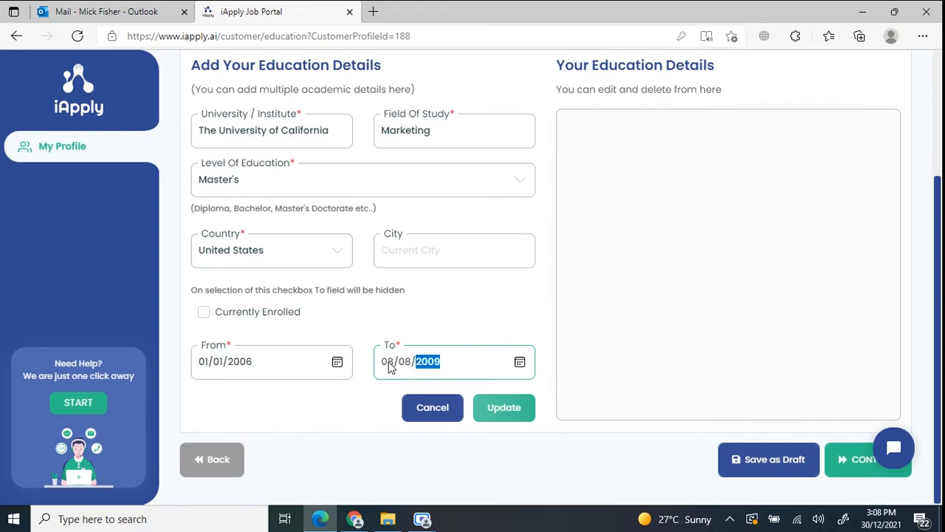
pyautogui.click(503, 407)
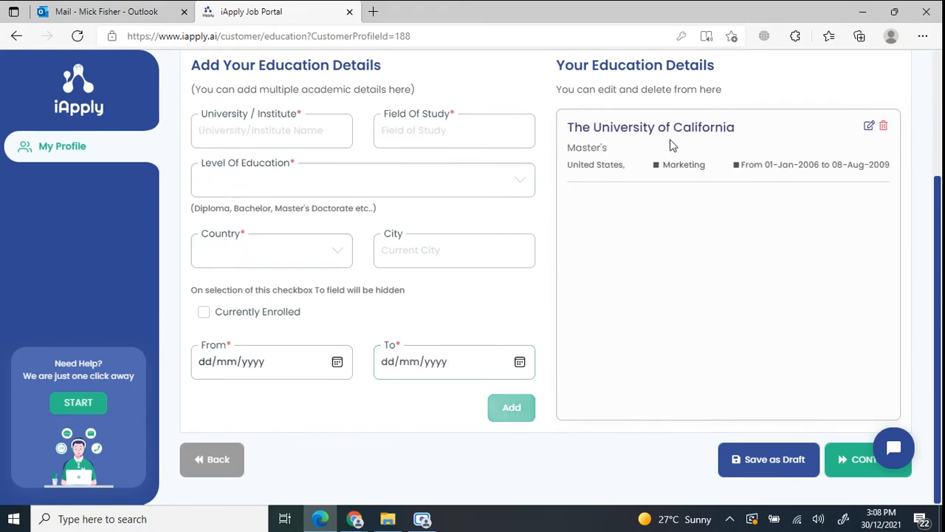
pyautogui.moveTo(664, 168)
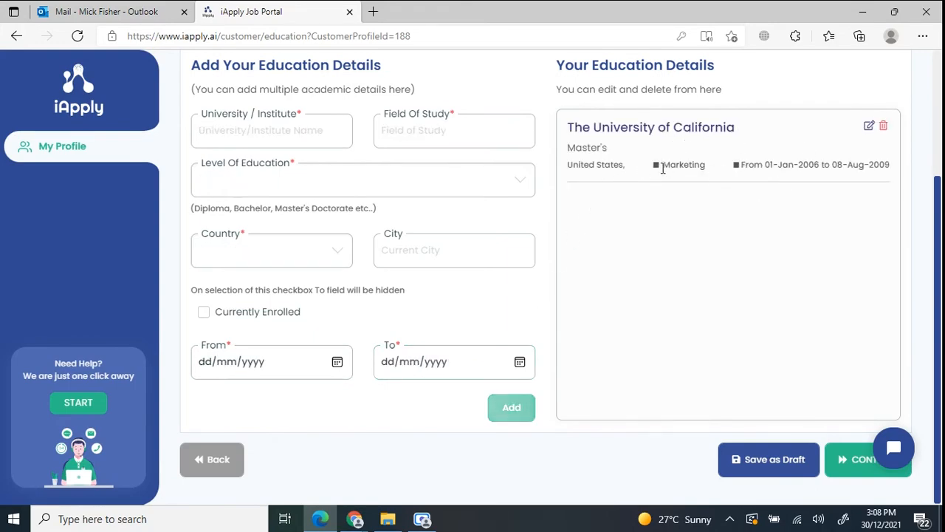
pyautogui.moveTo(764, 384)
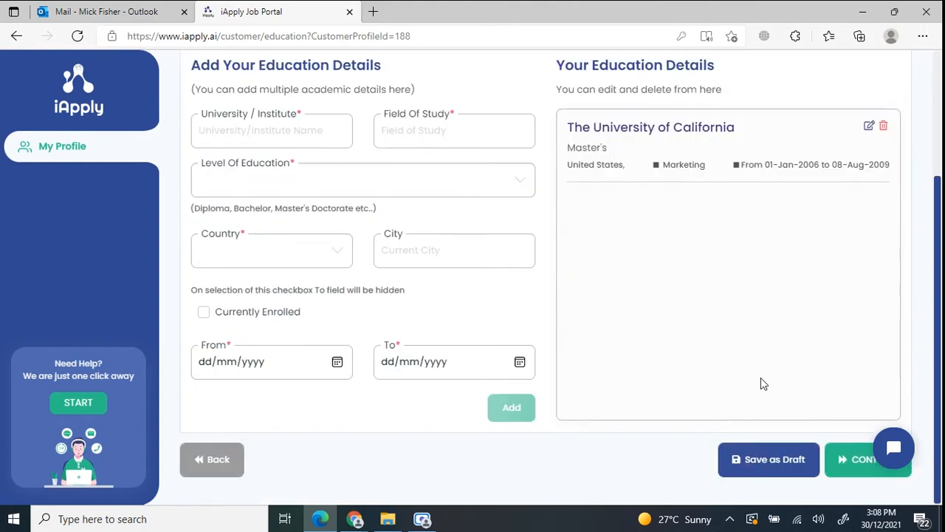
pyautogui.moveTo(892, 426)
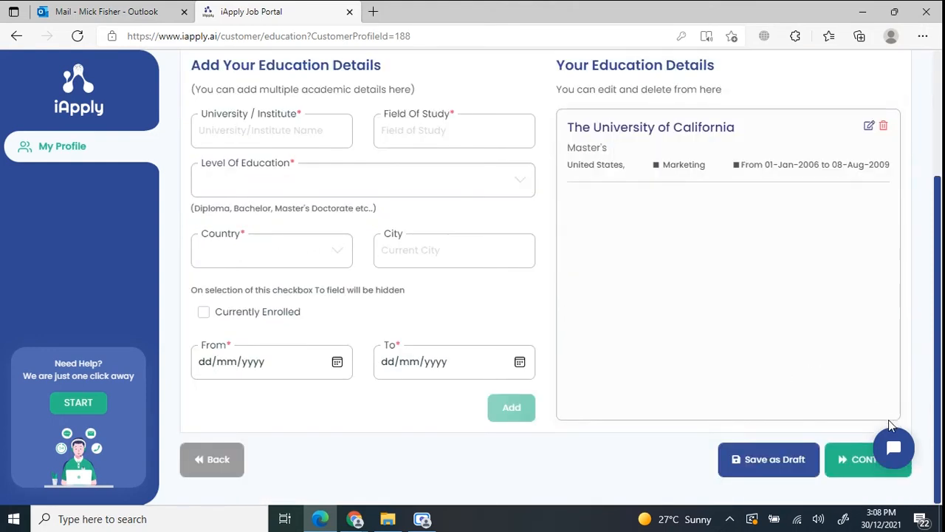
pyautogui.moveTo(674, 341)
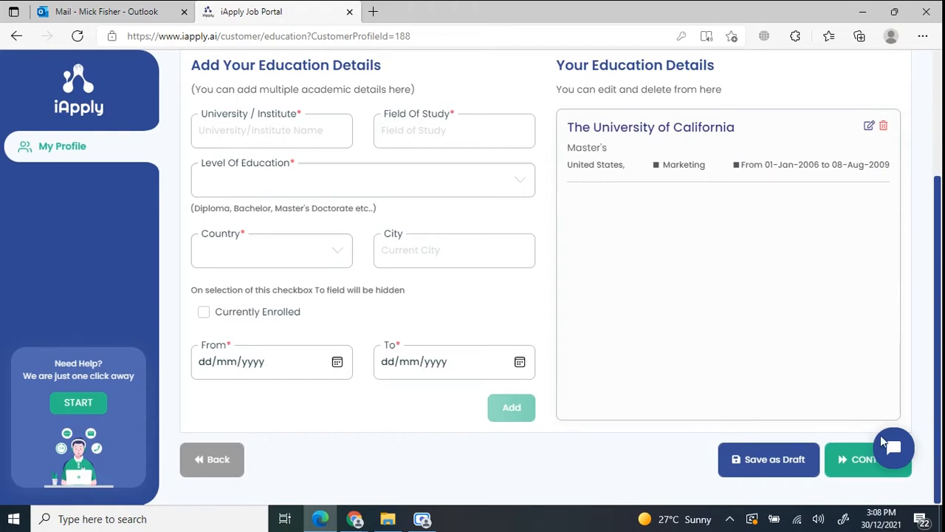
pyautogui.click(894, 446)
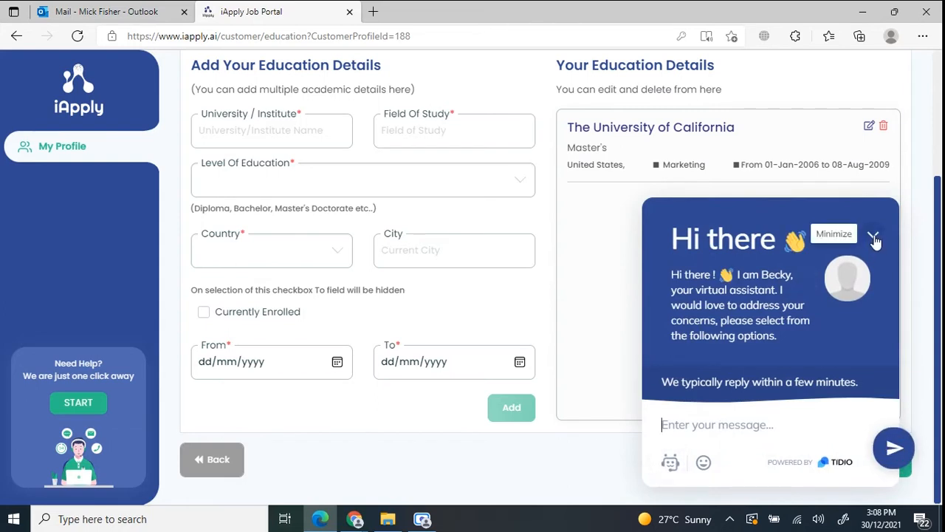
pyautogui.click(874, 240)
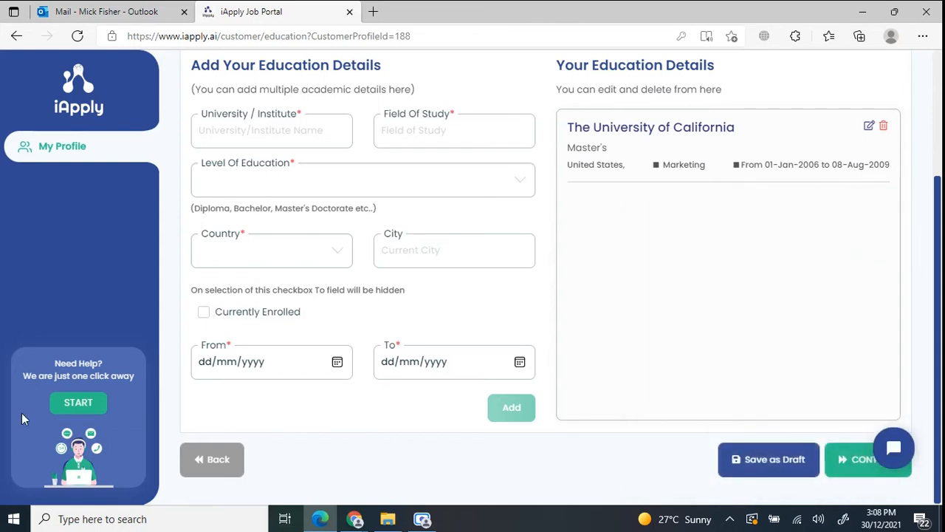
pyautogui.moveTo(59, 356)
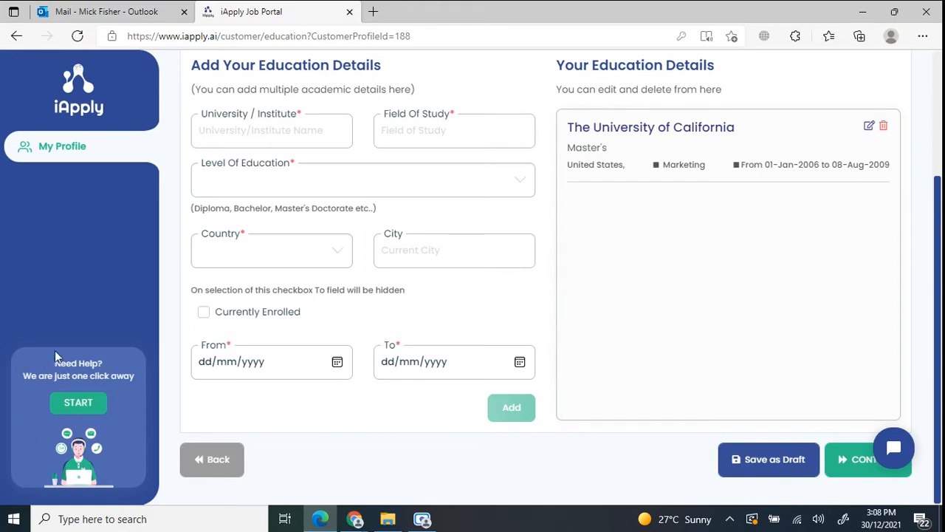
# Save education details and move through Other Details to the Languages section
pyautogui.click(869, 458)
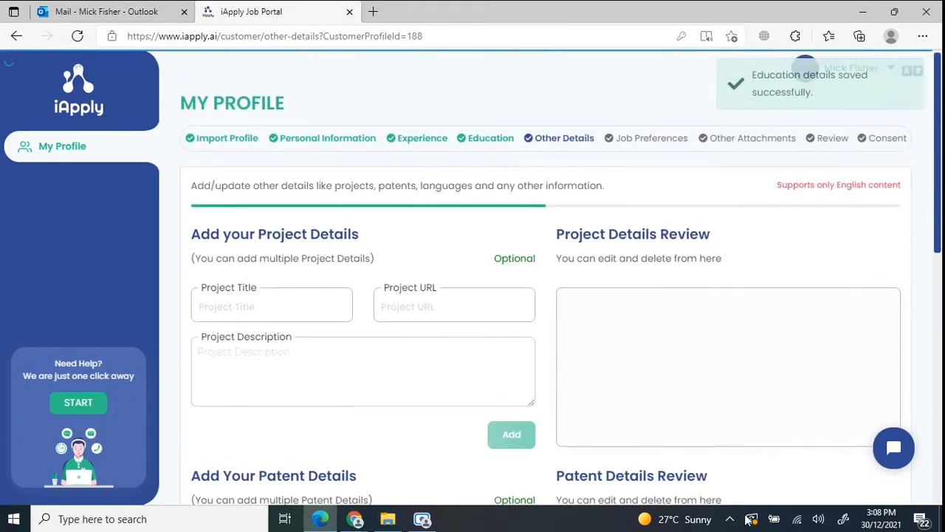
pyautogui.click(271, 306)
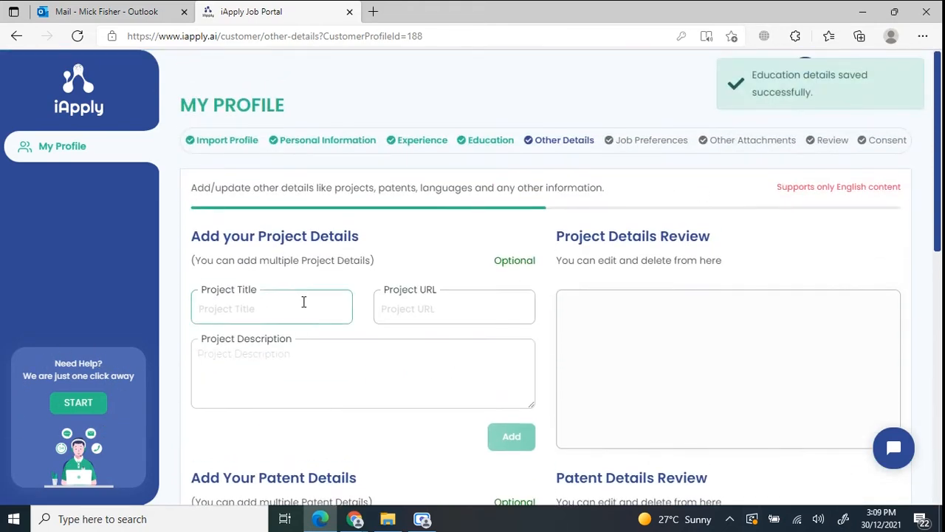
pyautogui.click(271, 308)
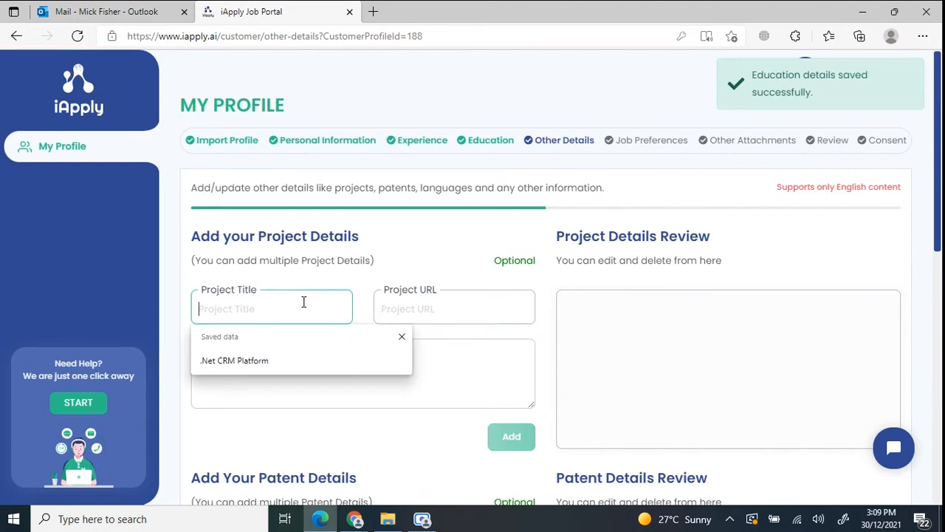
pyautogui.click(455, 305)
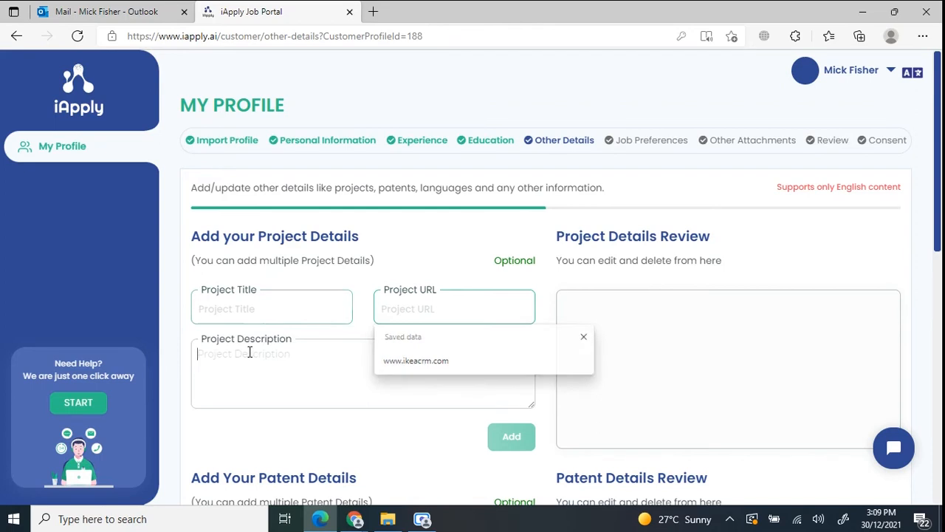
pyautogui.scroll(-3)
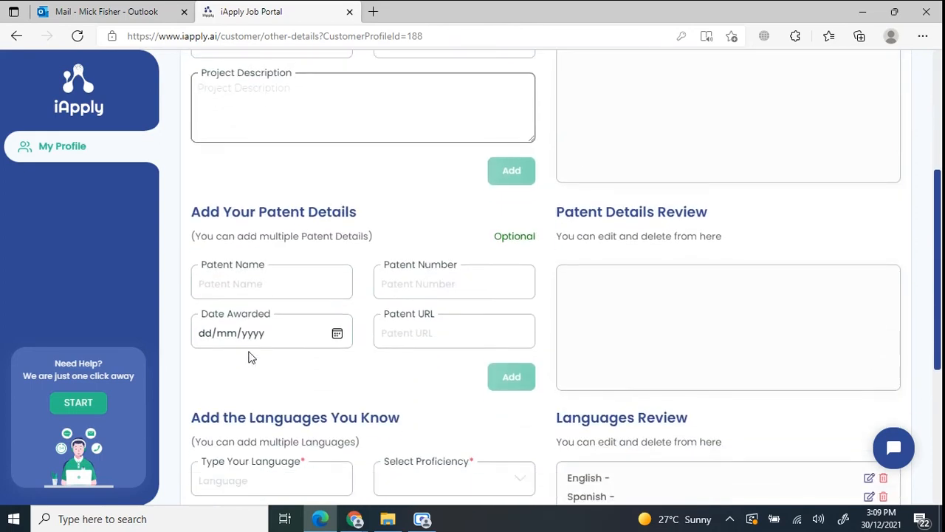
pyautogui.moveTo(227, 234)
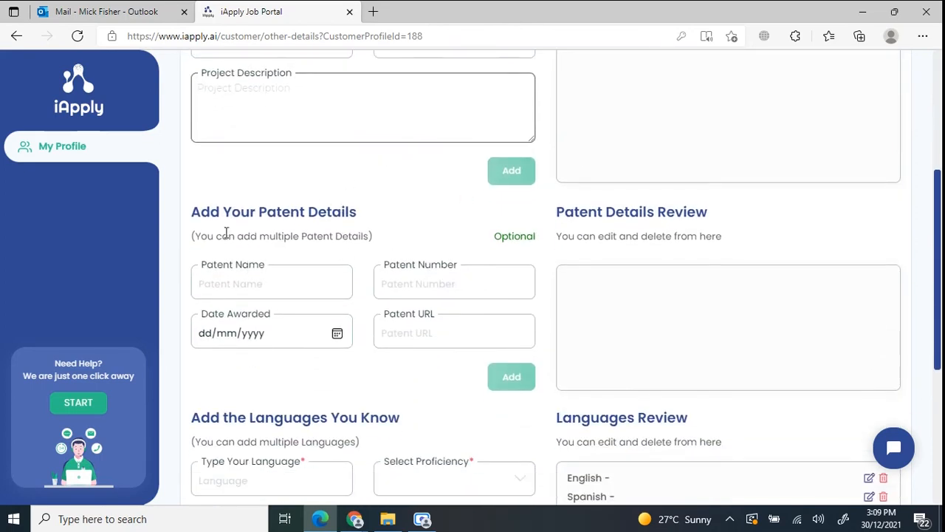
pyautogui.scroll(-3)
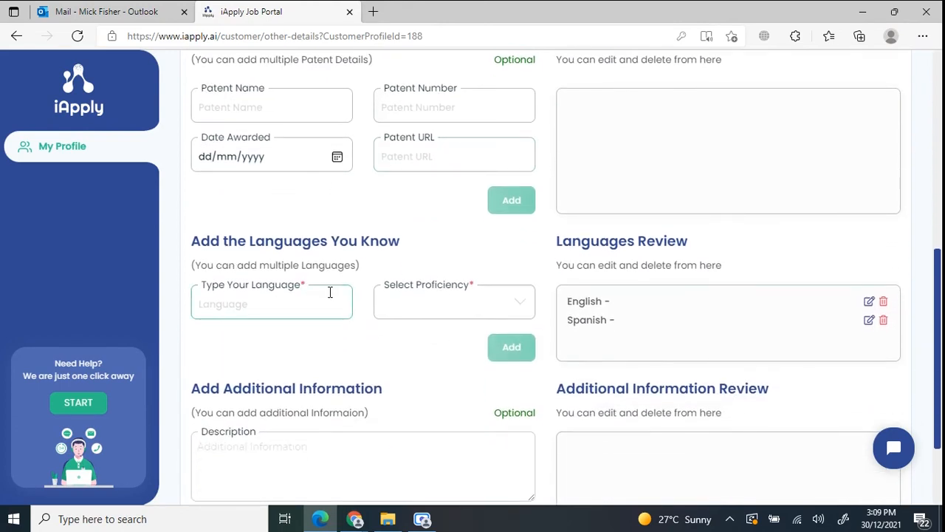
pyautogui.moveTo(854, 313)
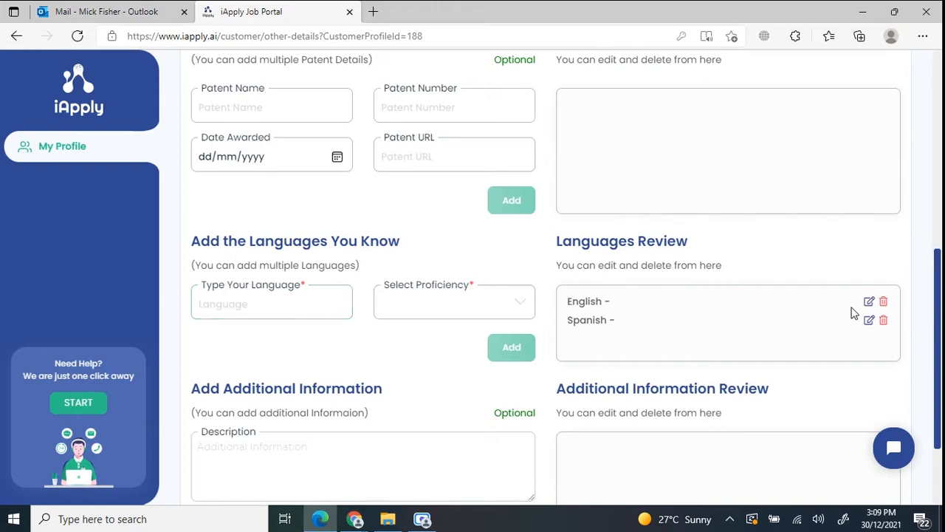
# Set the English language proficiency to Native
pyautogui.click(869, 301)
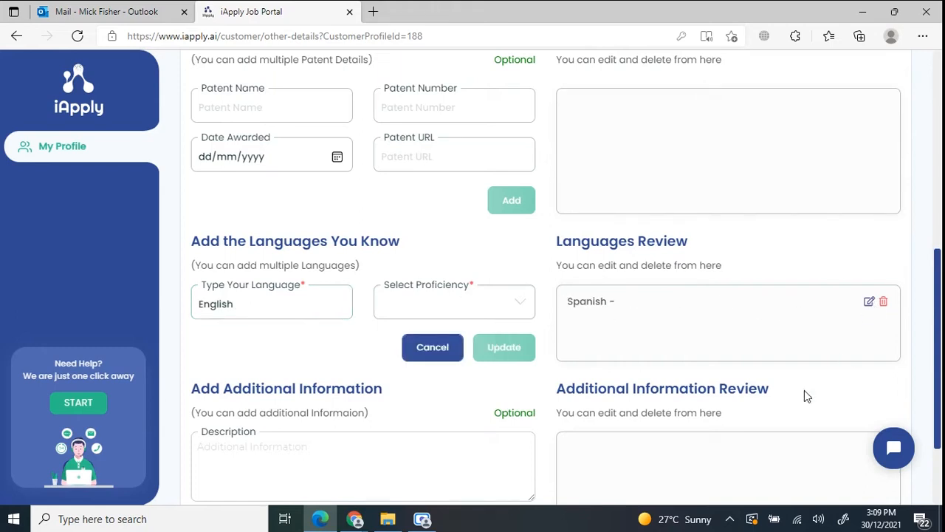
pyautogui.click(453, 302)
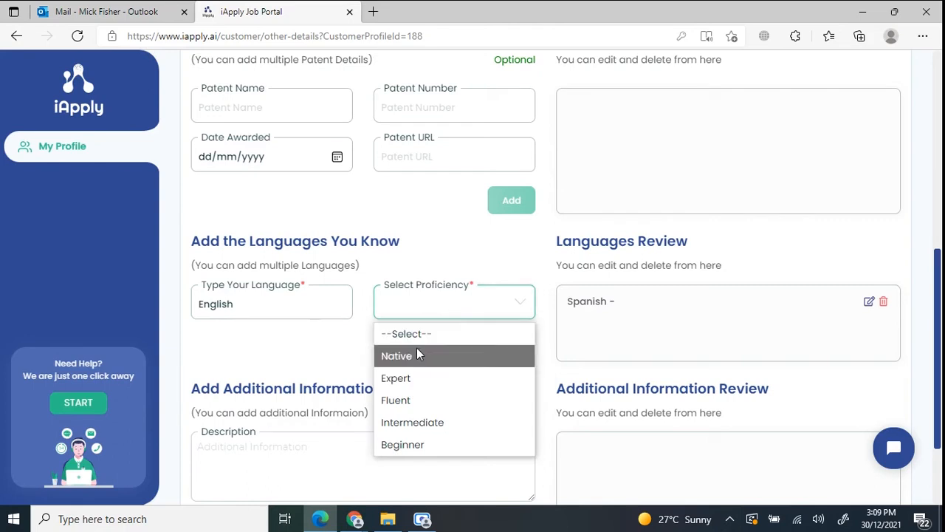
pyautogui.click(396, 355)
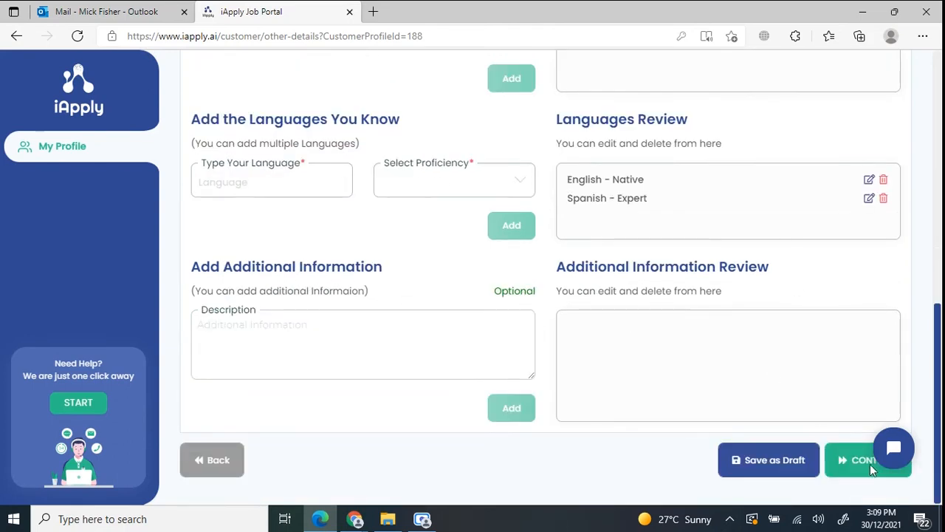
# Save other details and tick Business Development Executive and Area Business Manager as preferred titles
pyautogui.click(869, 460)
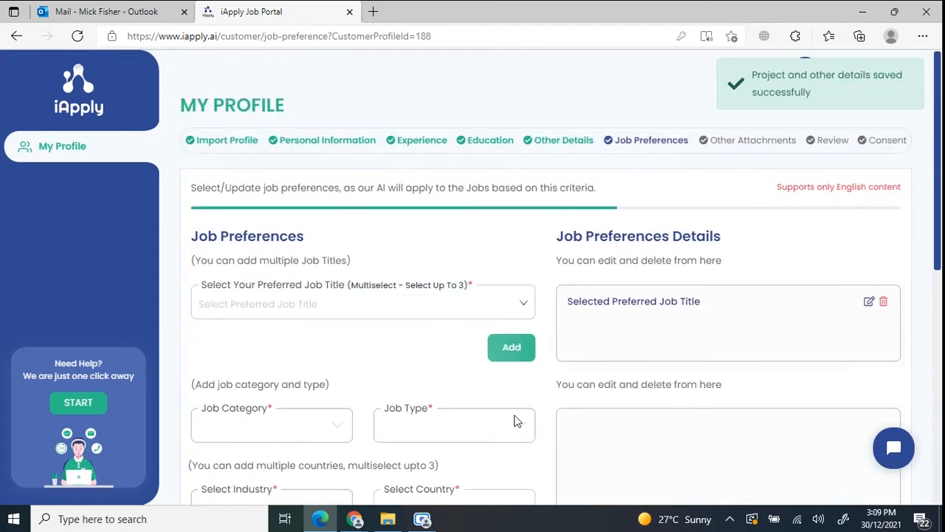
pyautogui.moveTo(514, 372)
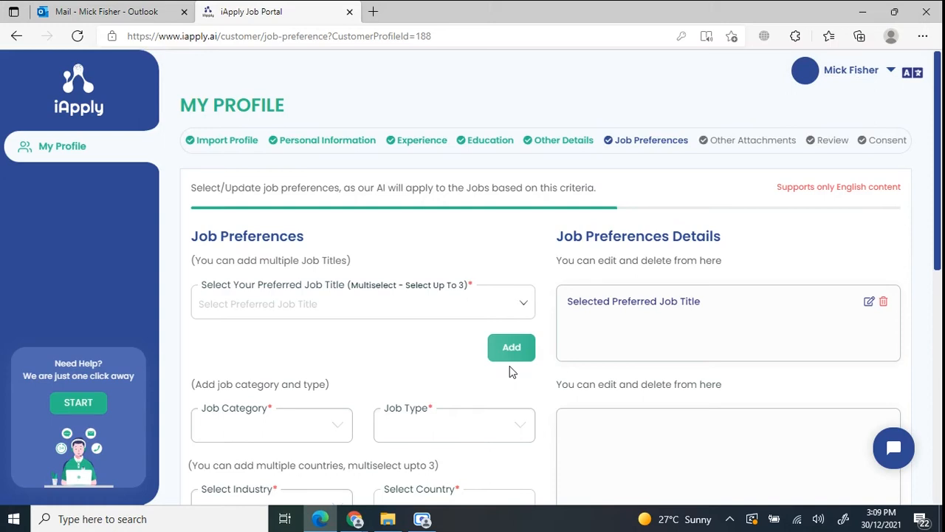
pyautogui.click(362, 304)
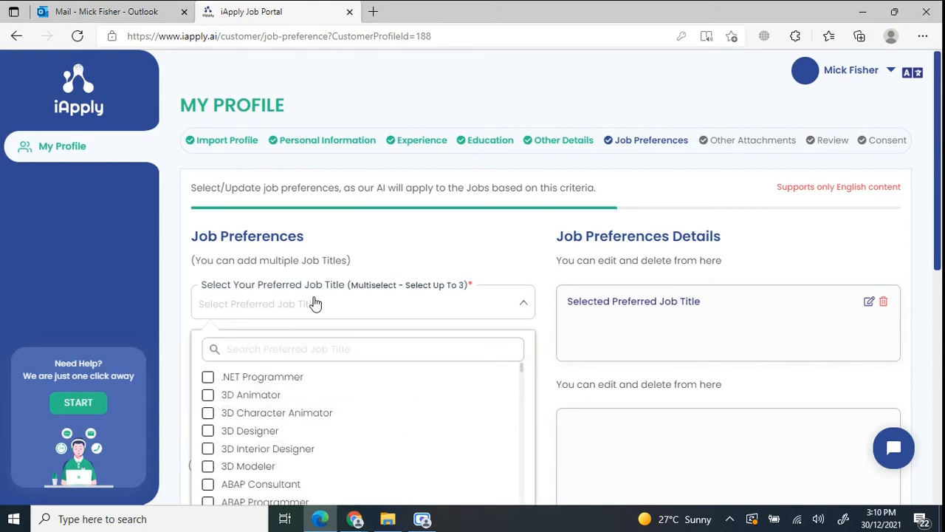
pyautogui.moveTo(367, 343)
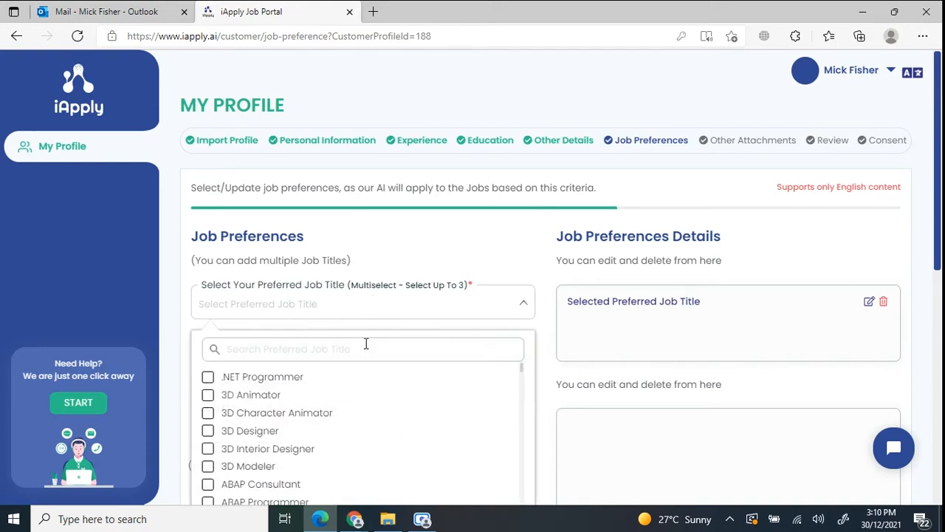
pyautogui.write('busines')
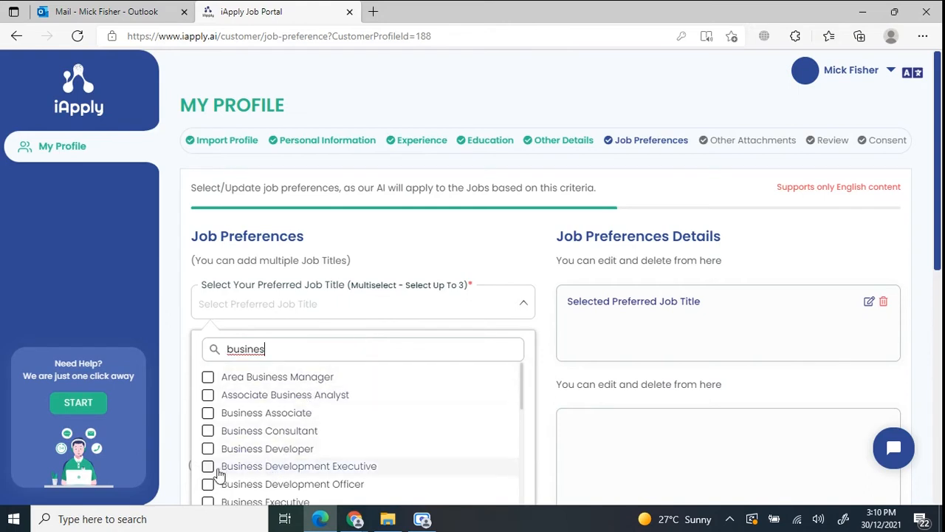
pyautogui.click(207, 465)
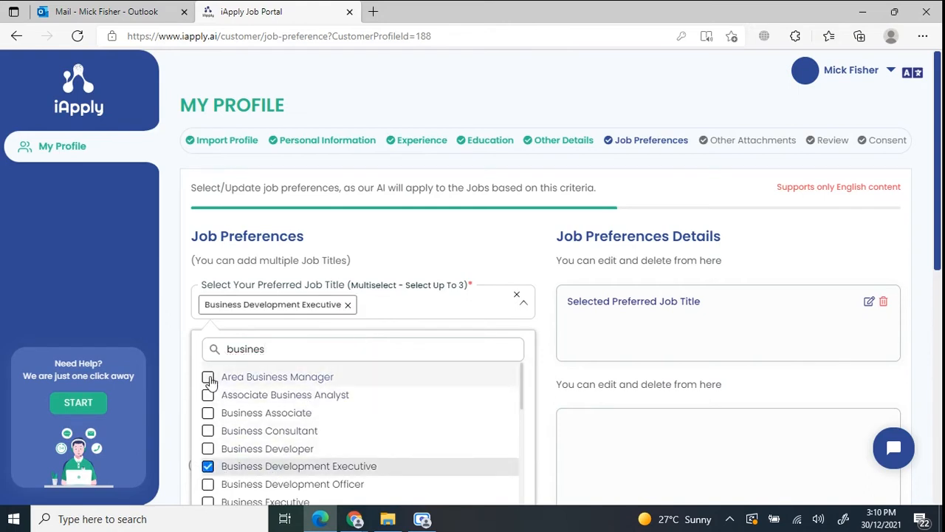
pyautogui.click(207, 377)
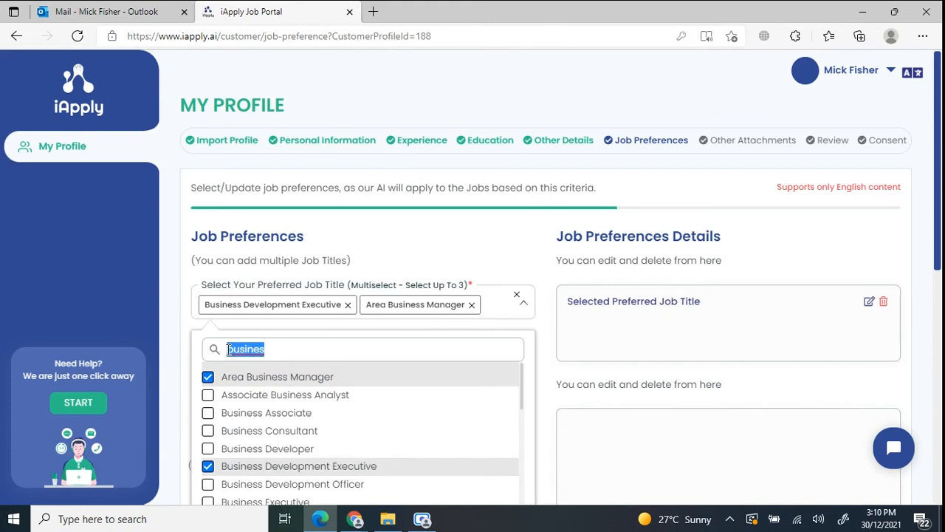
# Tick Branch Sales Manager and add the three preferred job titles
pyautogui.write('sales')
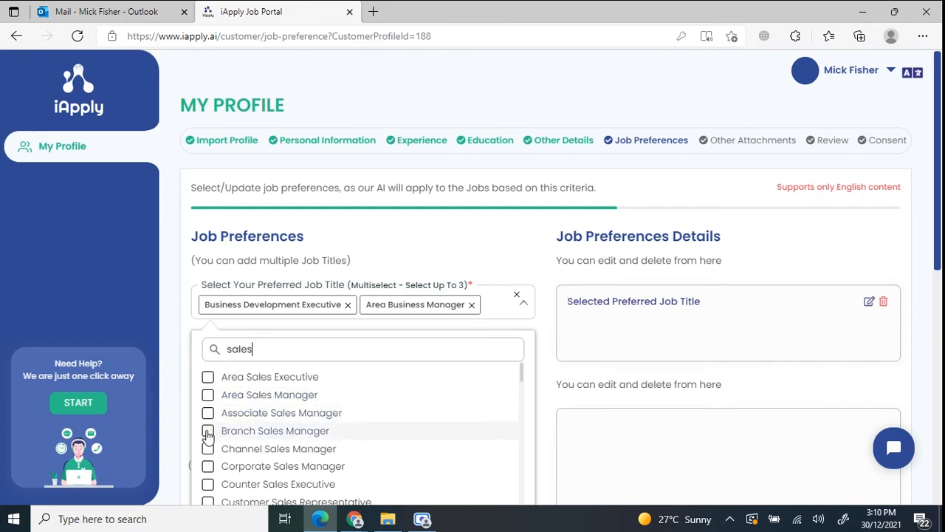
pyautogui.click(206, 431)
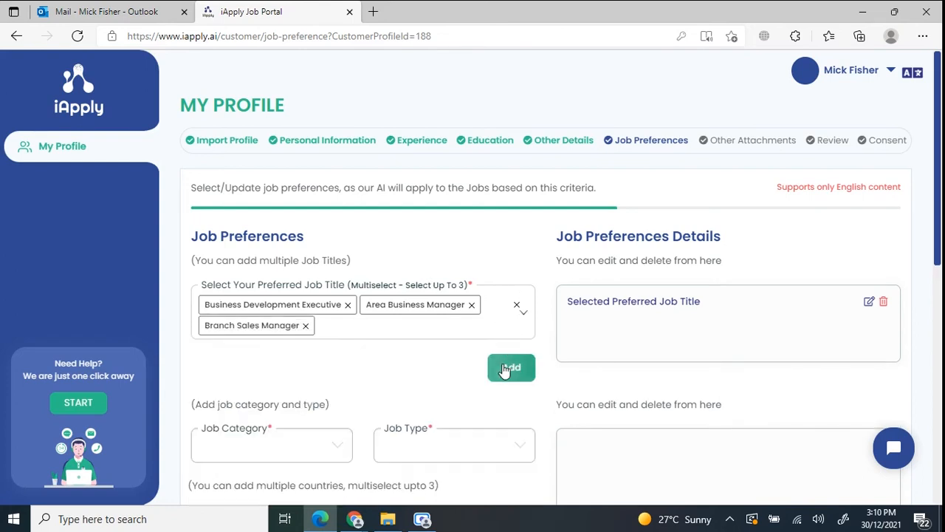
pyautogui.click(511, 368)
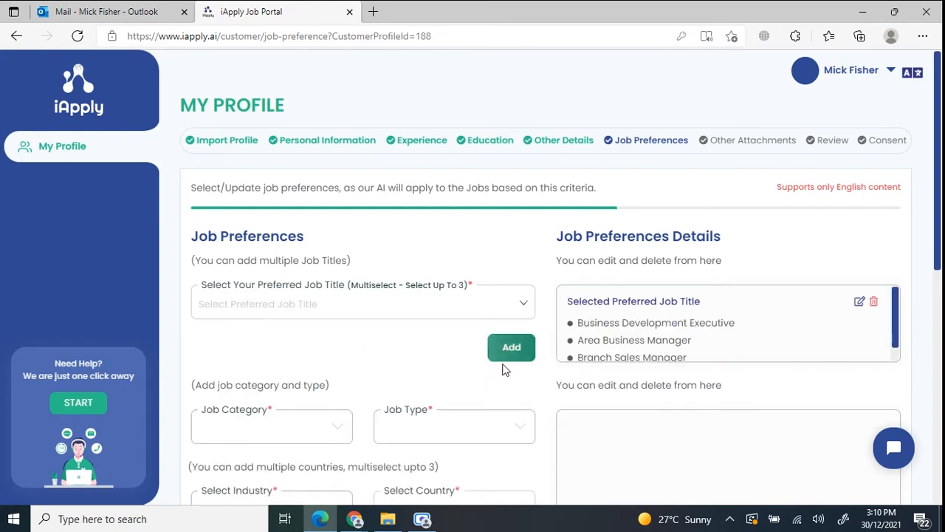
# Set the job preference industry to Retail and work authorisation to Yes
pyautogui.scroll(-3)
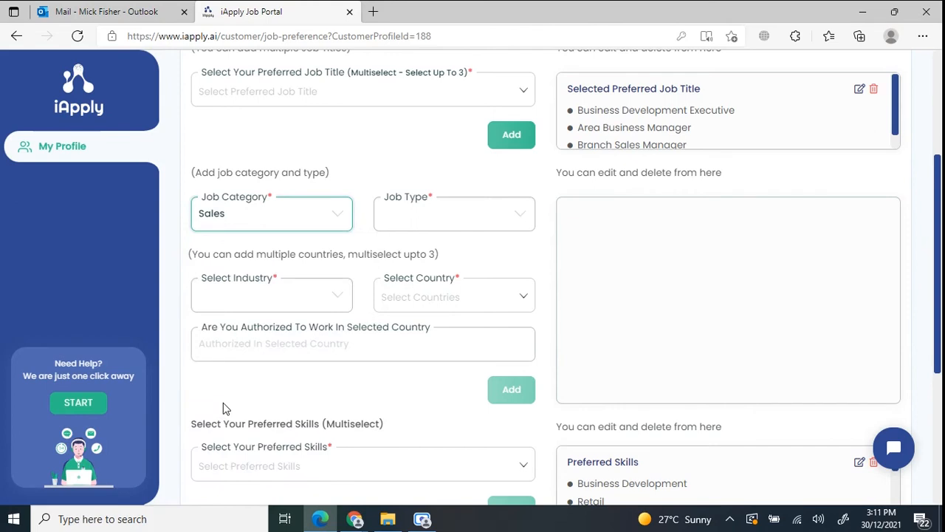
pyautogui.click(453, 212)
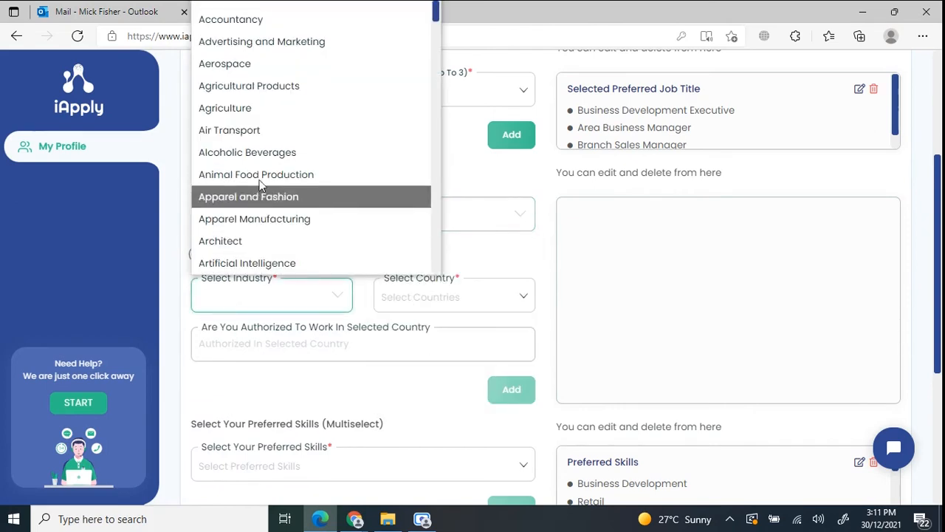
pyautogui.click(213, 146)
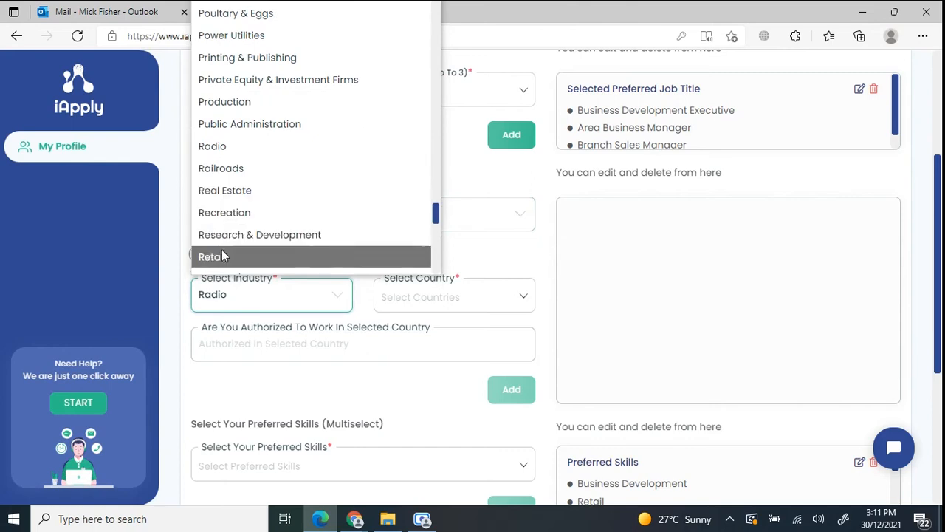
pyautogui.click(212, 257)
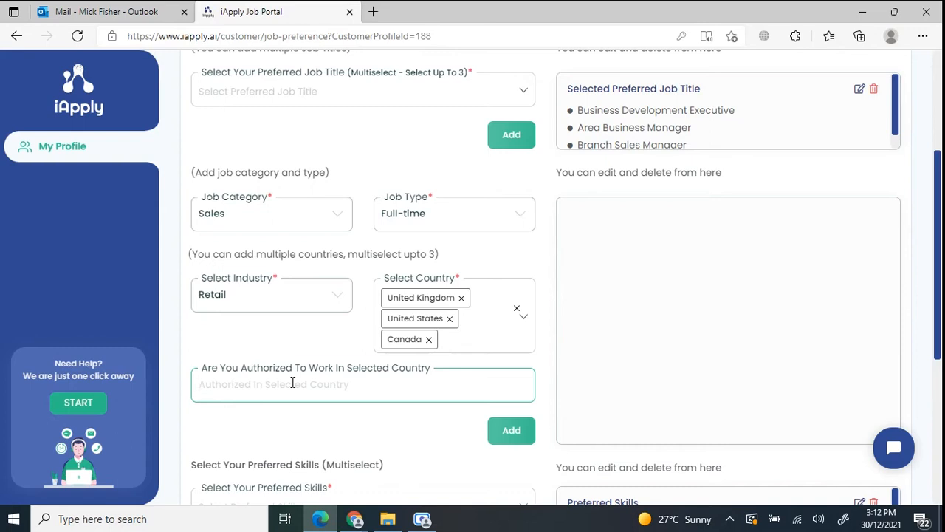
pyautogui.write('Yes')
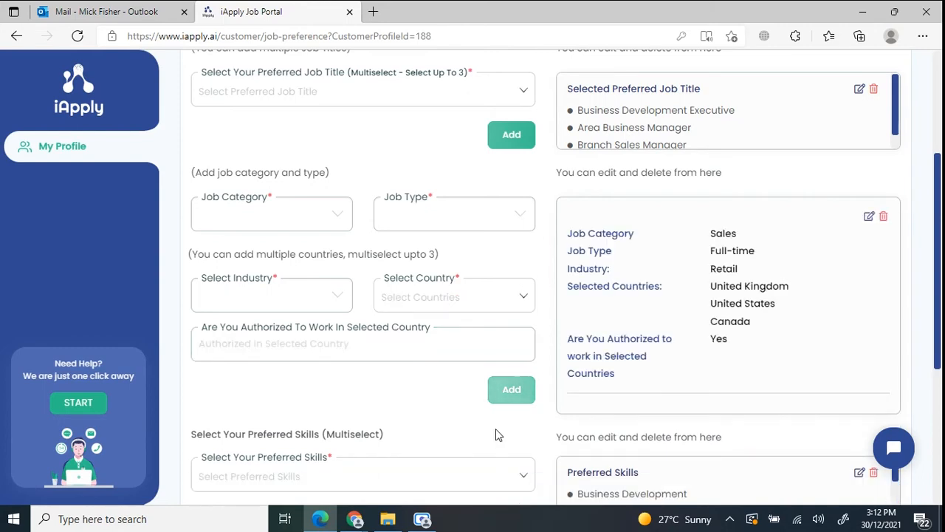
pyautogui.scroll(-3)
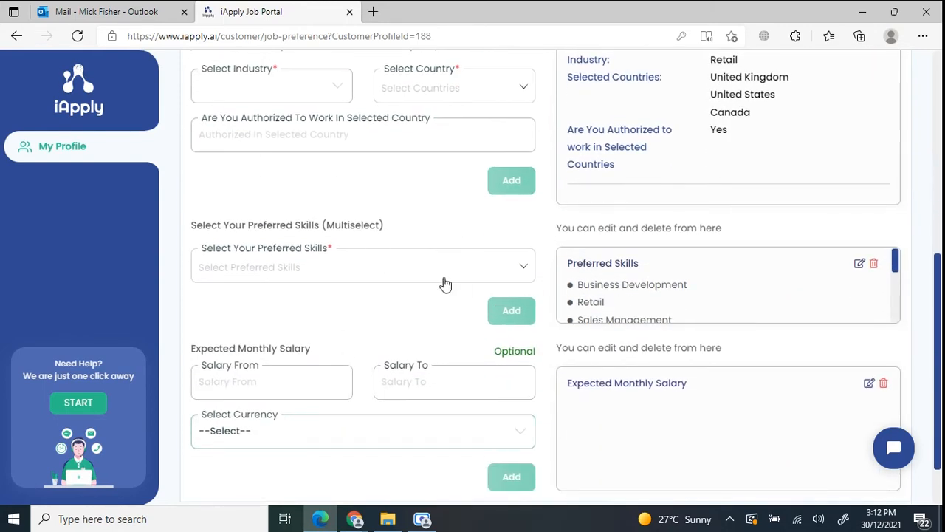
pyautogui.scroll(-3)
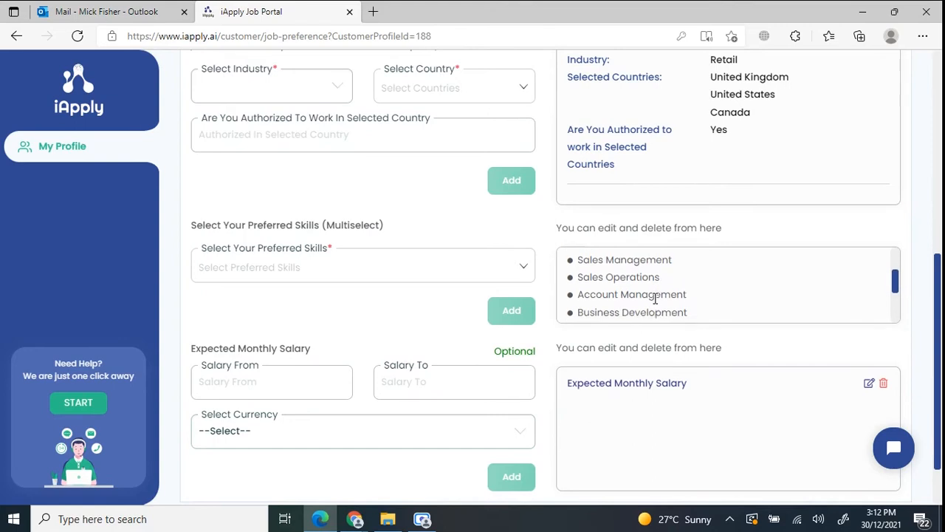
pyautogui.scroll(3)
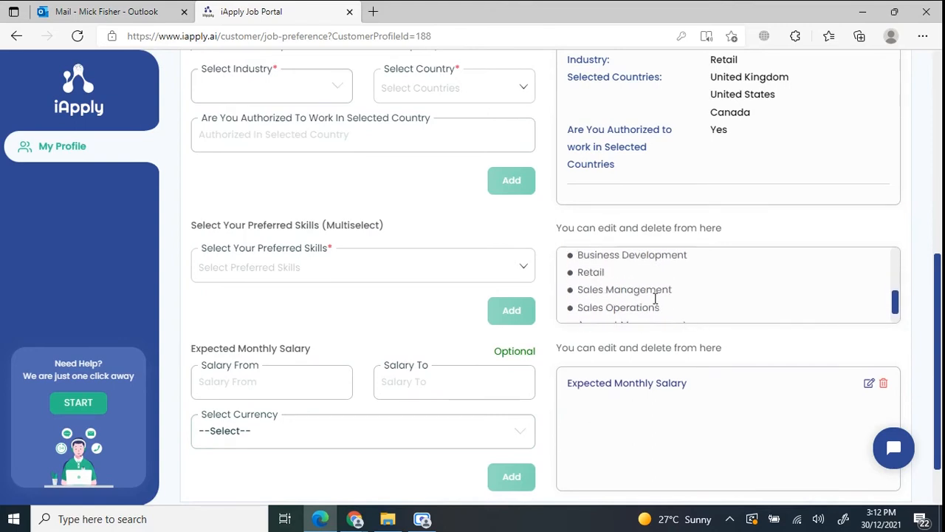
pyautogui.scroll(-3)
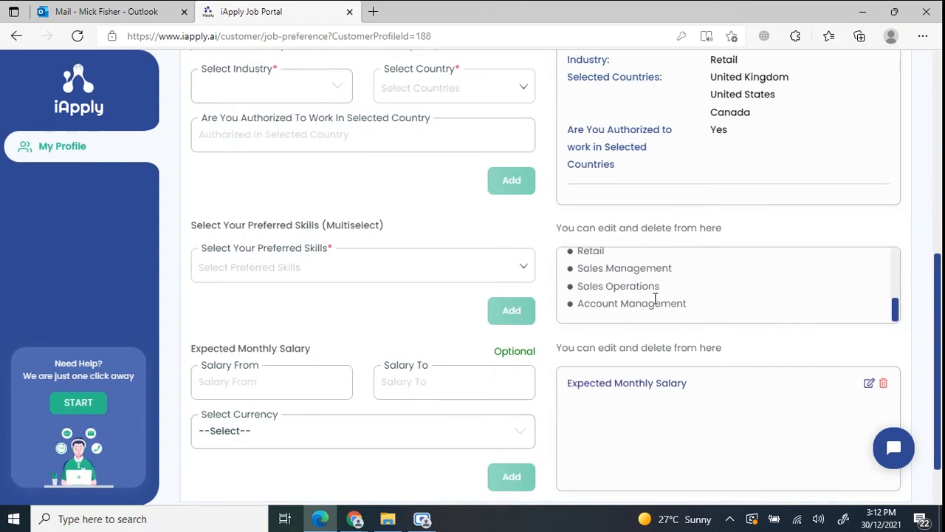
pyautogui.click(362, 266)
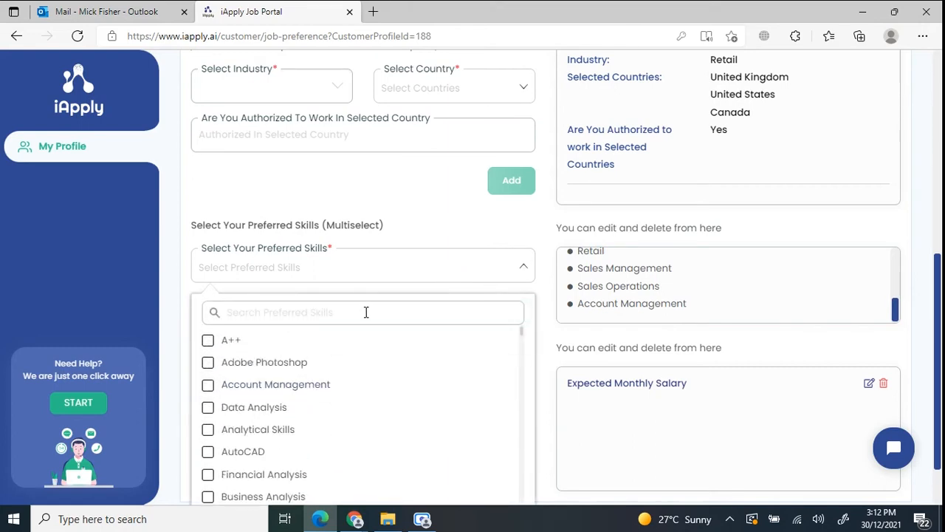
pyautogui.write('interna')
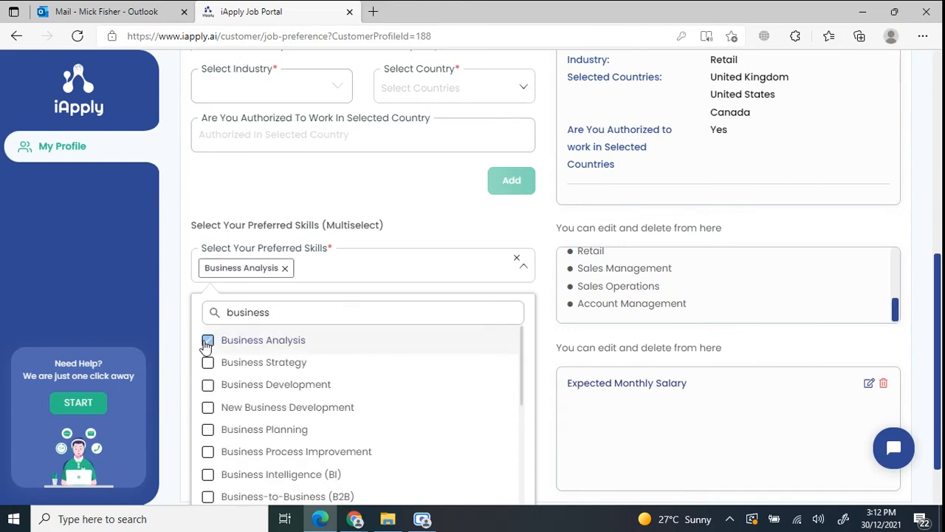
pyautogui.click(207, 428)
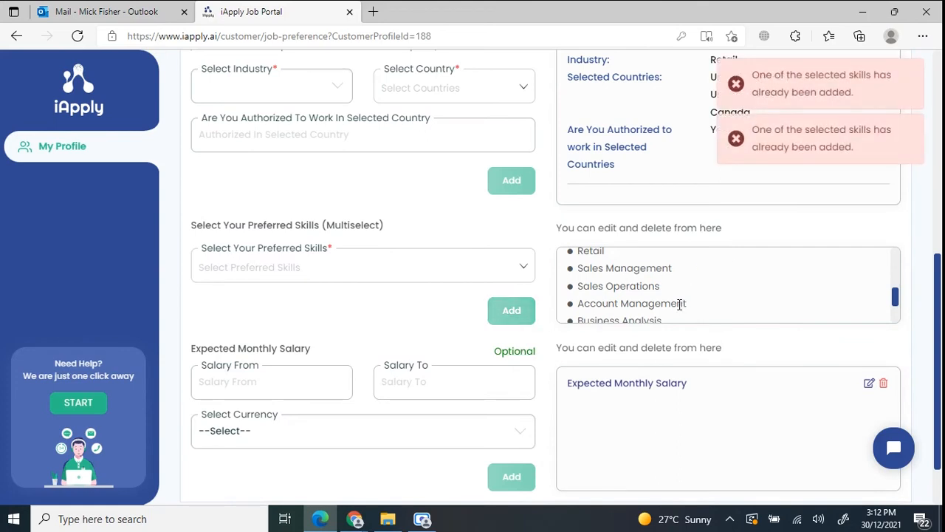
pyautogui.moveTo(833, 118)
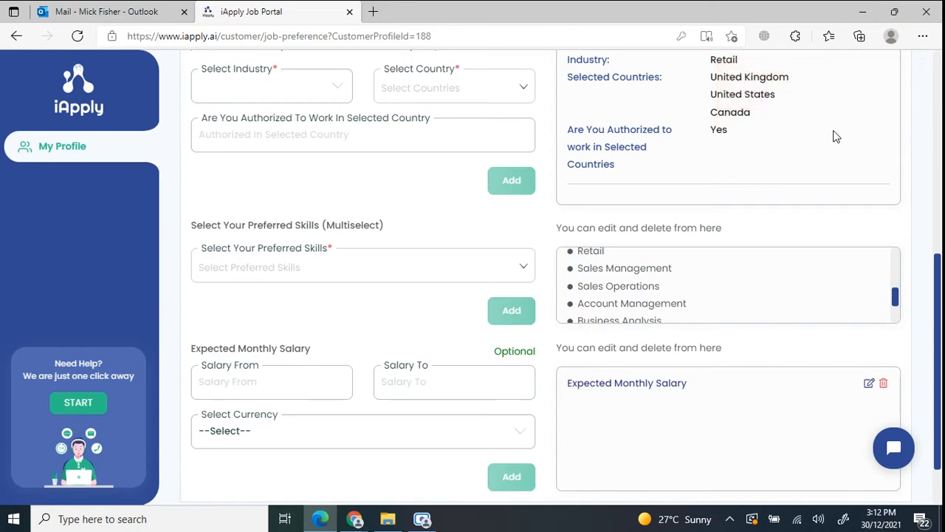
pyautogui.moveTo(797, 260)
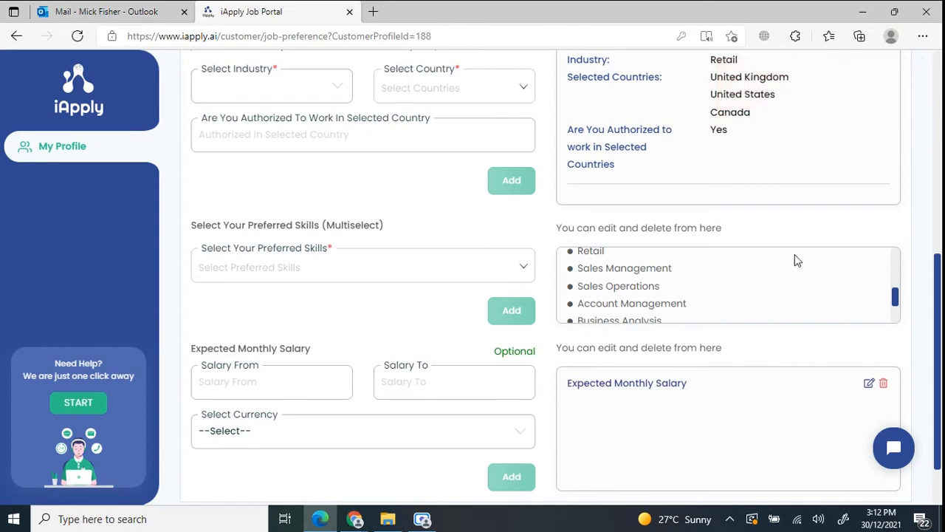
pyautogui.scroll(-3)
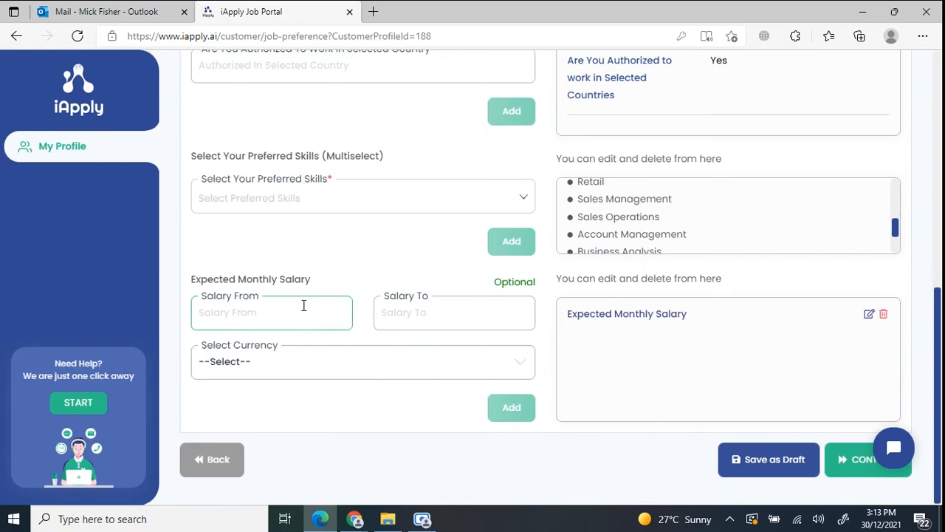
pyautogui.click(272, 311)
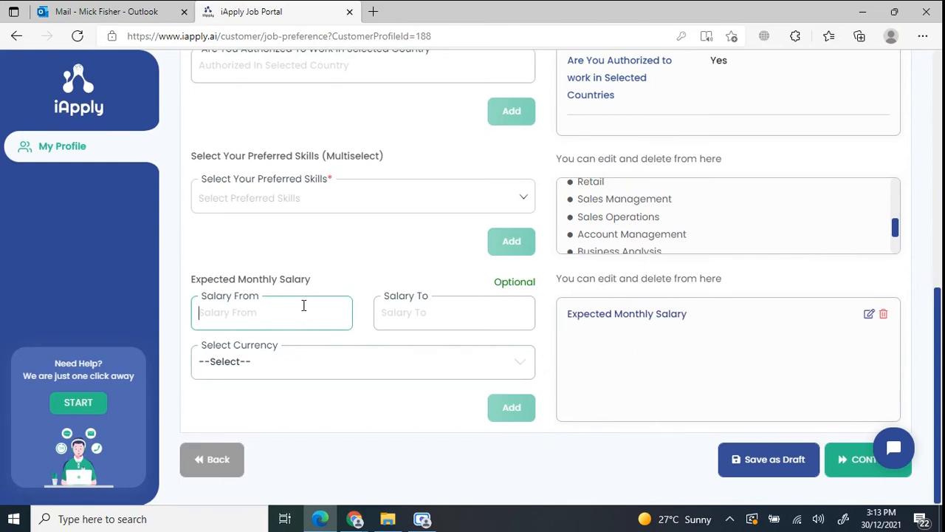
pyautogui.click(361, 361)
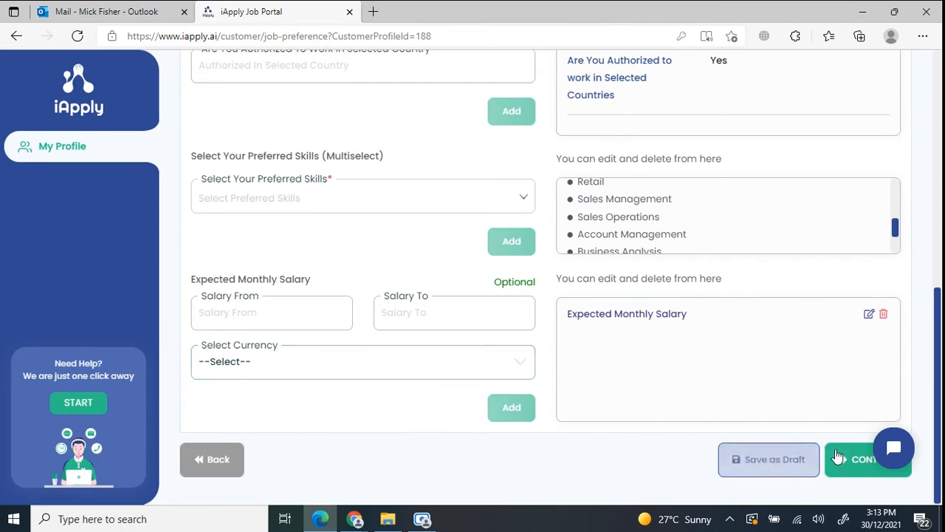
pyautogui.click(864, 457)
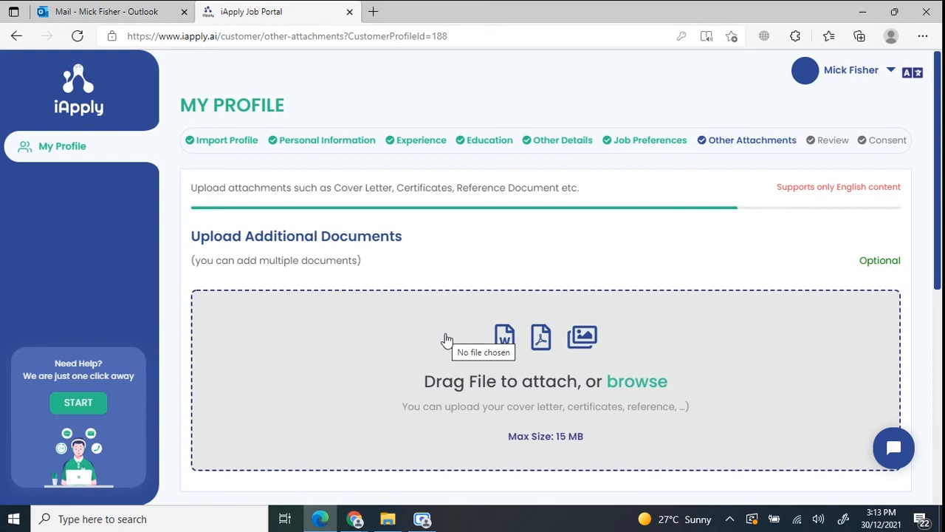
pyautogui.scroll(-3)
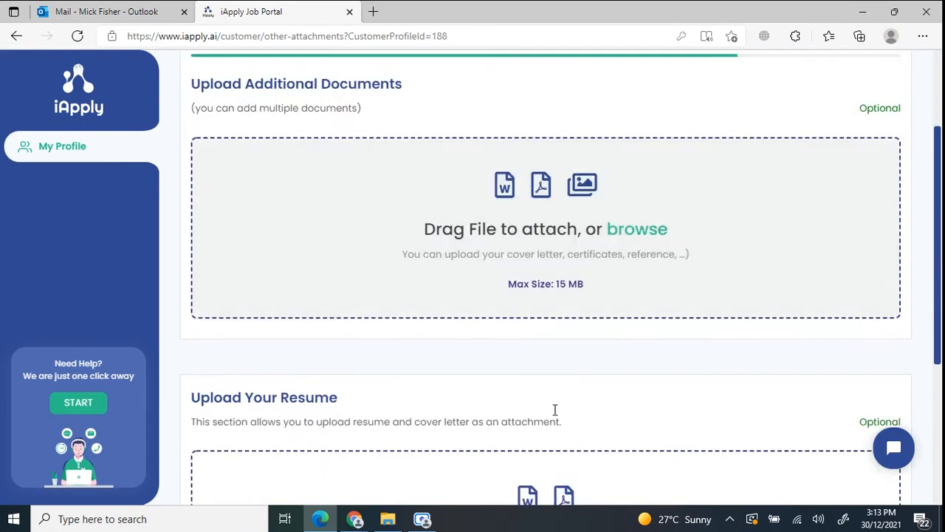
pyautogui.scroll(-3)
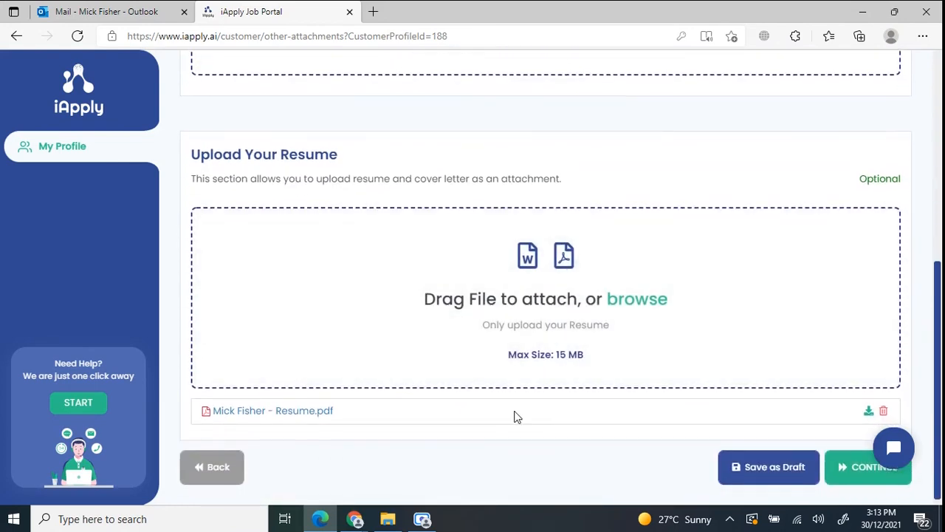
pyautogui.moveTo(251, 410)
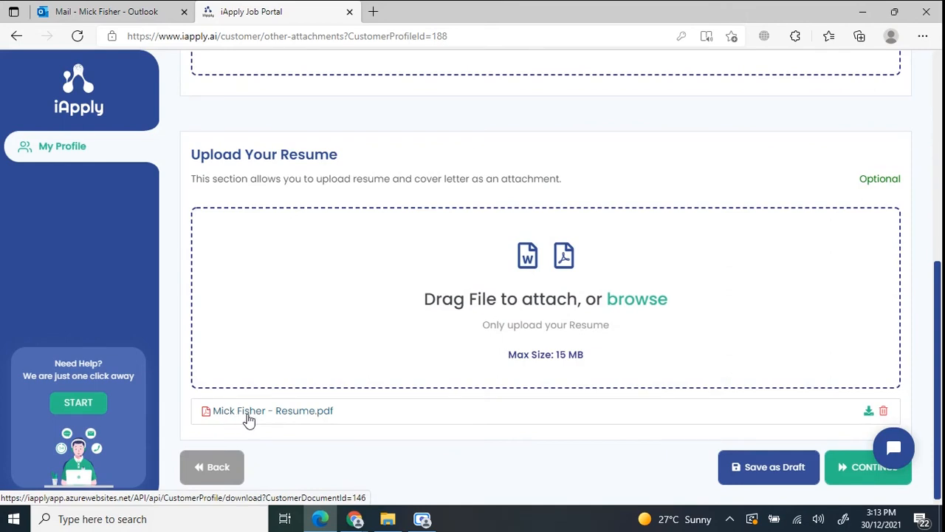
pyautogui.moveTo(753, 404)
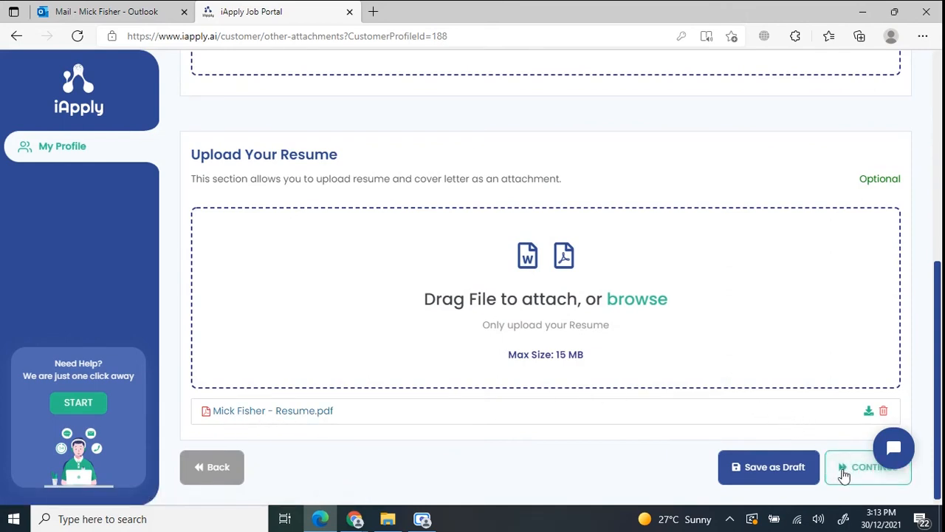
# Save the attachments and look over the full Review summary from personal information through education
pyautogui.click(869, 467)
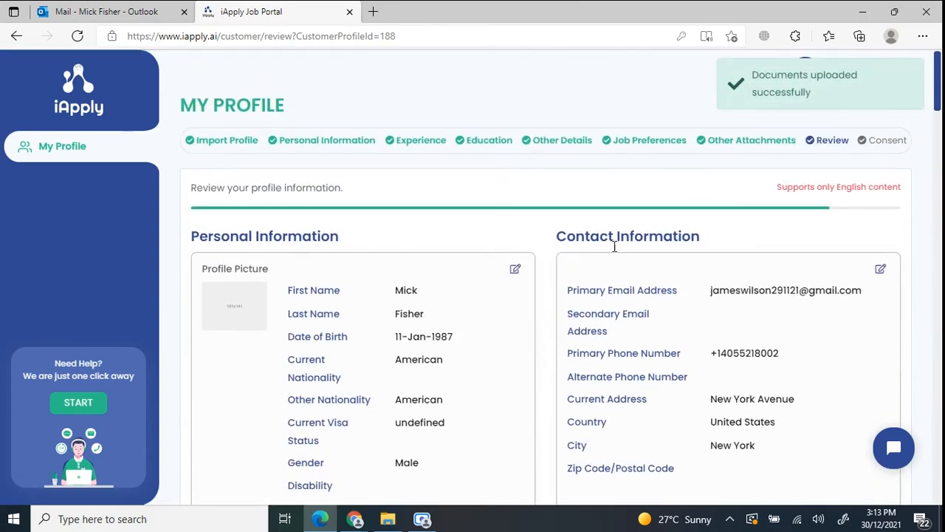
pyautogui.moveTo(652, 342)
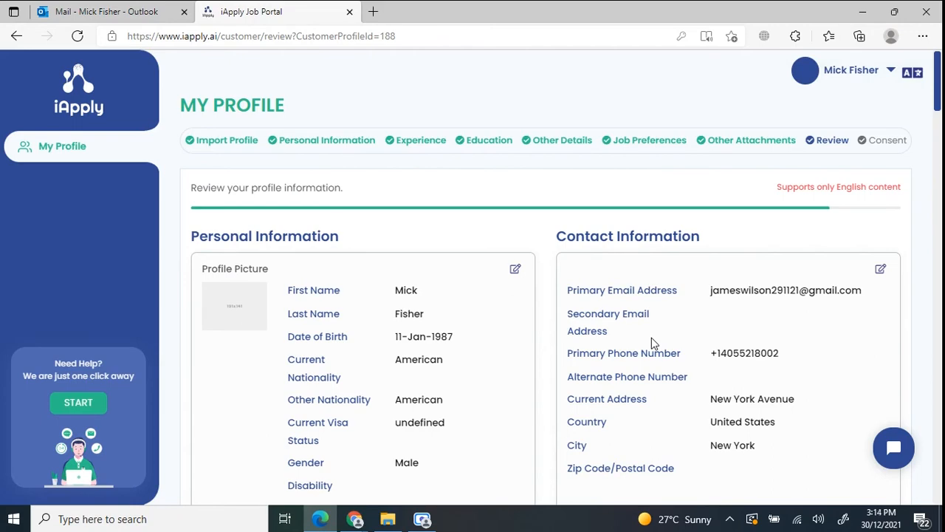
pyautogui.scroll(-3)
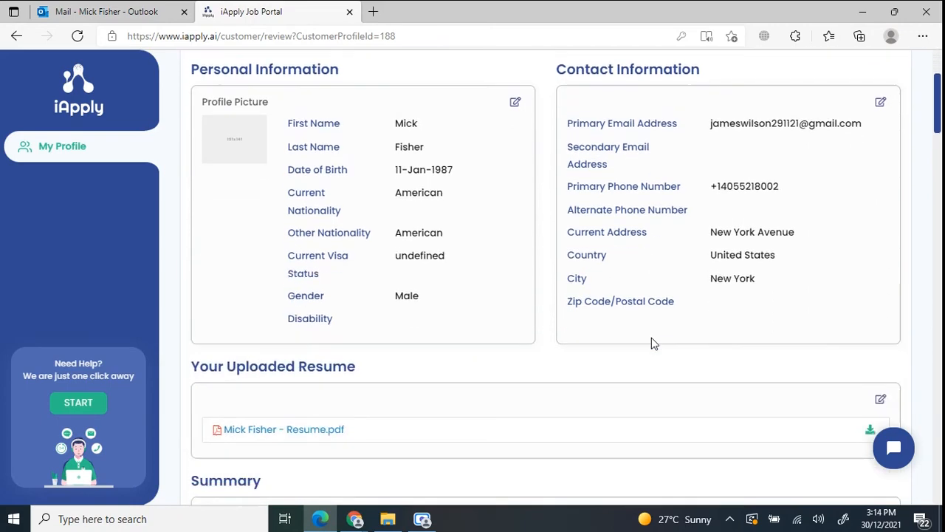
pyautogui.scroll(-3)
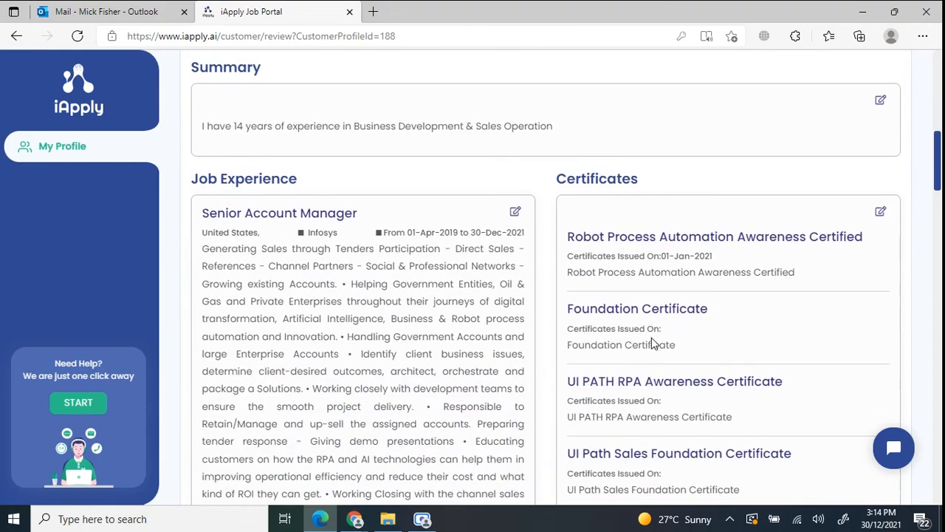
pyautogui.scroll(-3)
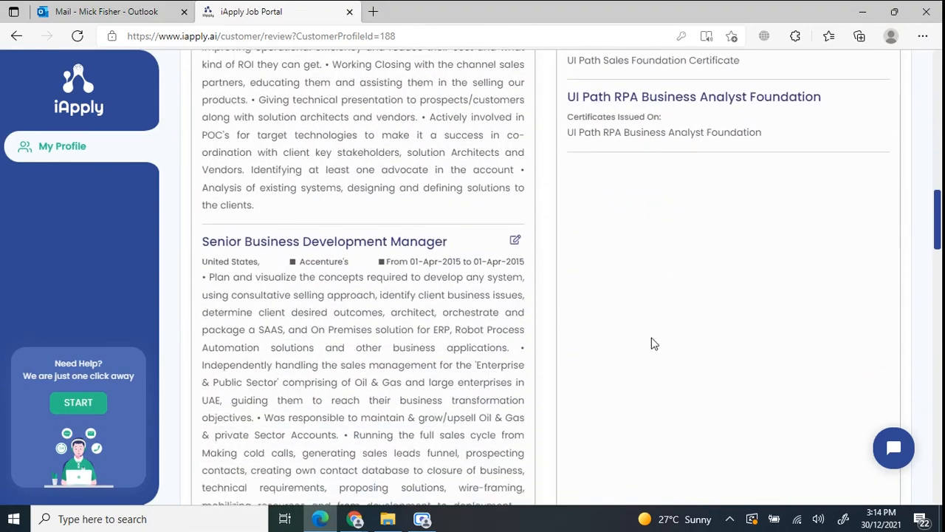
pyautogui.scroll(-3)
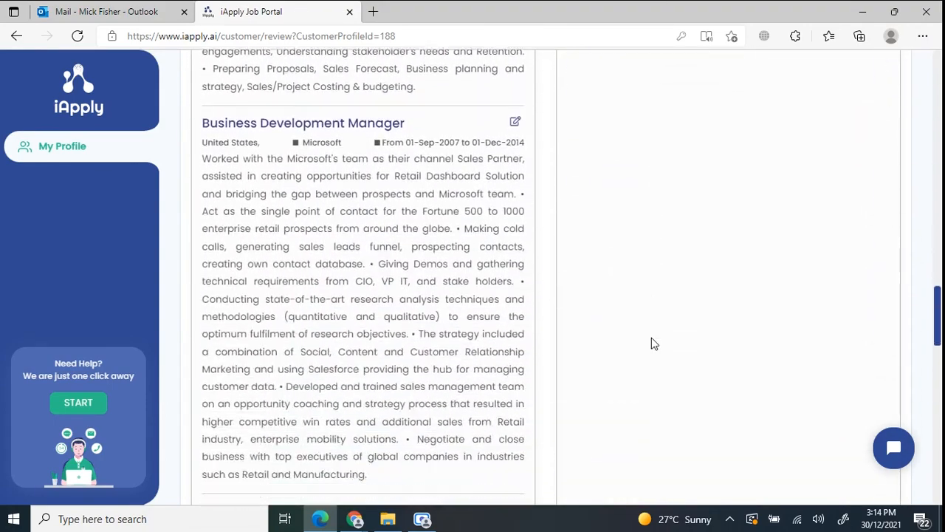
pyautogui.scroll(-3)
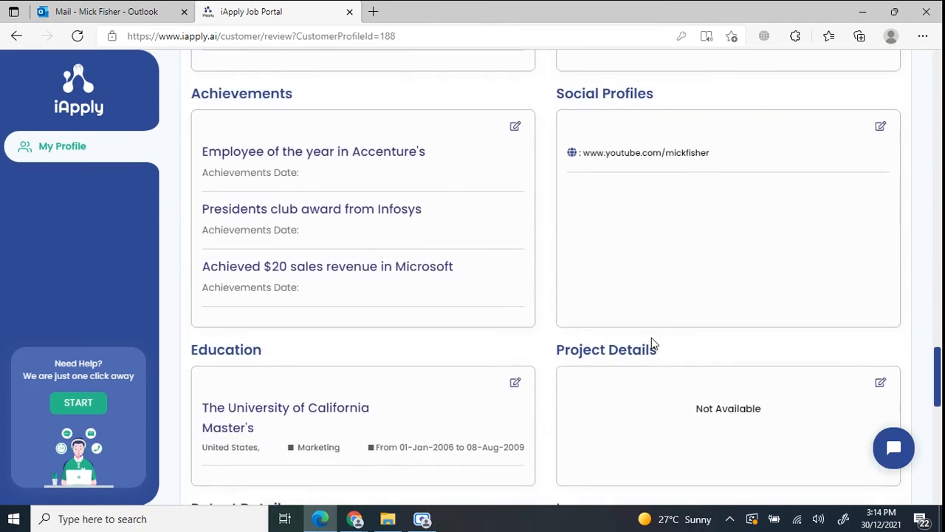
pyautogui.scroll(3)
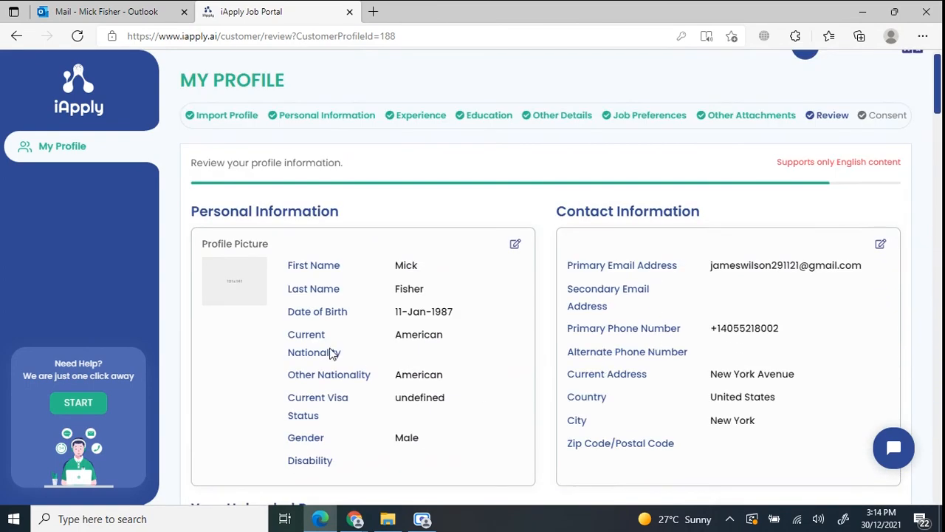
pyautogui.moveTo(304, 233)
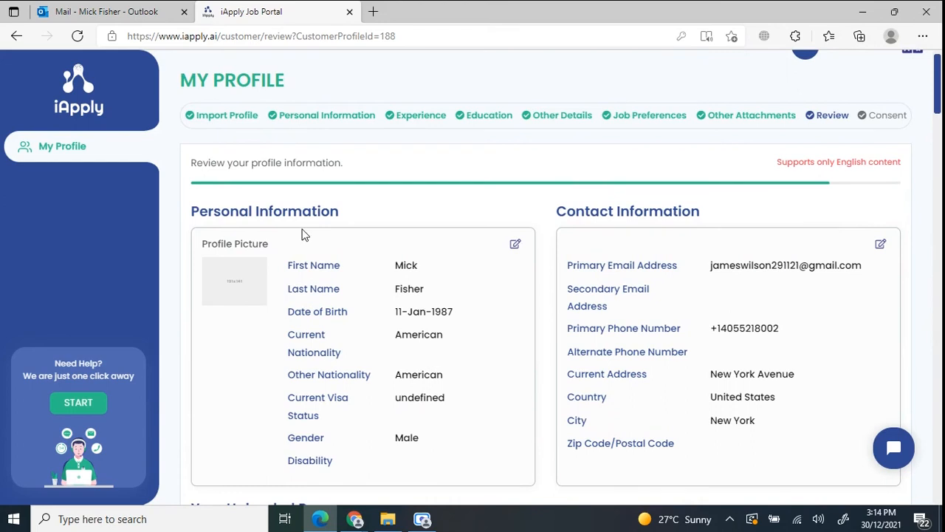
pyautogui.moveTo(523, 254)
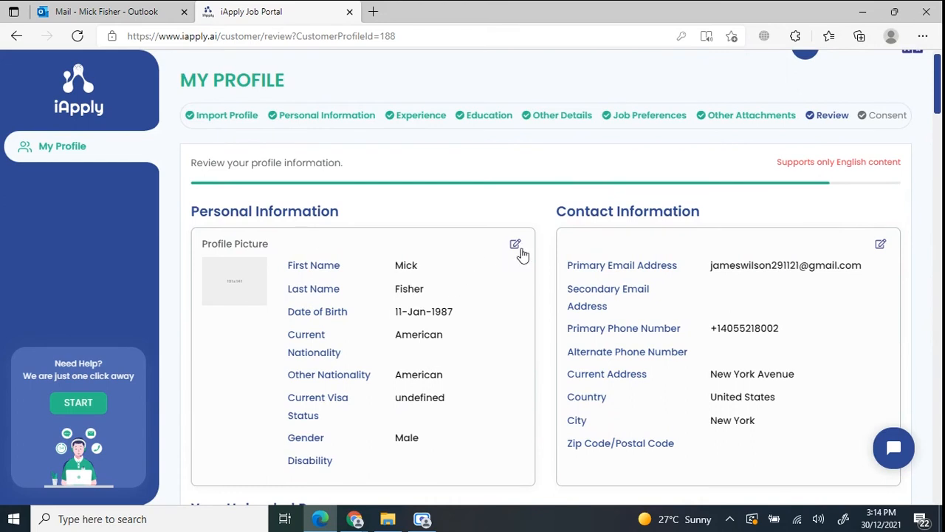
# Edit Personal Information, add a profile picture and save it
pyautogui.click(514, 245)
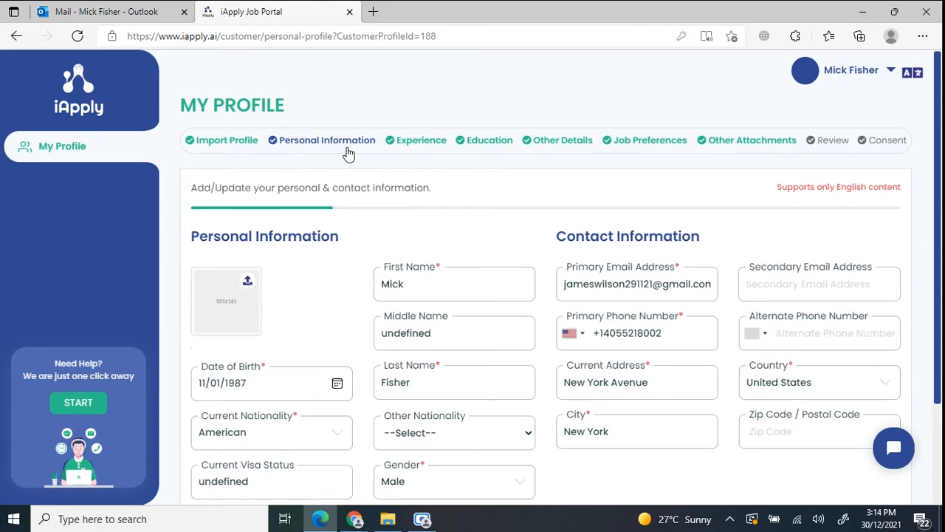
pyautogui.click(248, 281)
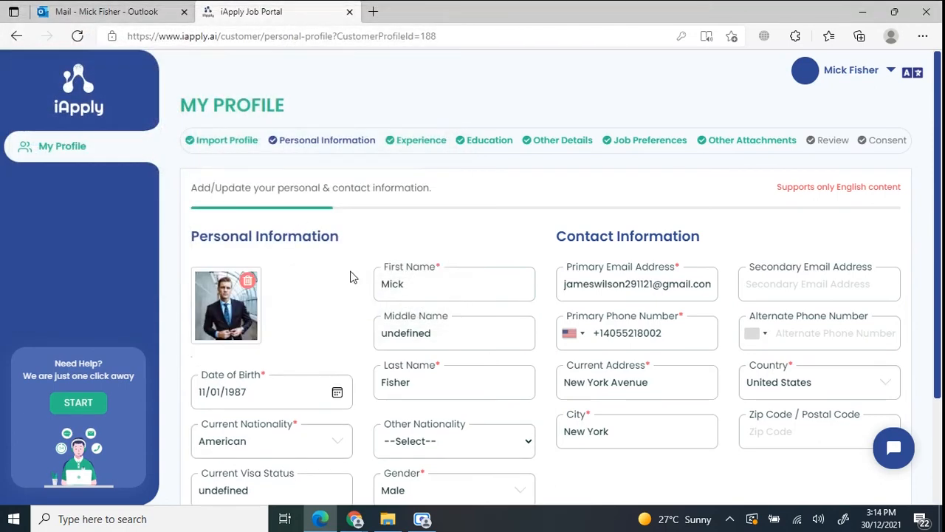
pyautogui.scroll(-3)
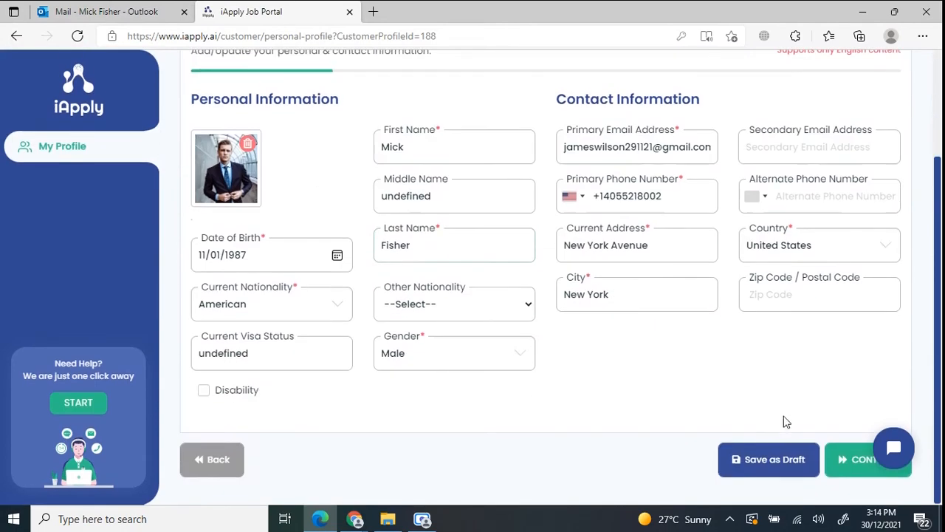
pyautogui.click(868, 458)
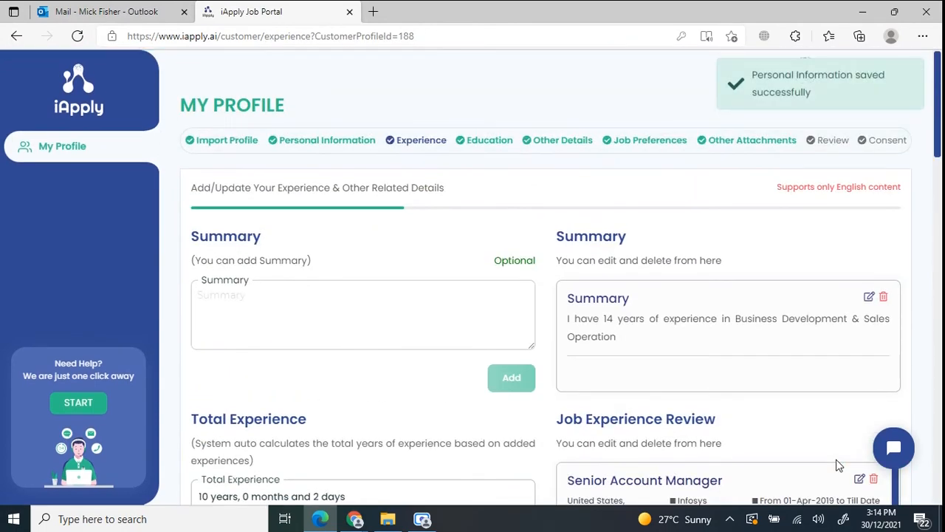
pyautogui.moveTo(735, 361)
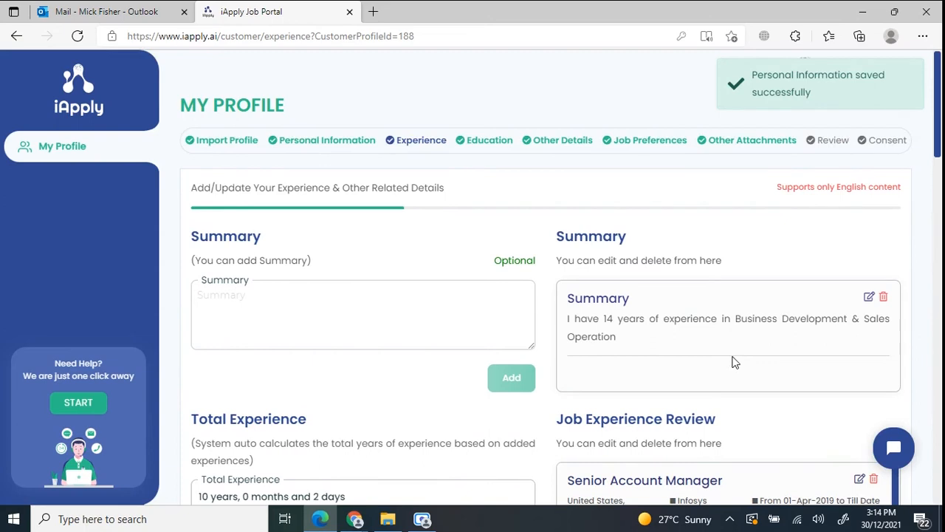
pyautogui.moveTo(591, 323)
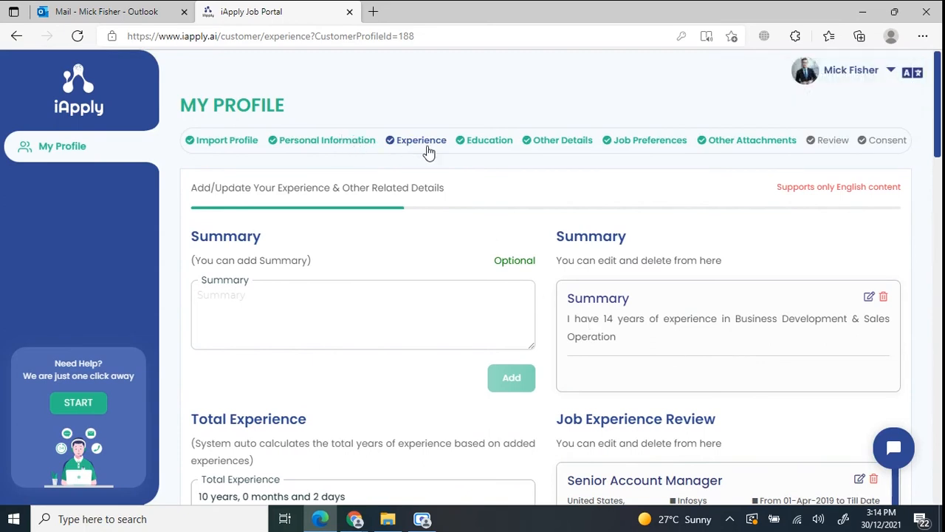
# Return to the Review step and check its end with job preferences and Other Attachments
pyautogui.click(833, 139)
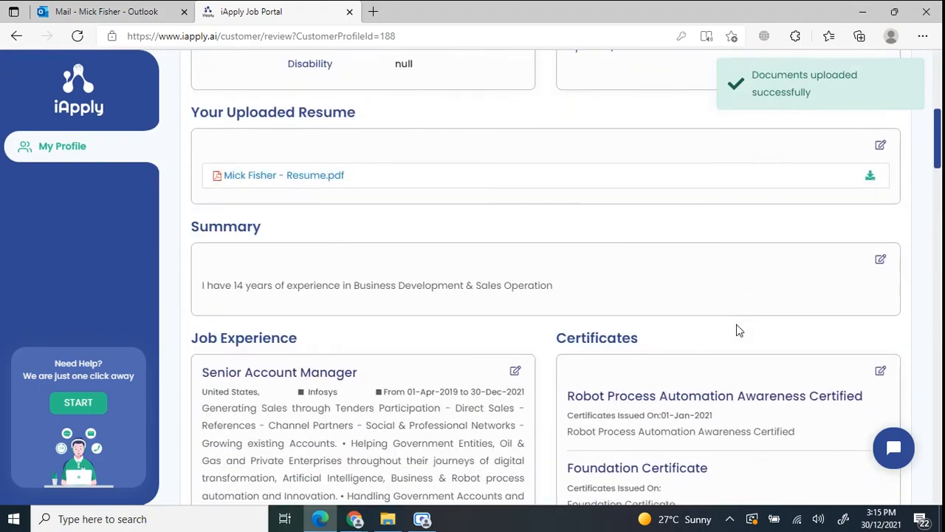
pyautogui.scroll(-3)
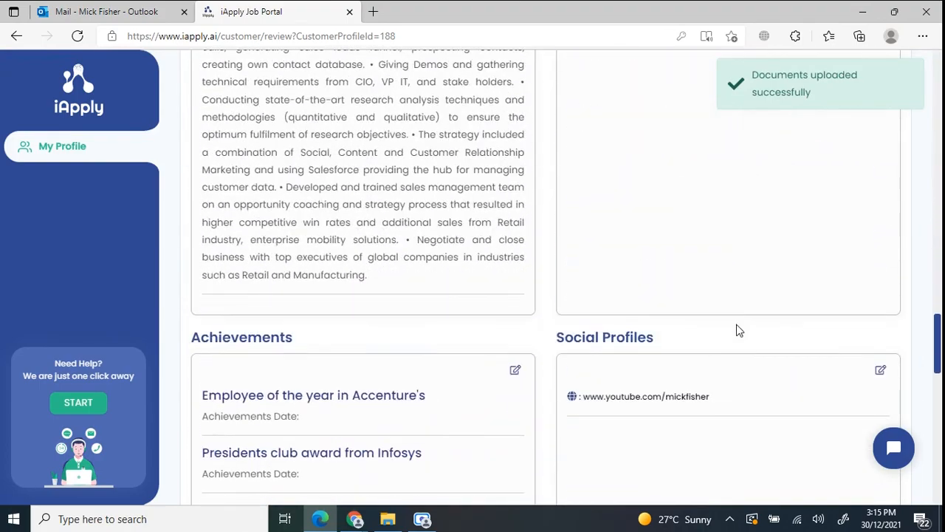
pyautogui.scroll(-3)
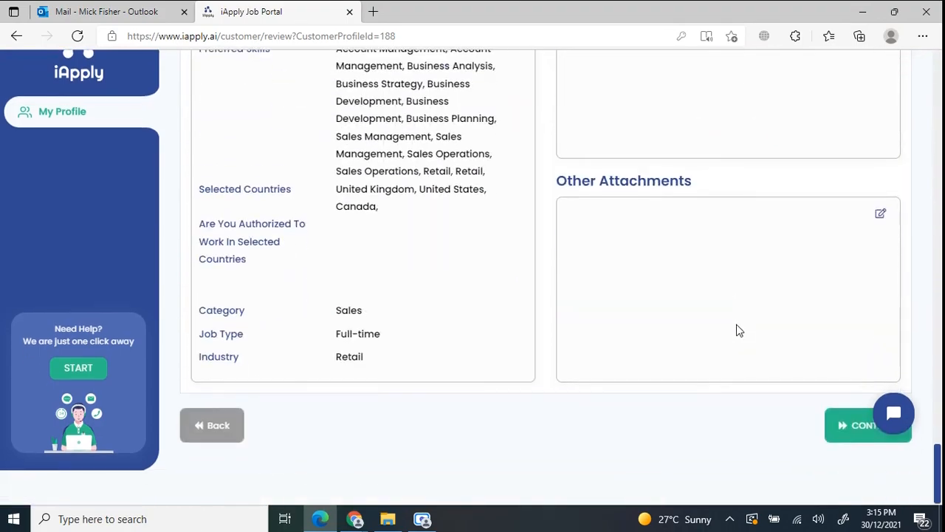
# Move to the Consent step, read the form and tick Consent, Terms and Conditions and Privacy Policy
pyautogui.click(864, 425)
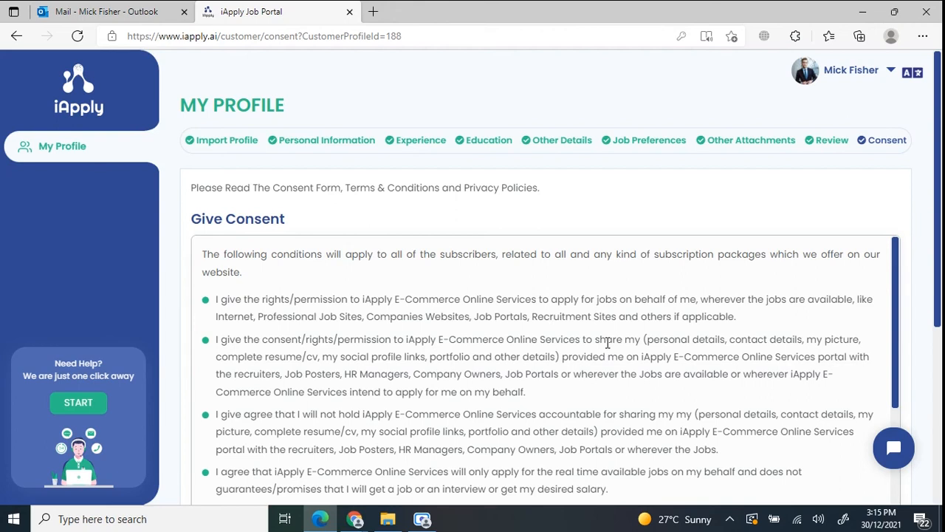
pyautogui.scroll(-3)
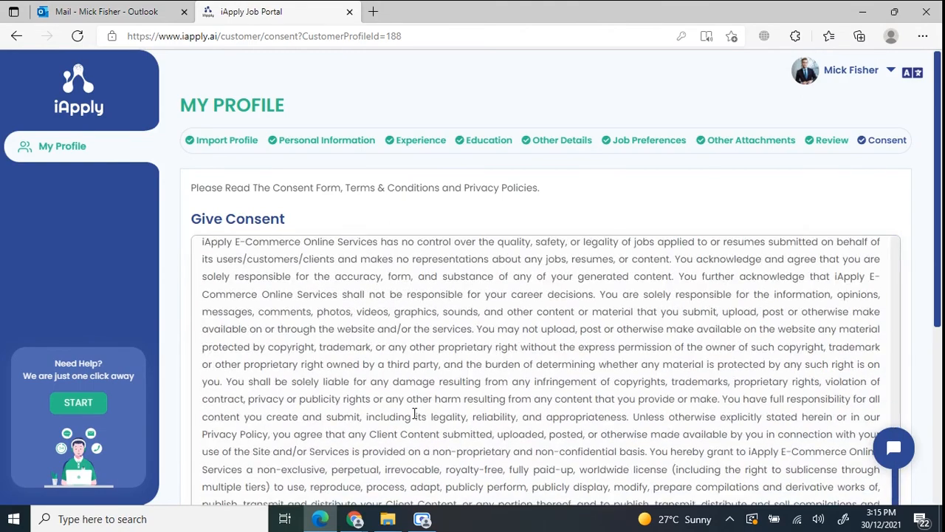
pyautogui.scroll(-3)
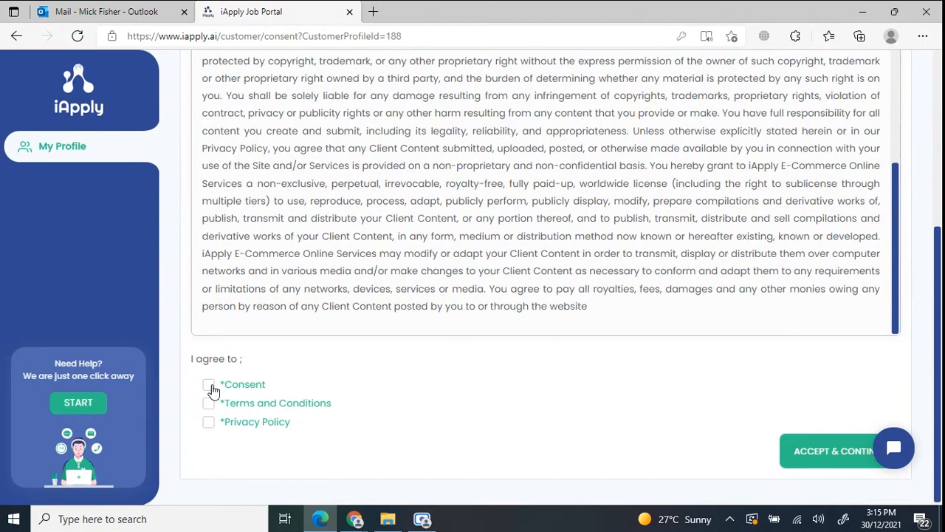
pyautogui.click(275, 402)
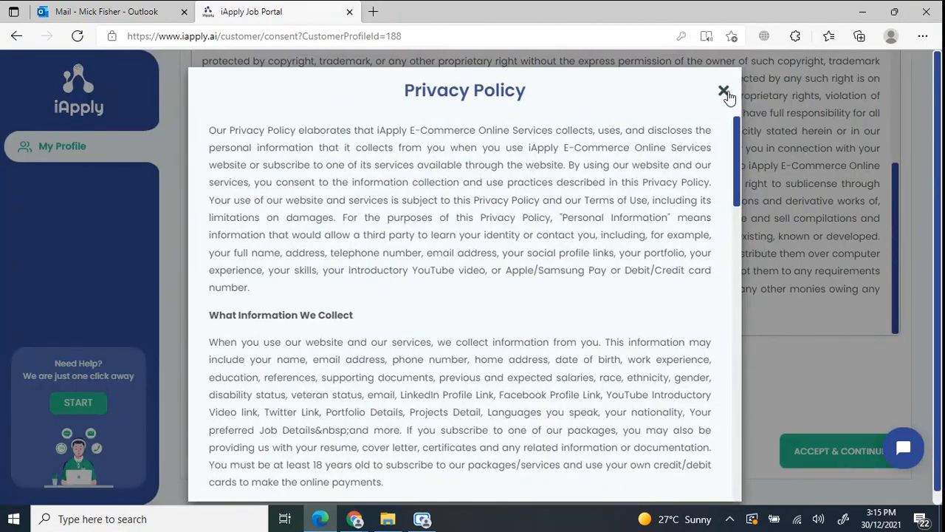
pyautogui.click(724, 91)
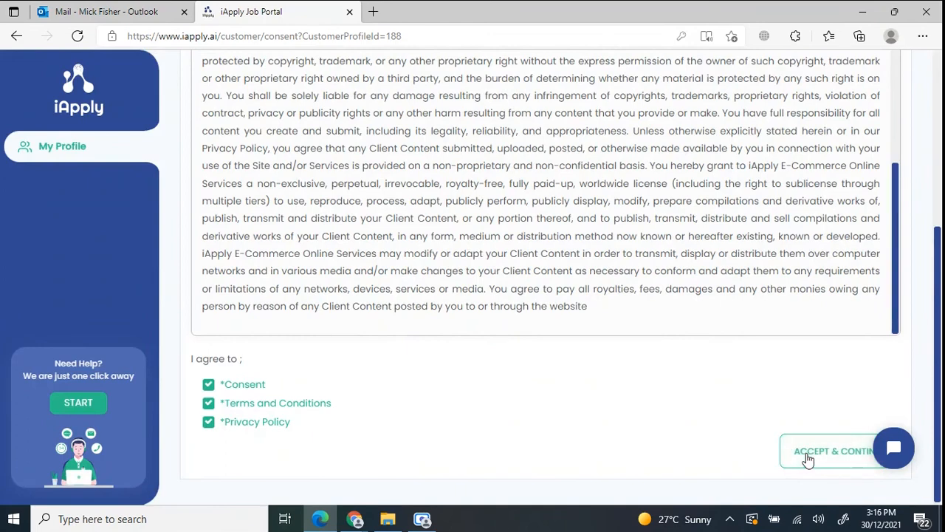
# Accept the agreements to bring up the Basic $30 and Standard $45 monthly plans
pyautogui.click(833, 451)
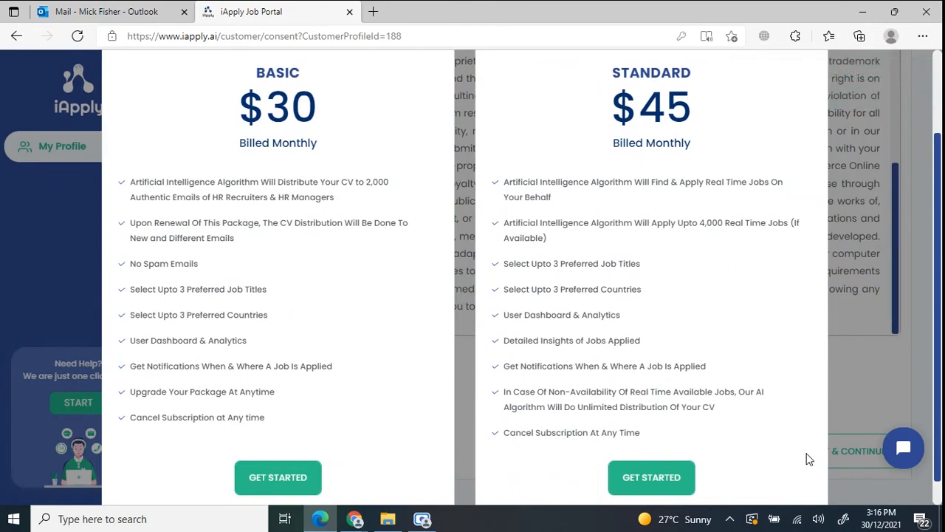
pyautogui.moveTo(275, 121)
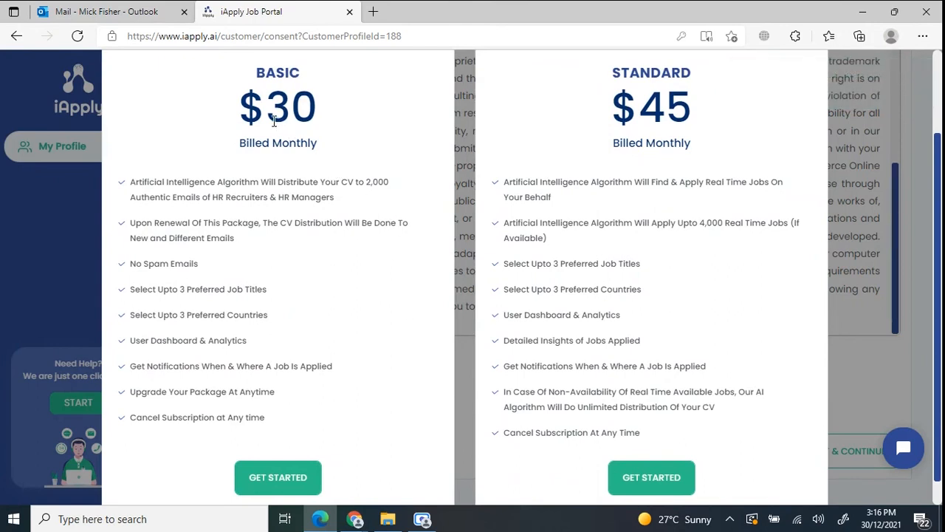
pyautogui.moveTo(619, 248)
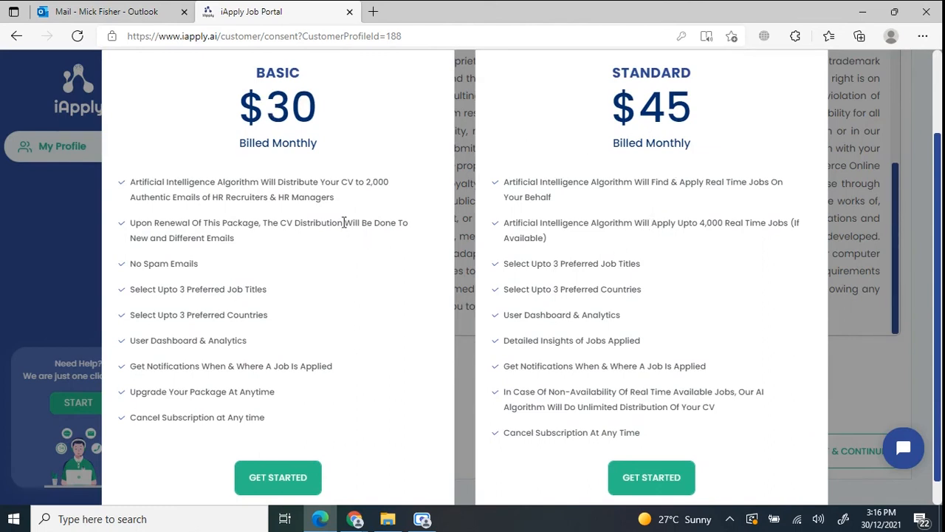
pyautogui.moveTo(354, 288)
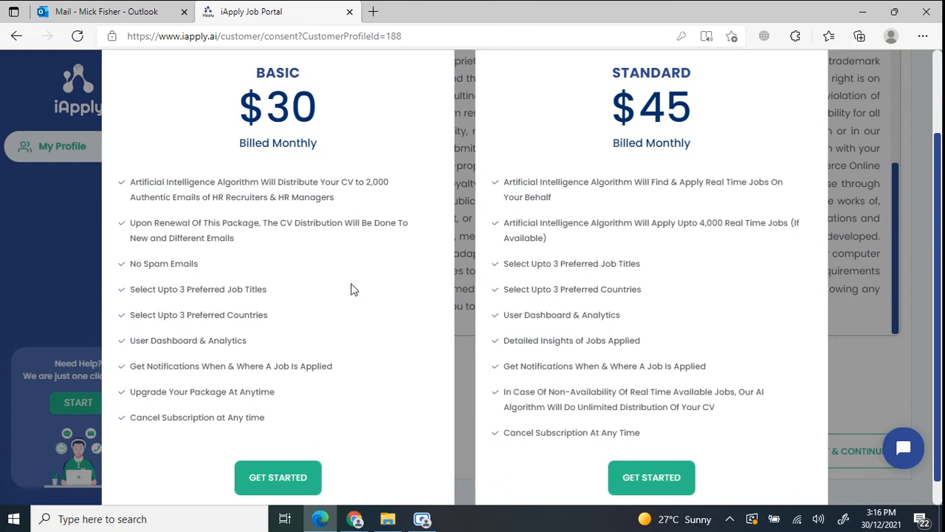
pyautogui.moveTo(652, 477)
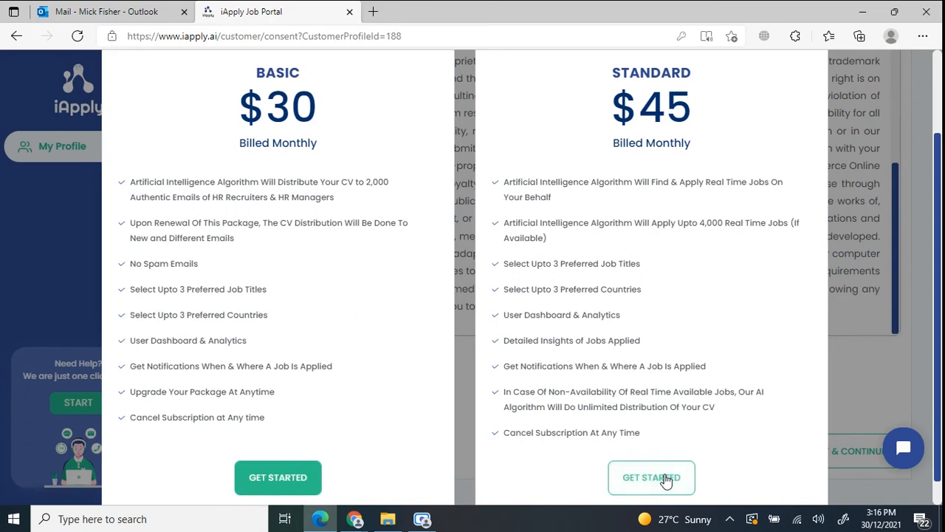
# Choose the Standard $45 one-month plan and select Bank Transfer payment after checking Add Card
pyautogui.click(651, 477)
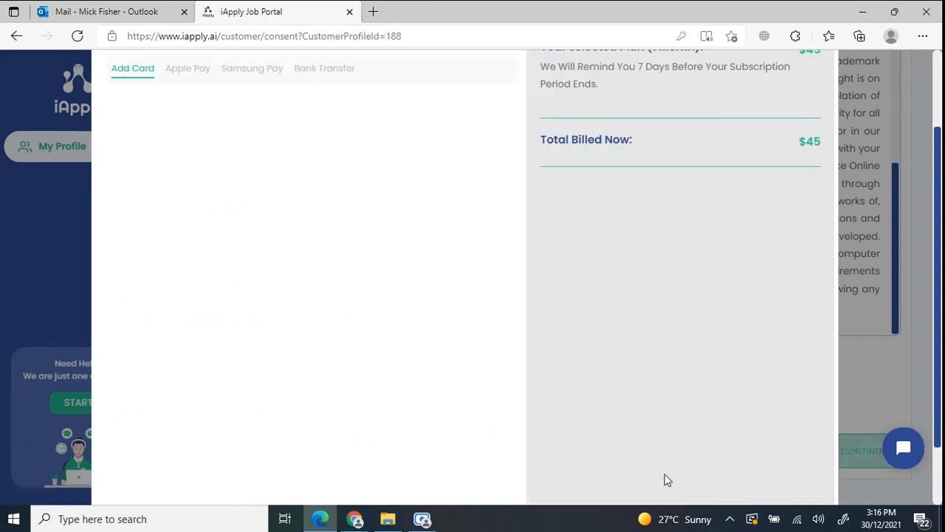
pyautogui.click(133, 68)
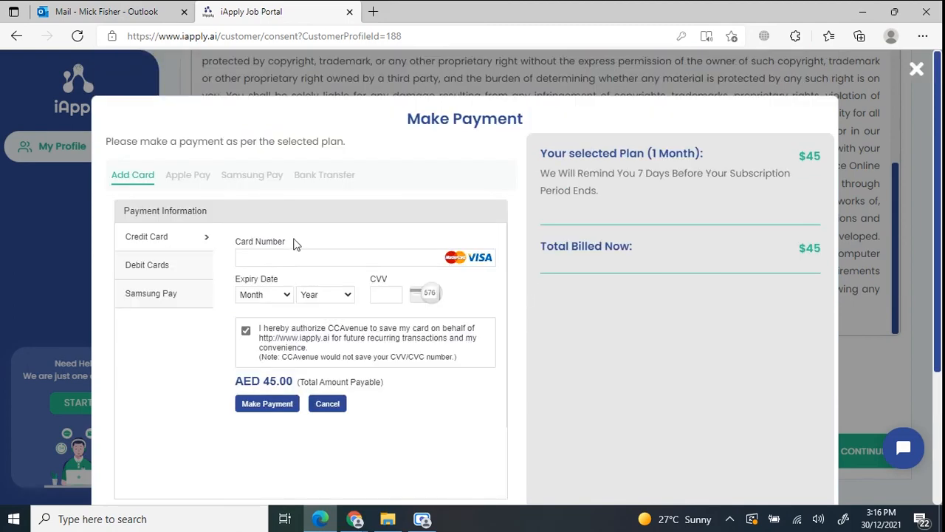
pyautogui.moveTo(322, 185)
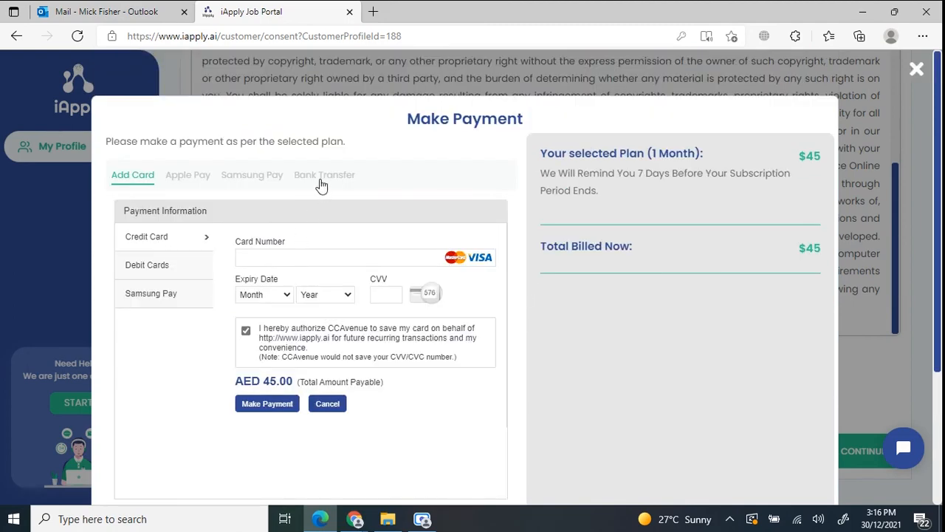
pyautogui.click(324, 174)
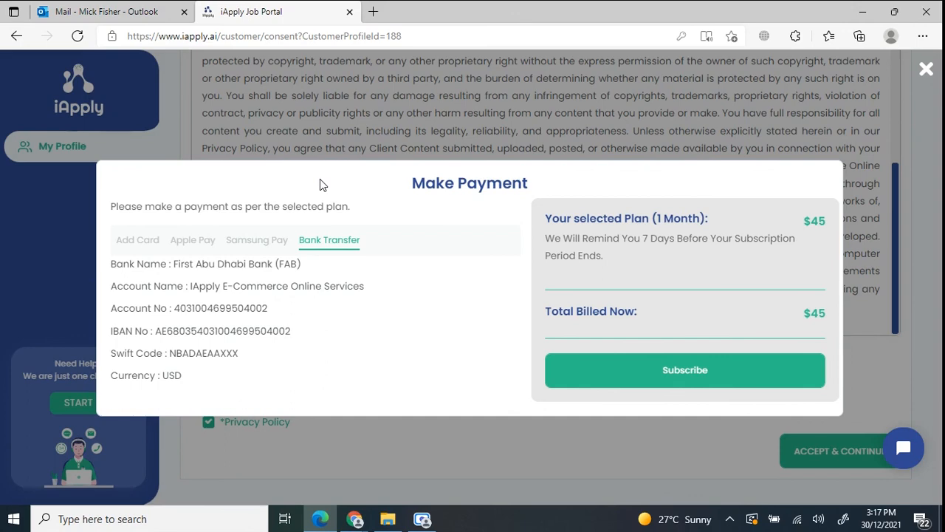
pyautogui.moveTo(145, 242)
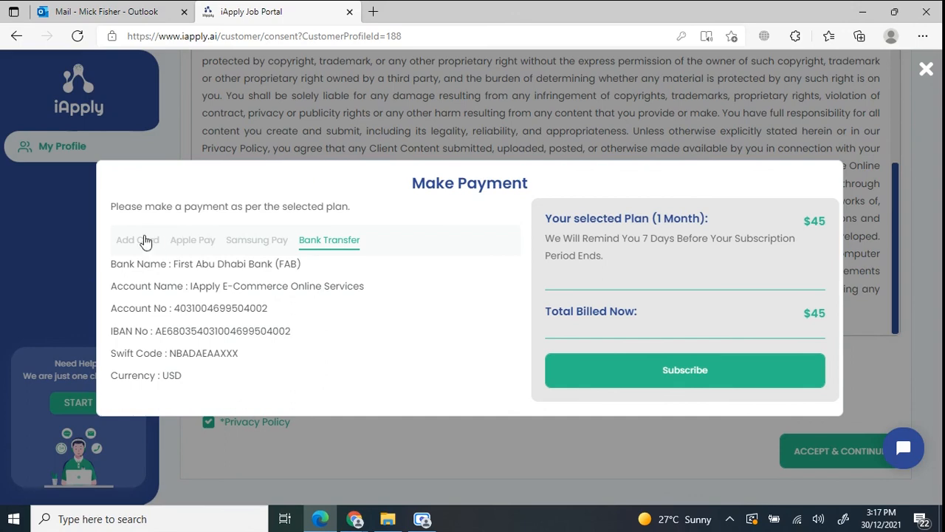
pyautogui.click(136, 239)
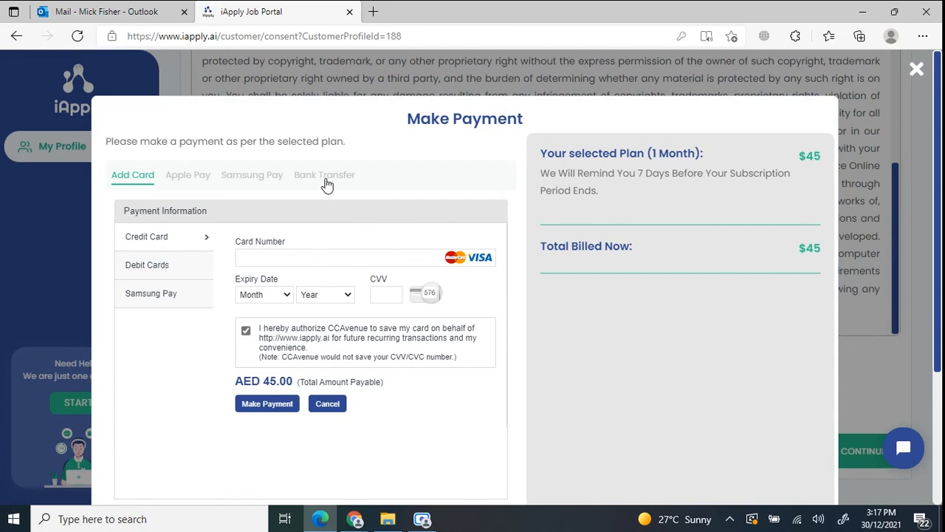
pyautogui.click(325, 174)
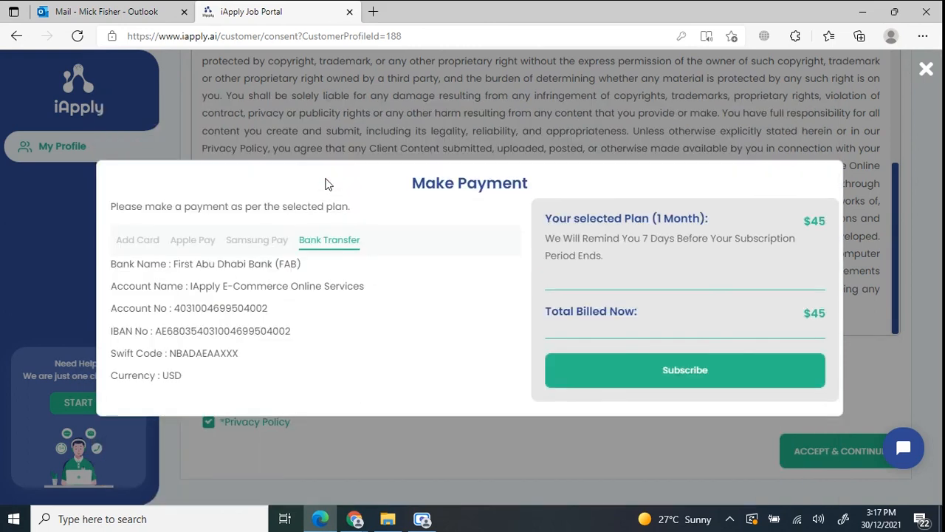
pyautogui.click(686, 370)
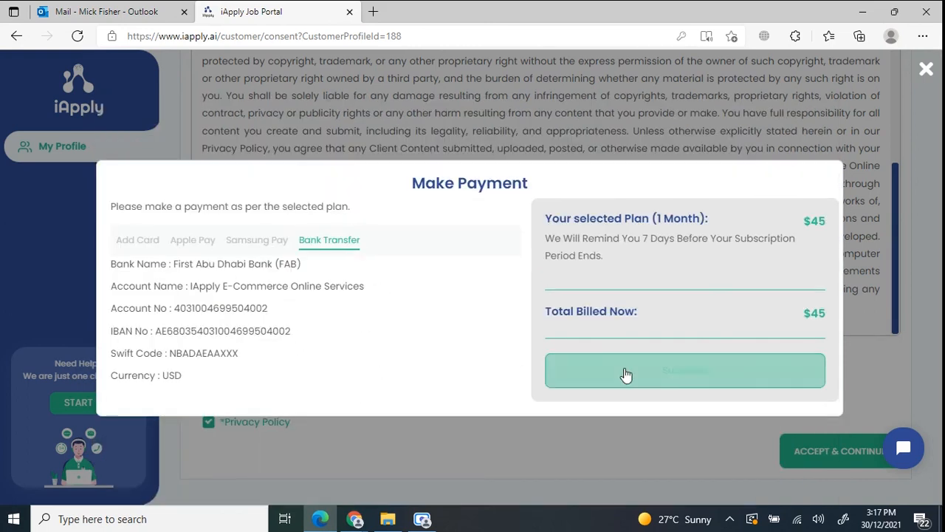
# Subscribe to the Standard plan by bank transfer and go to the dashboard's receipt upload
pyautogui.click(684, 369)
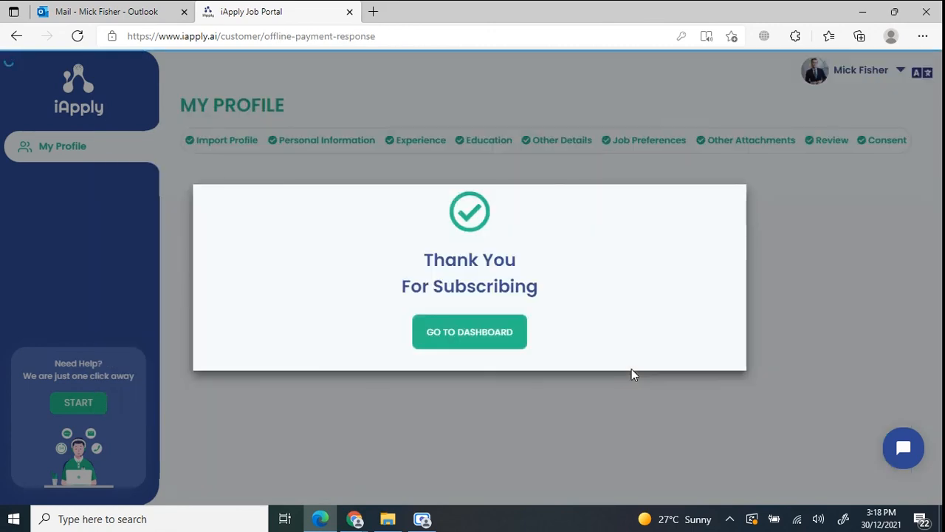
pyautogui.moveTo(469, 331)
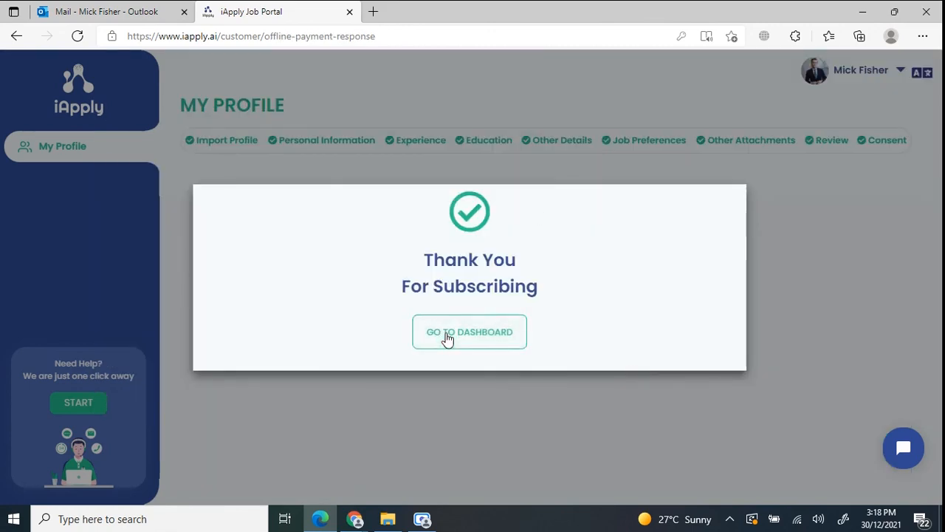
pyautogui.click(470, 331)
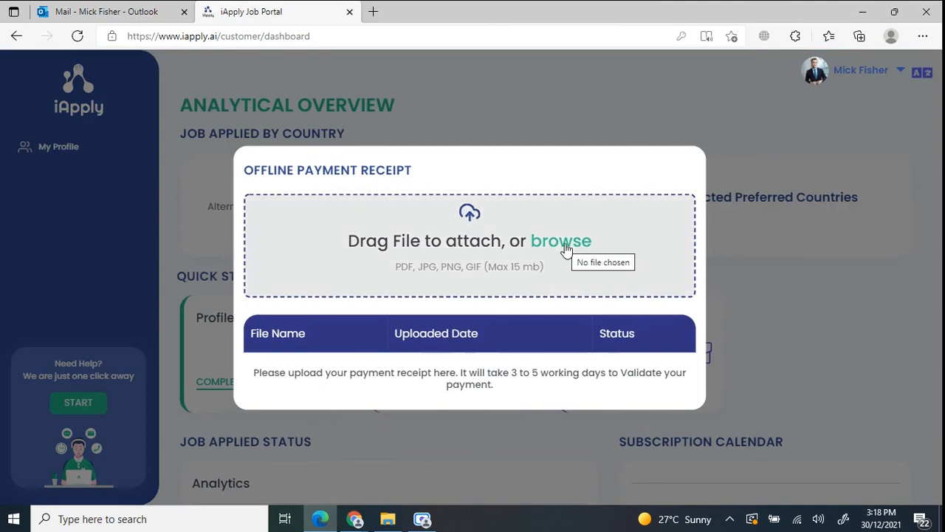
pyautogui.click(561, 241)
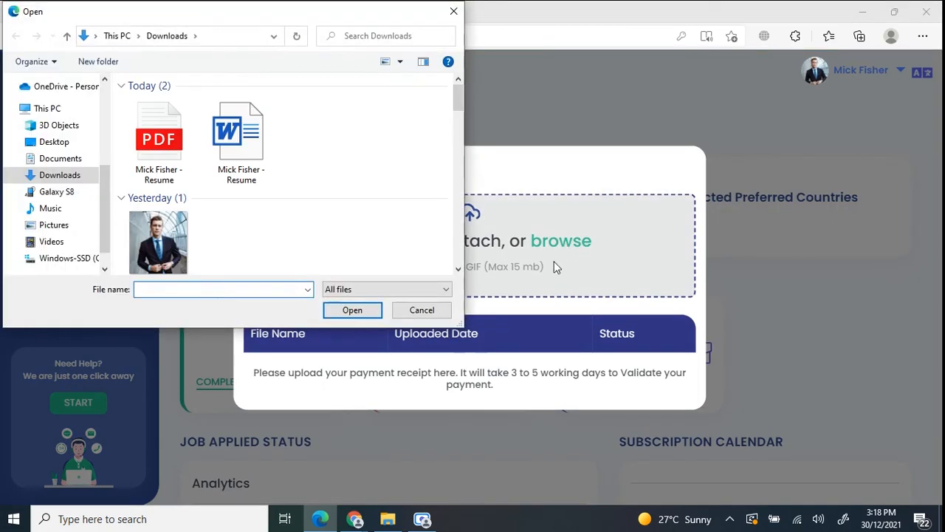
pyautogui.scroll(-3)
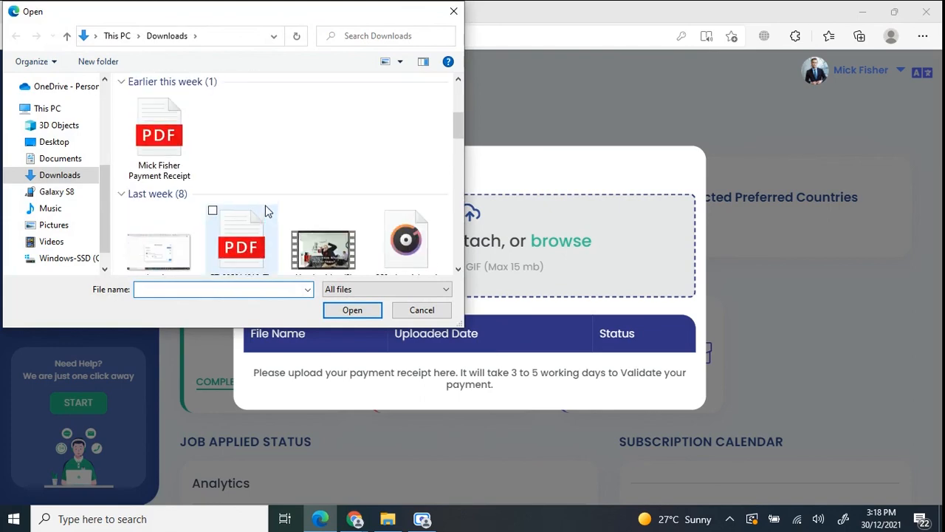
pyautogui.click(159, 135)
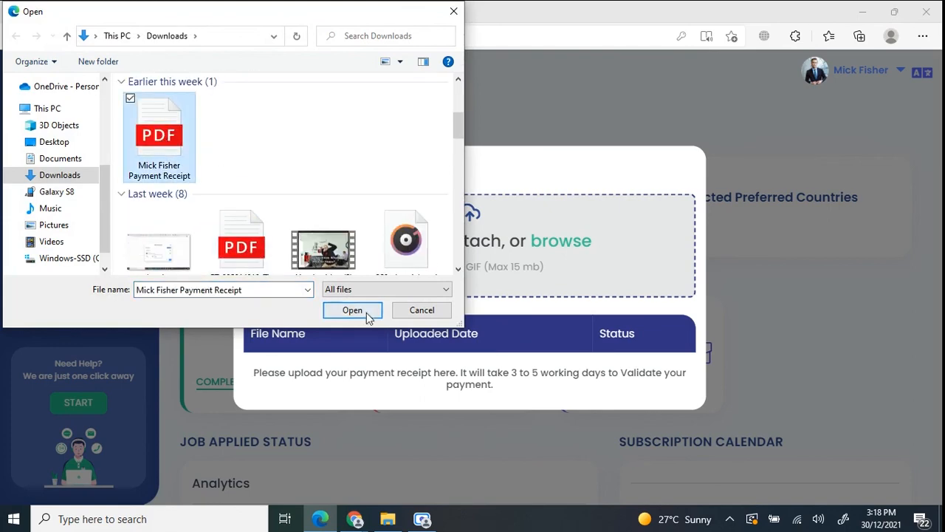
pyautogui.click(351, 310)
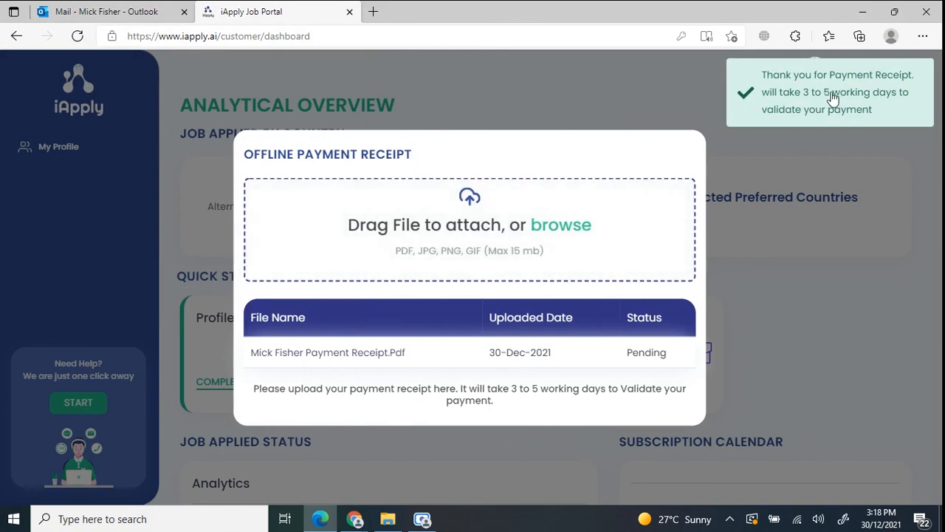
pyautogui.moveTo(876, 106)
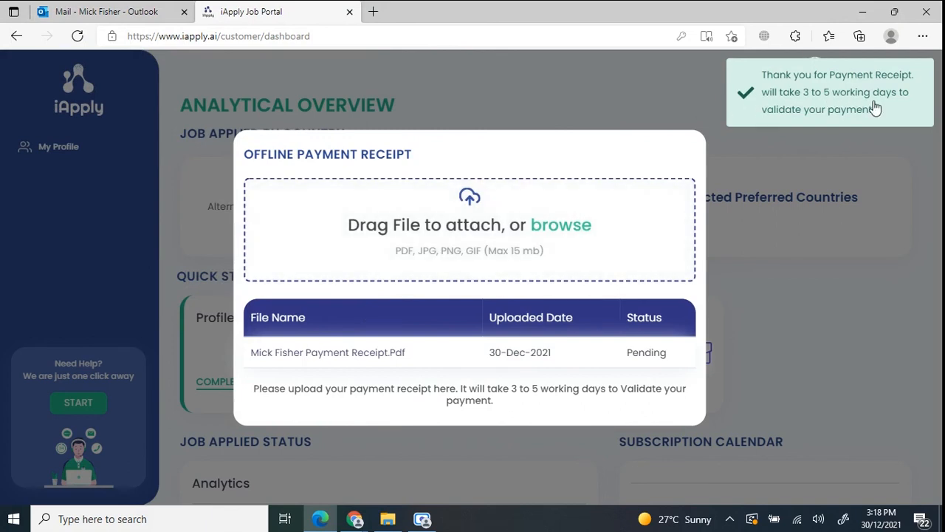